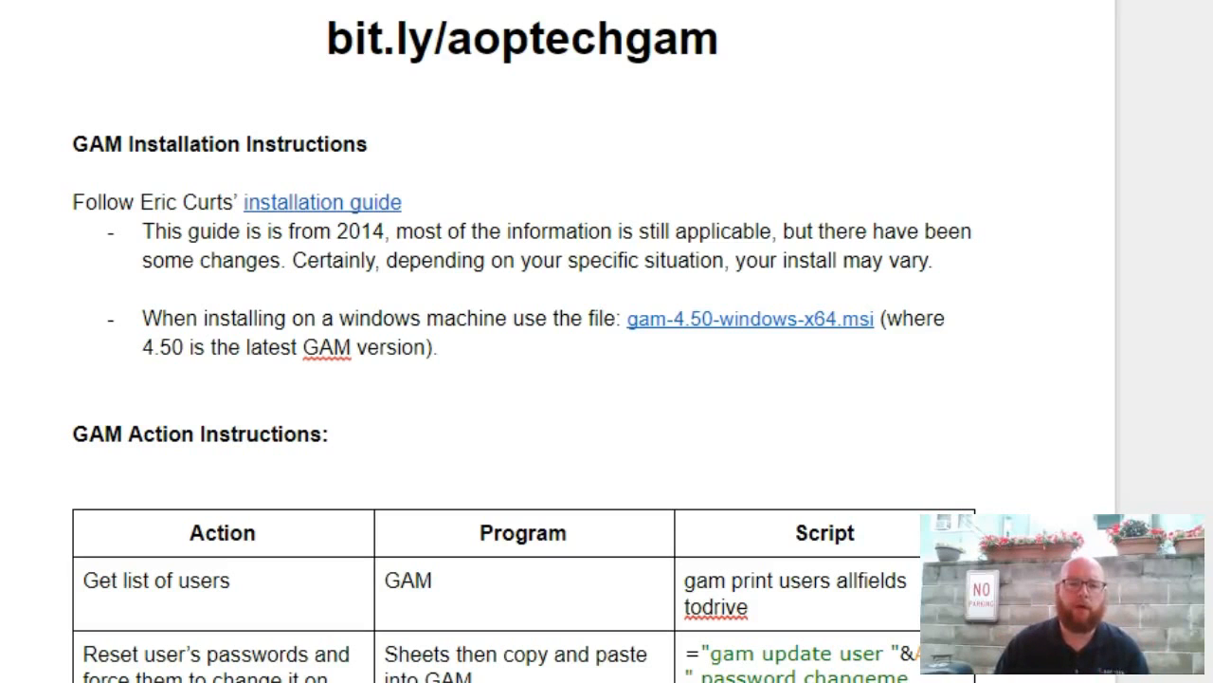
# Read through the setup guide and highlight the instructions for enabling API access.
pyautogui.scroll(-3)
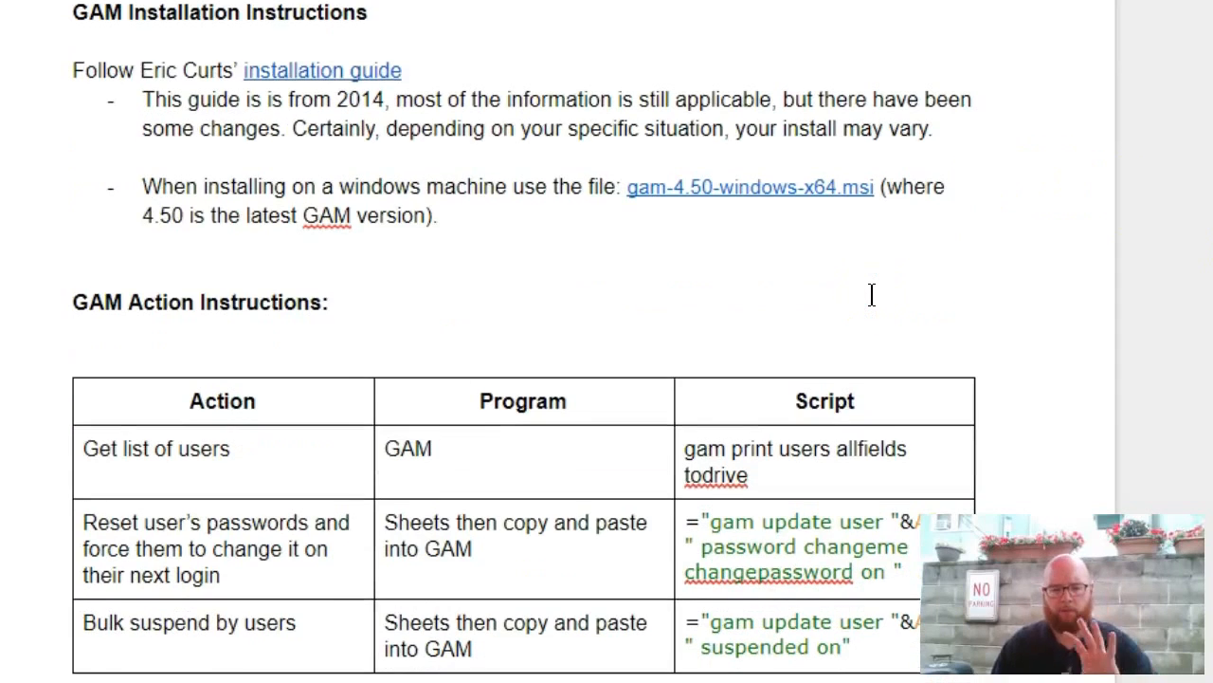
pyautogui.scroll(-3)
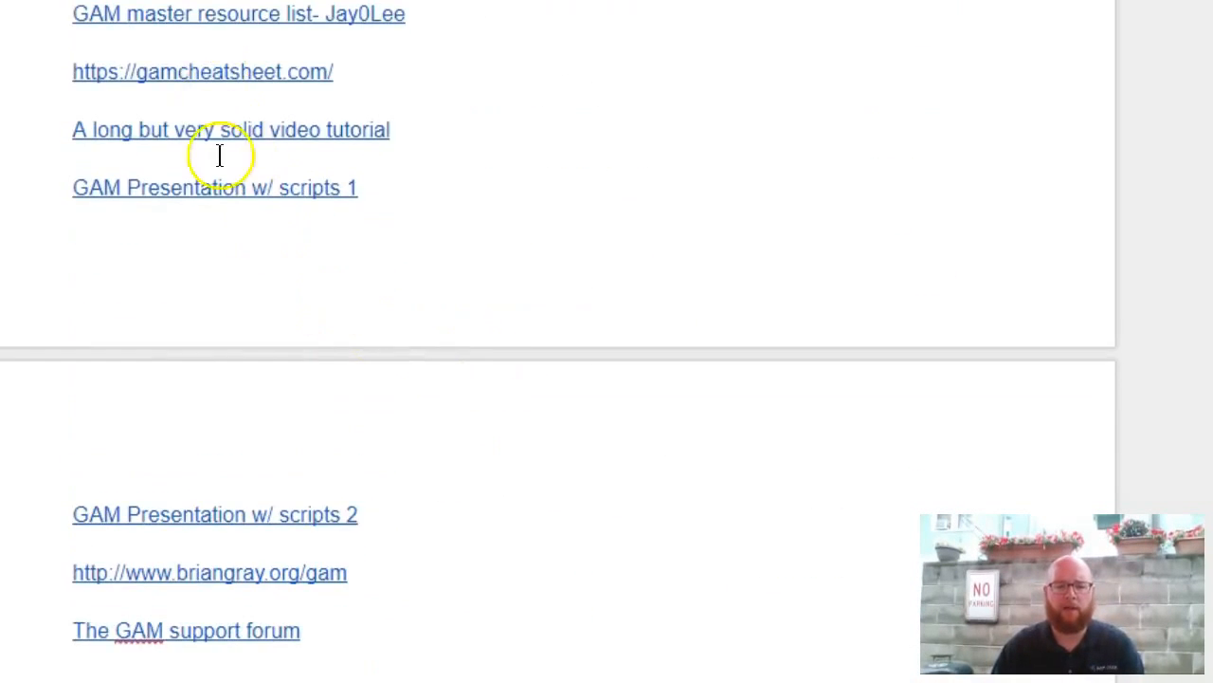
pyautogui.scroll(-3)
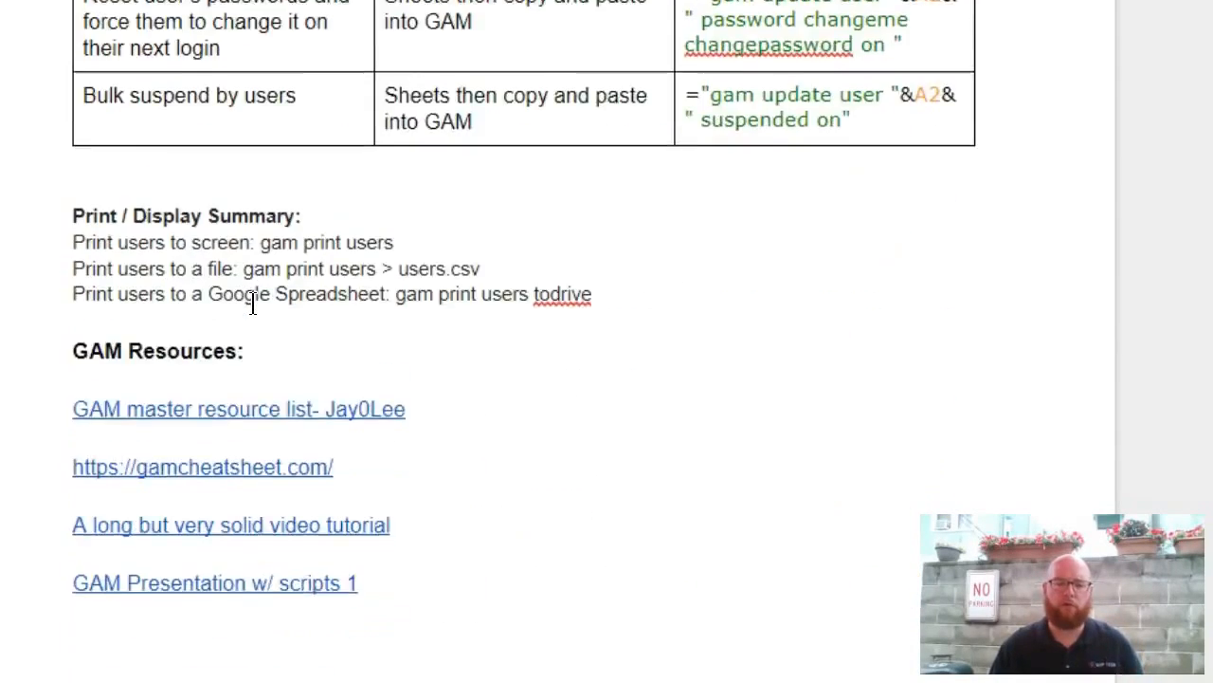
pyautogui.scroll(-3)
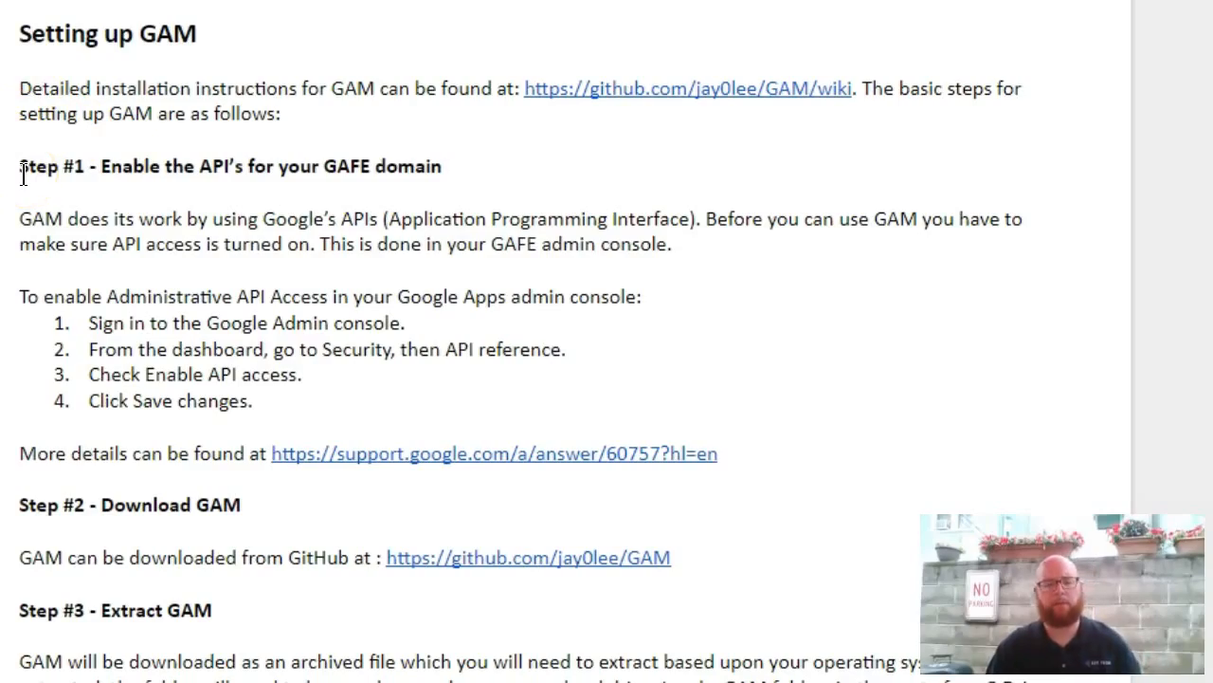
pyautogui.scroll(-3)
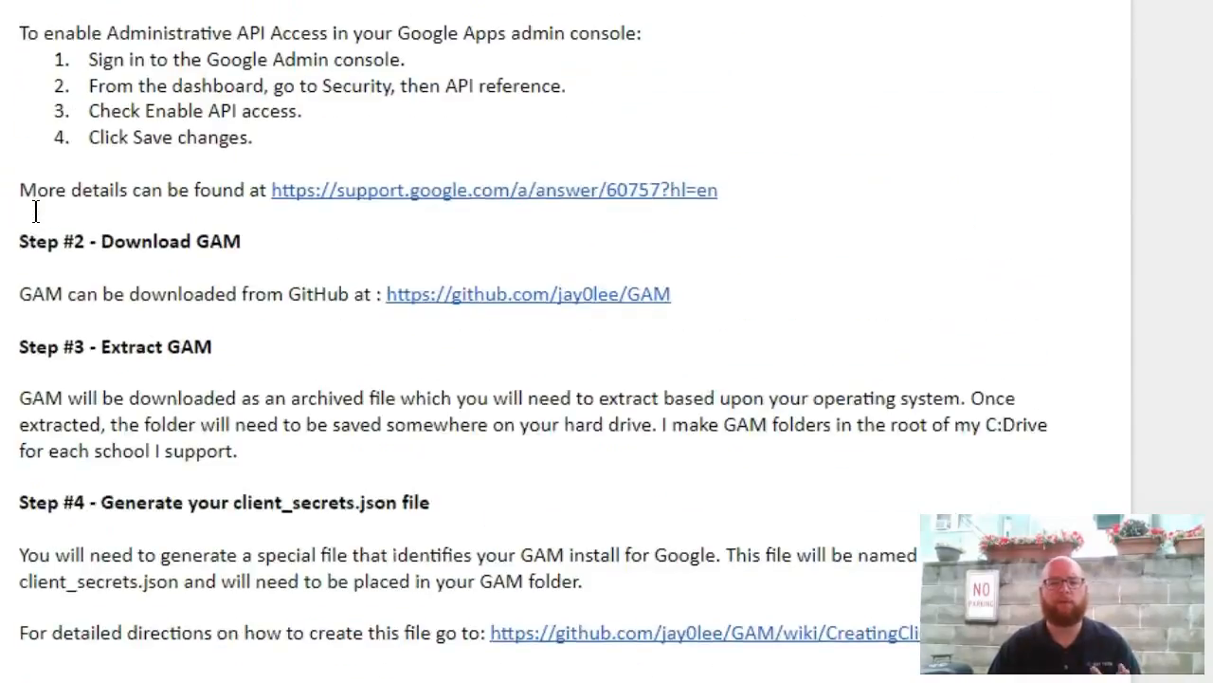
pyautogui.scroll(3)
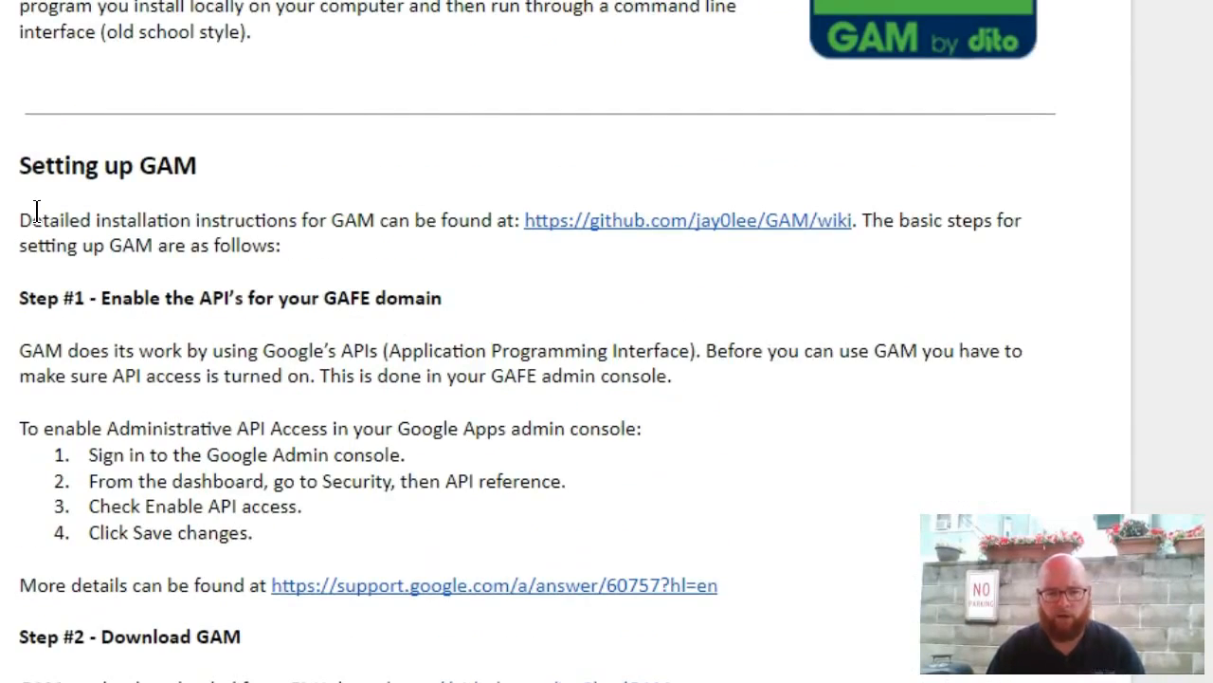
pyautogui.scroll(-3)
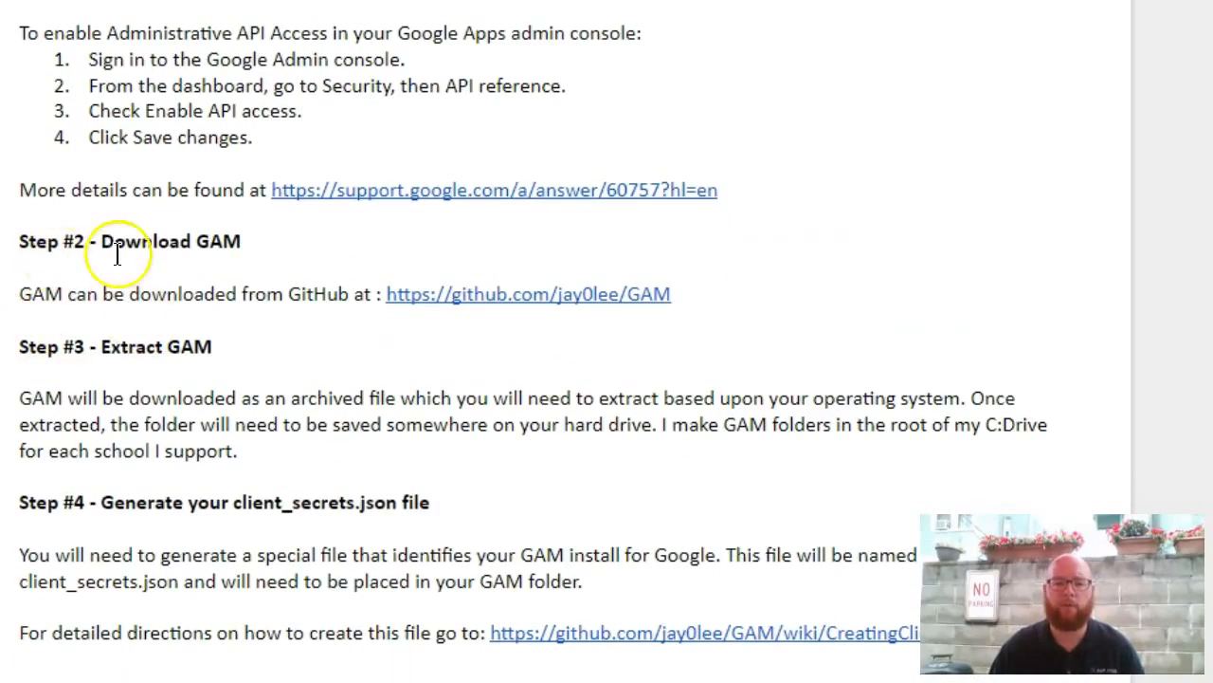
pyautogui.scroll(-3)
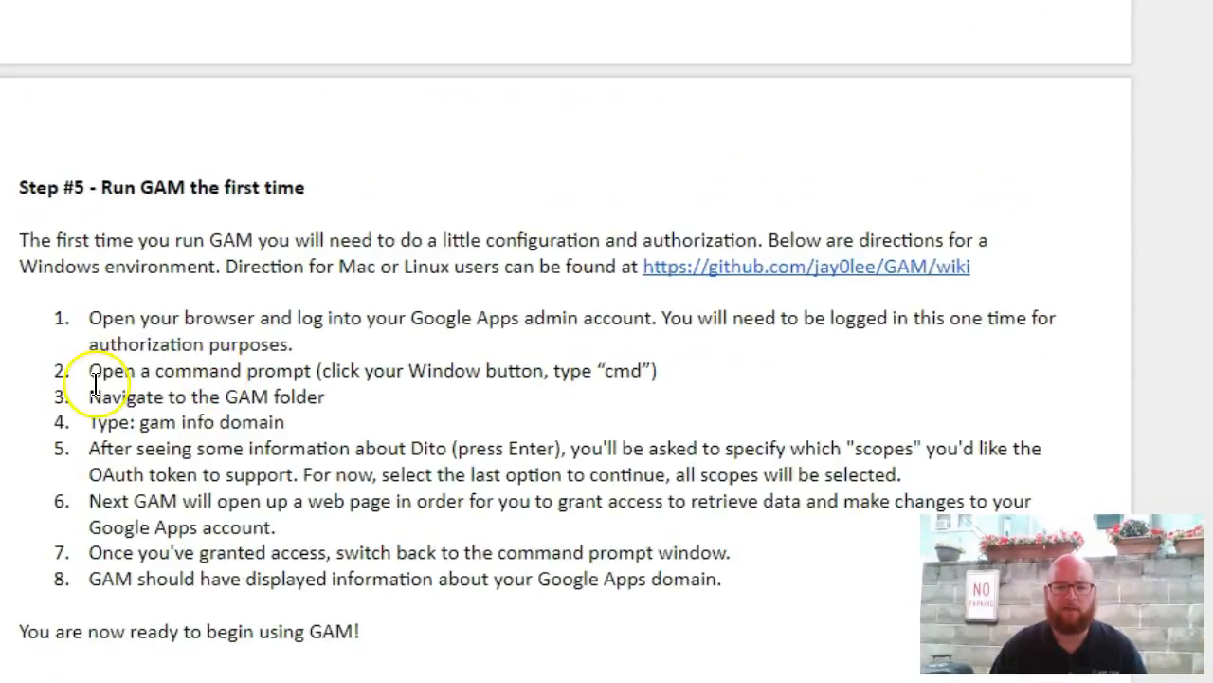
pyautogui.scroll(3)
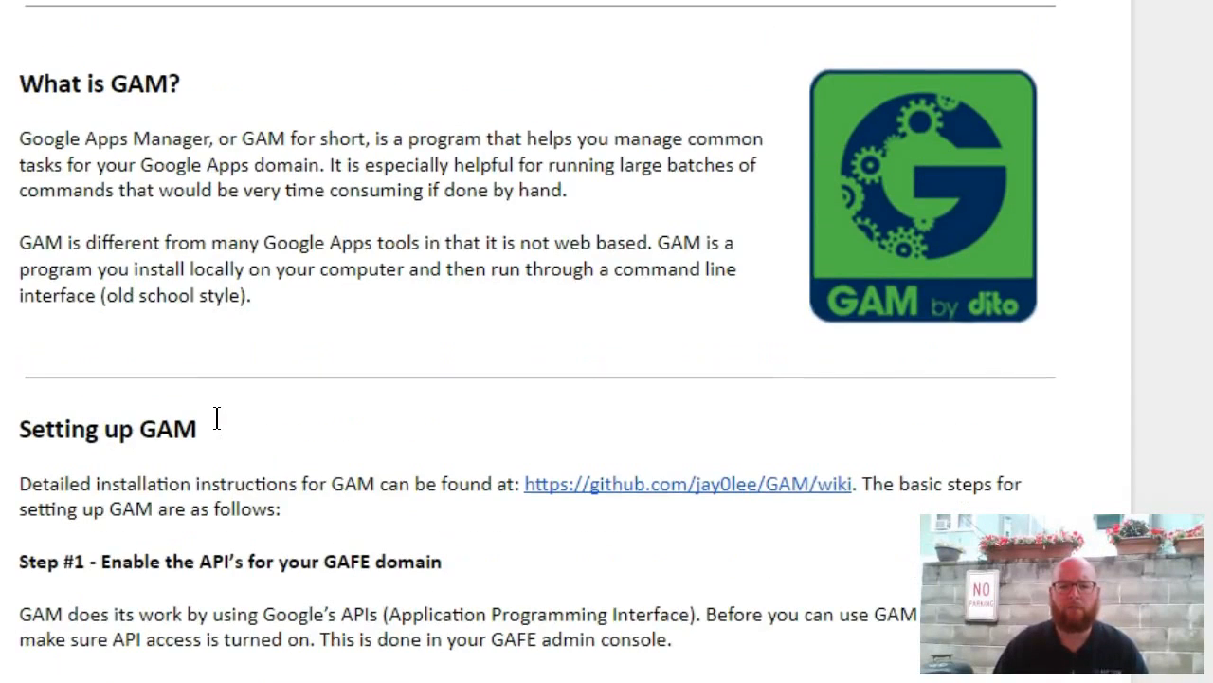
pyautogui.scroll(-3)
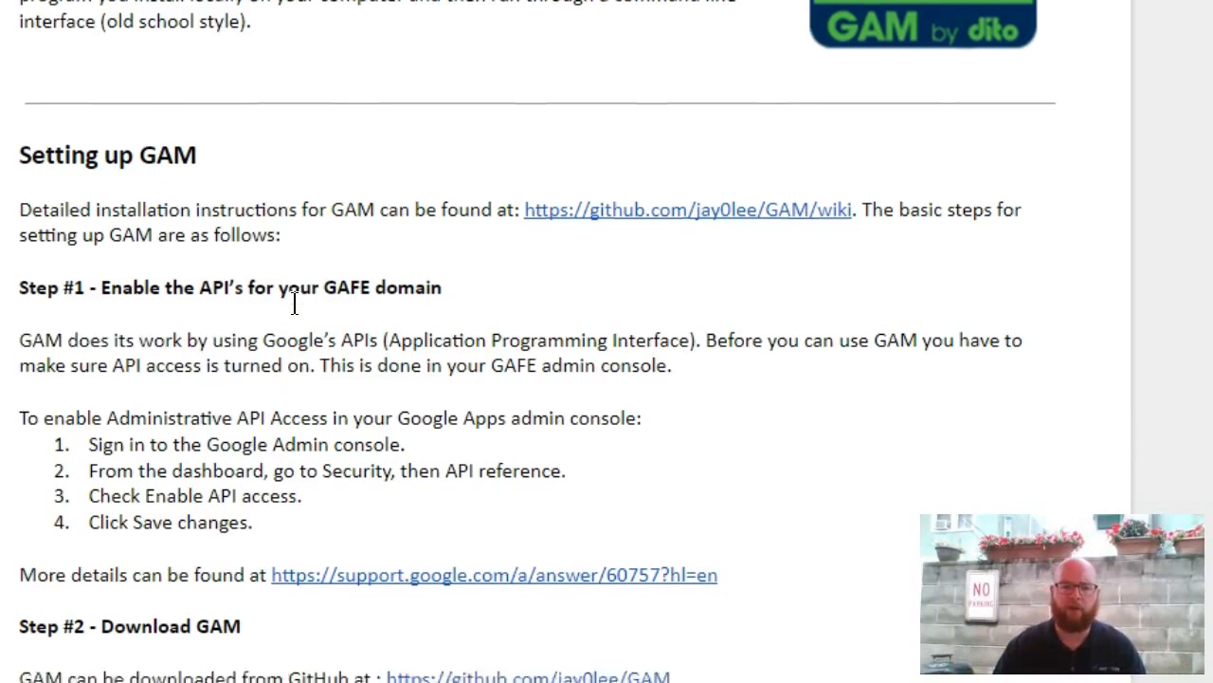
pyautogui.scroll(-3)
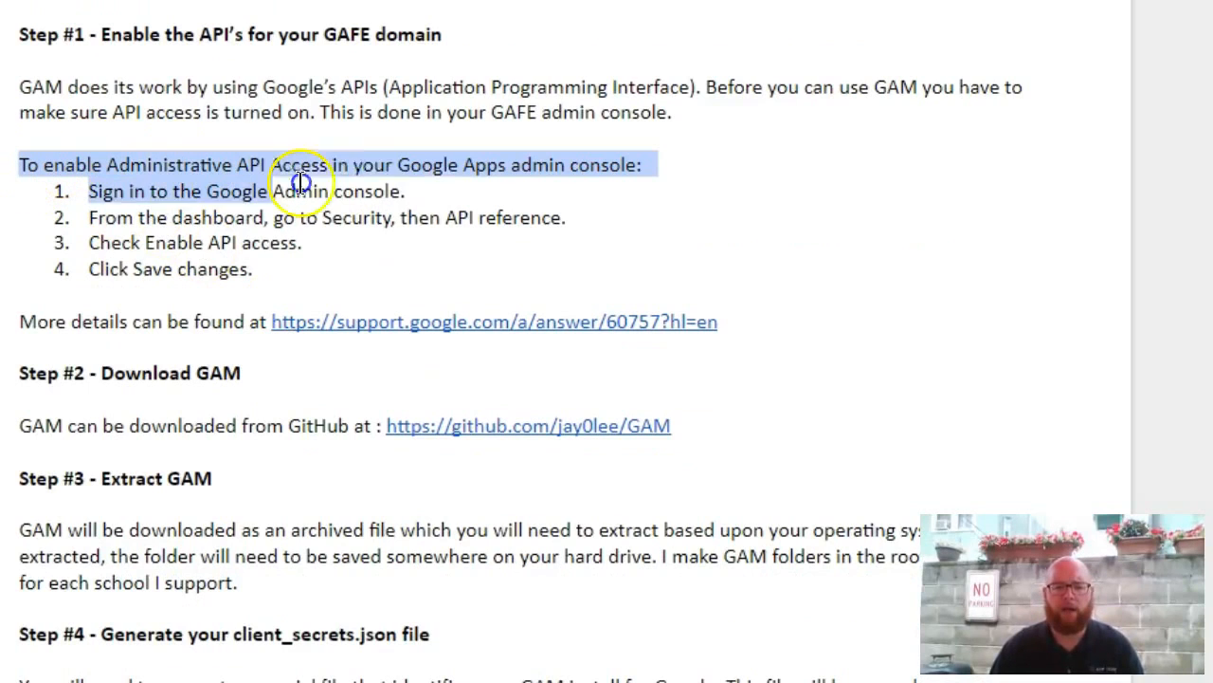
pyautogui.moveTo(303, 180); pyautogui.dragTo(263, 270)
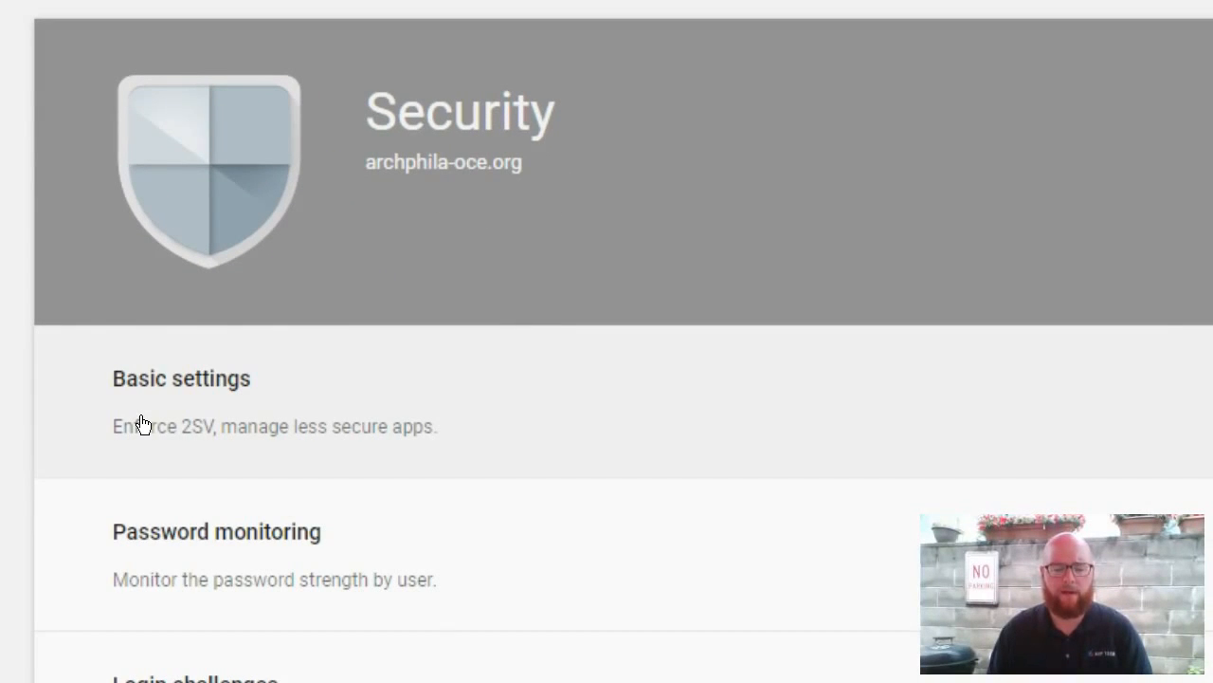
pyautogui.scroll(-3)
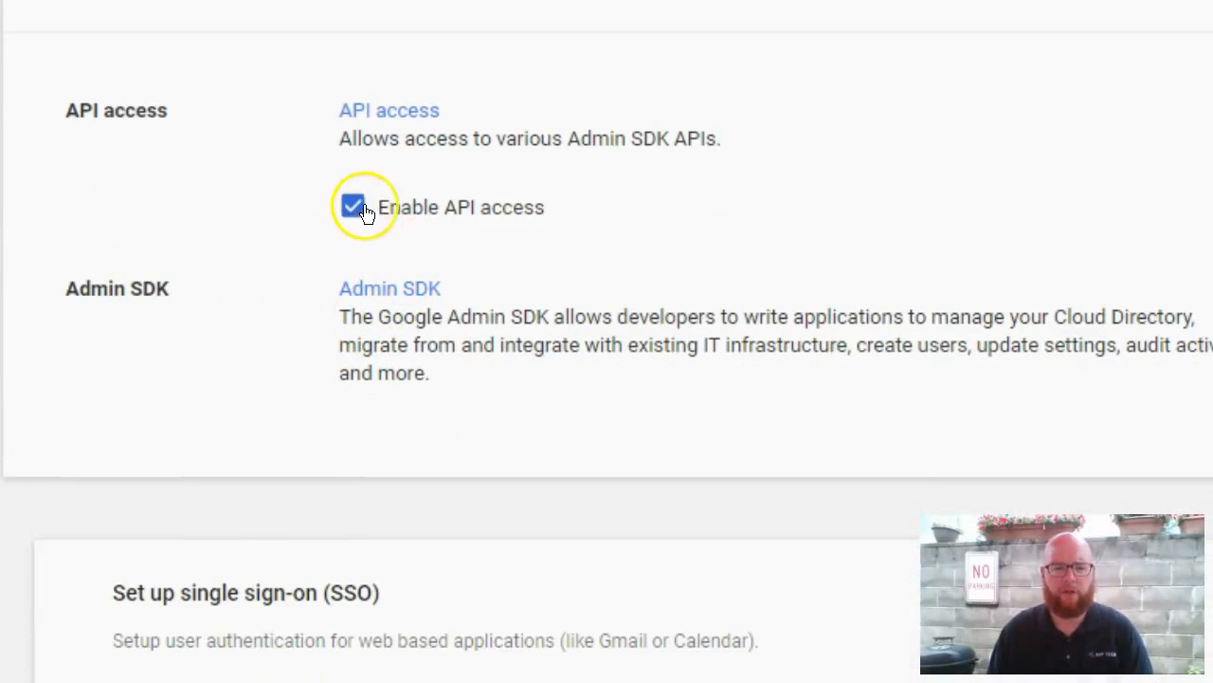
pyautogui.moveTo(389, 231)
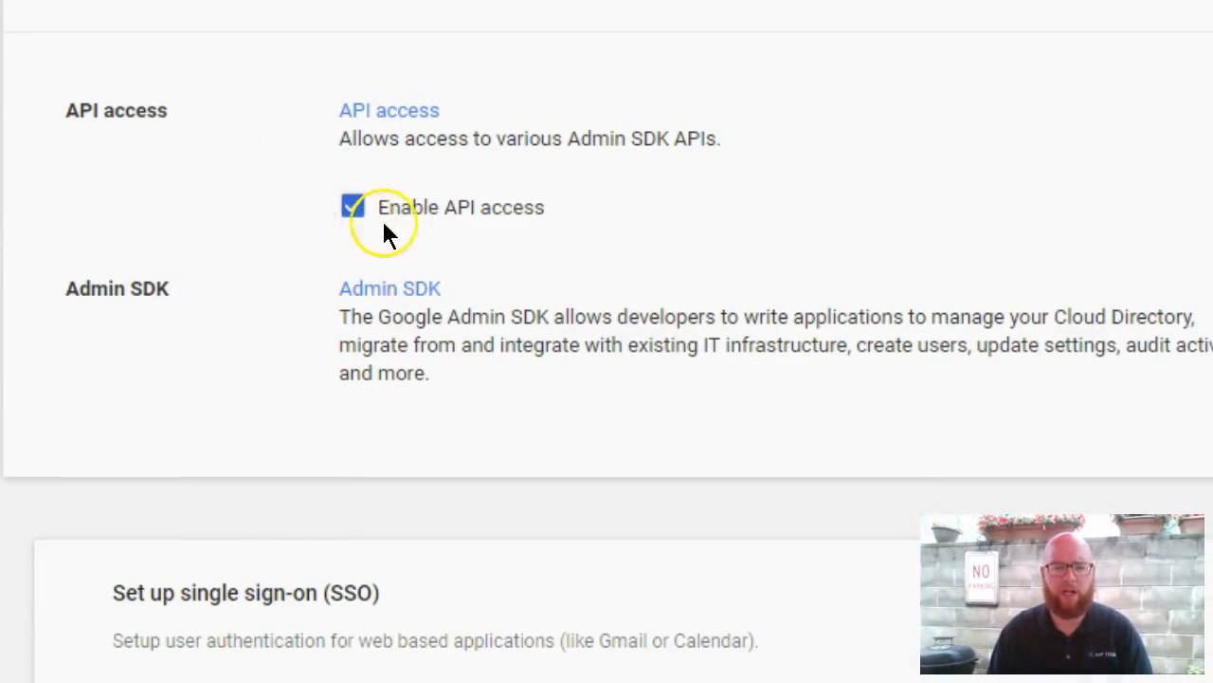
pyautogui.moveTo(512, 228)
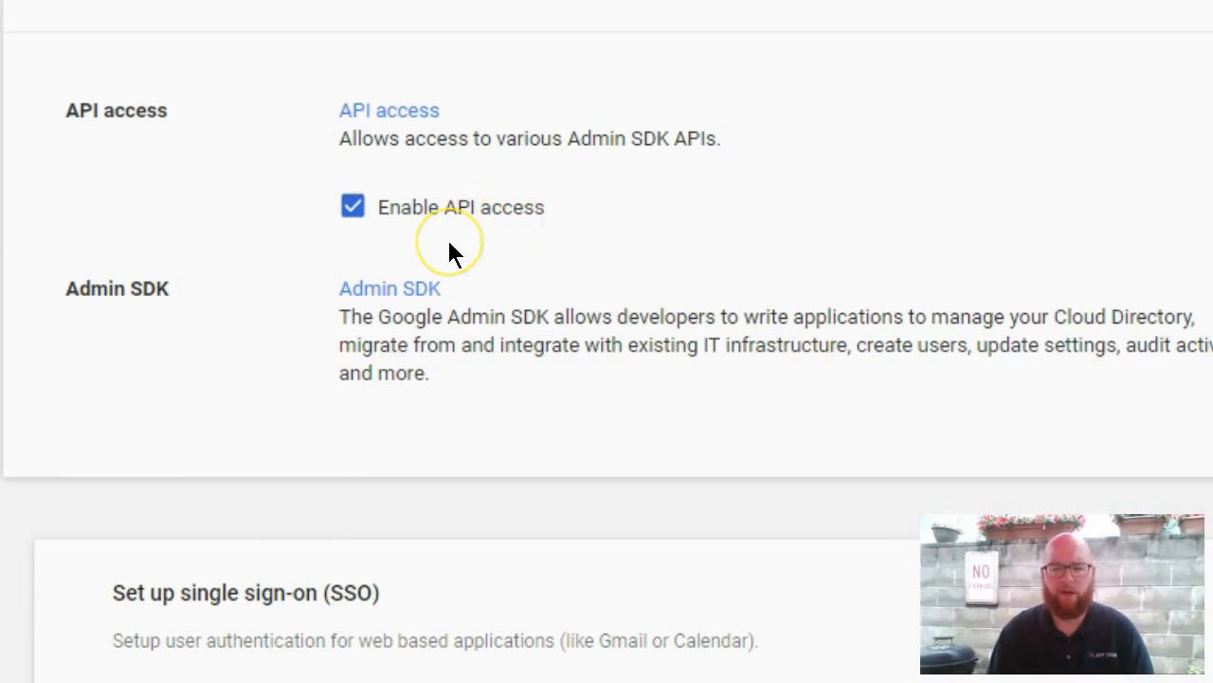
pyautogui.scroll(-3)
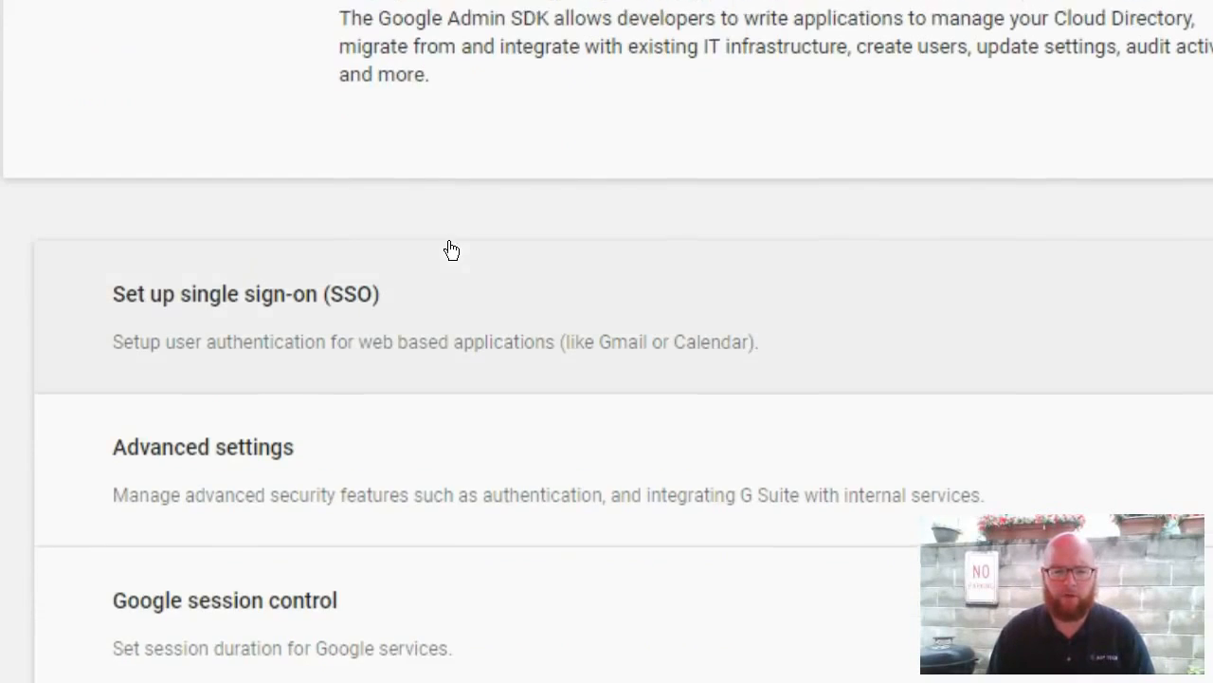
pyautogui.scroll(-3)
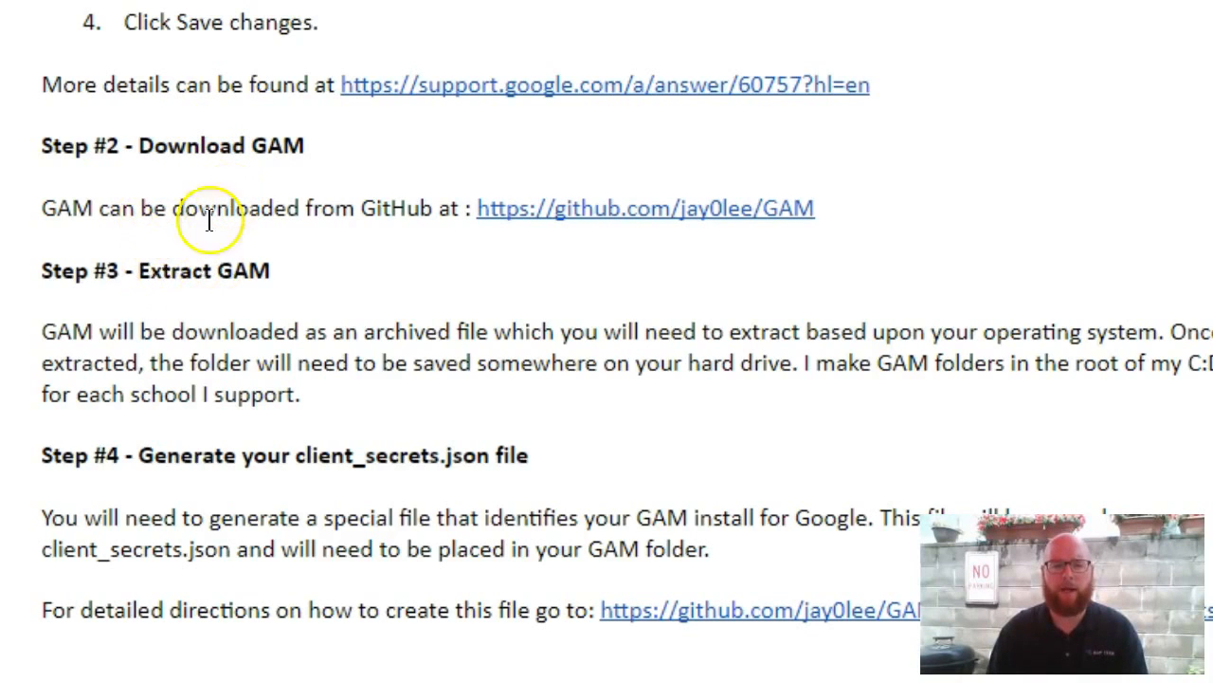
pyautogui.moveTo(190, 283)
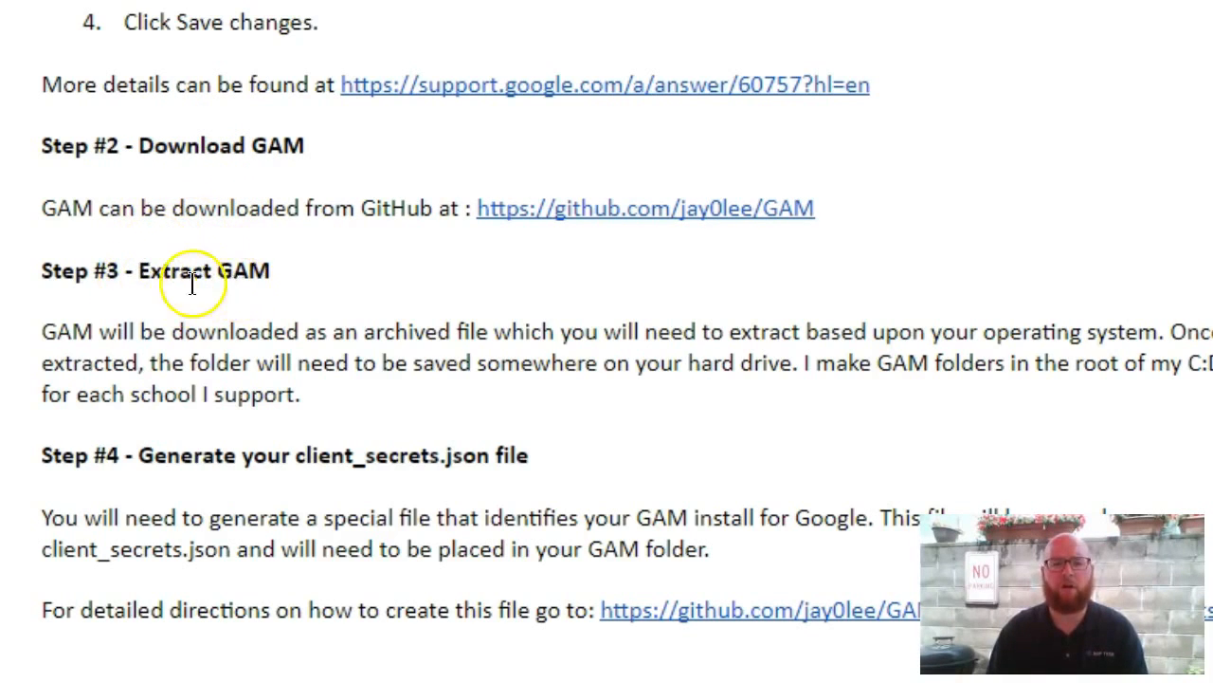
pyautogui.moveTo(508, 210)
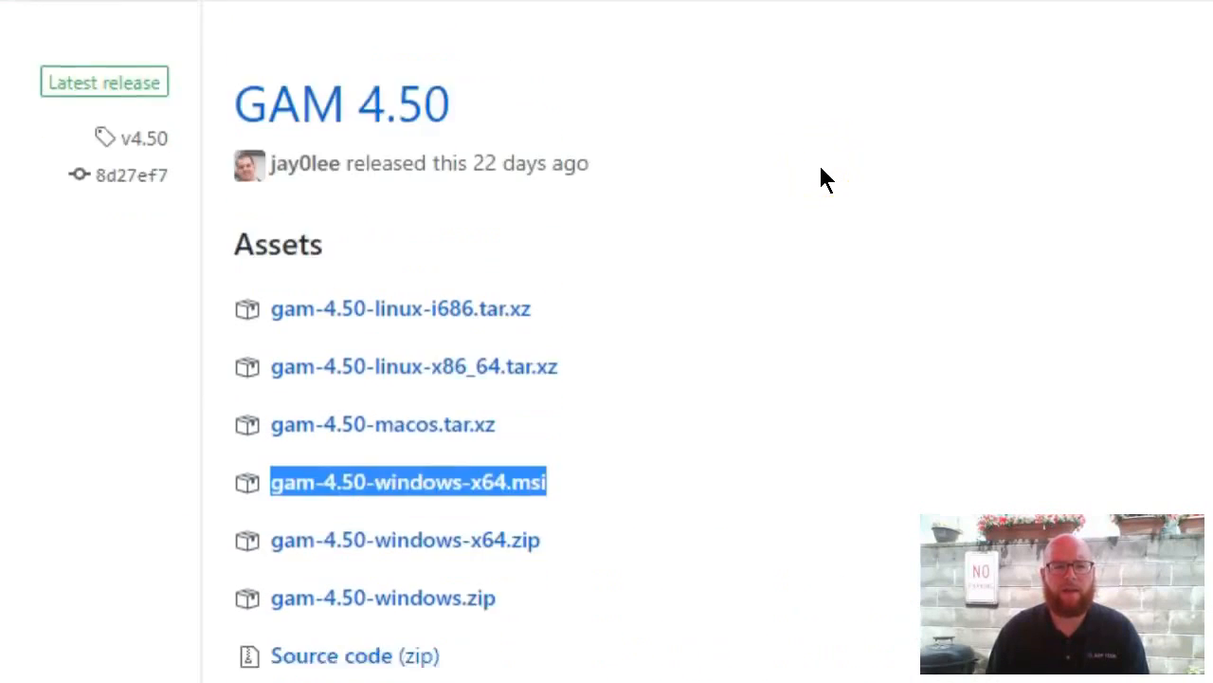
# Download gam-4.50-windows-x64.msi from the release assets and show it in its folder.
pyautogui.scroll(-3)
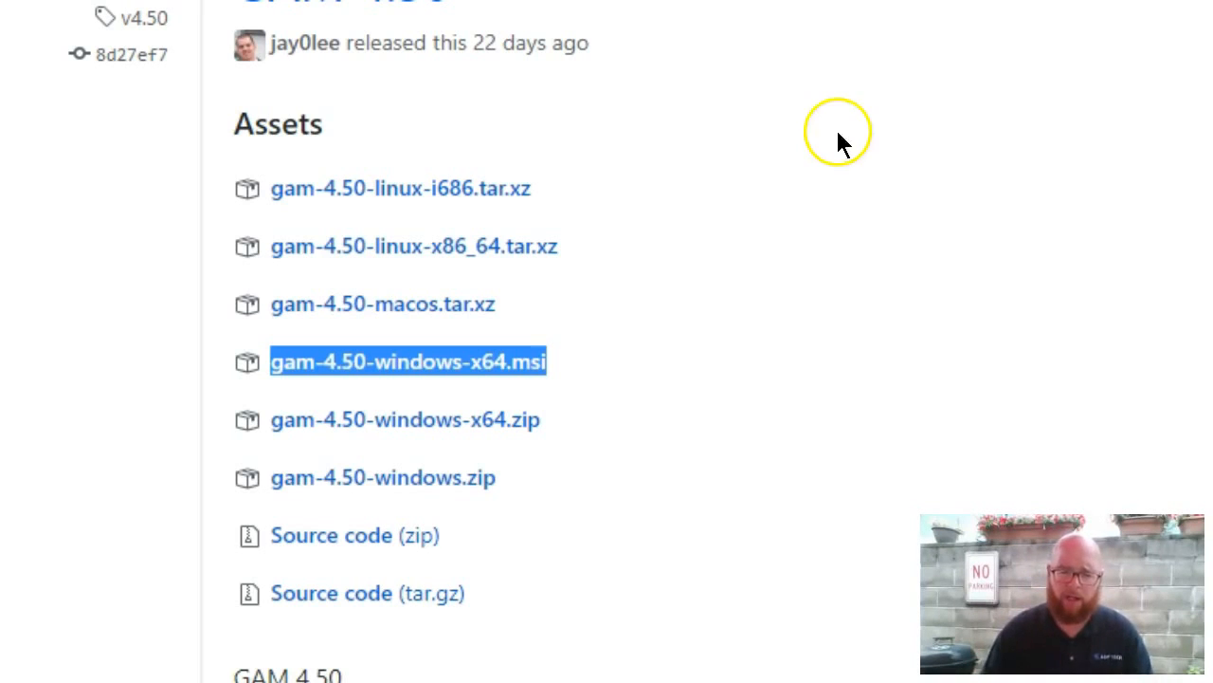
pyautogui.moveTo(503, 129)
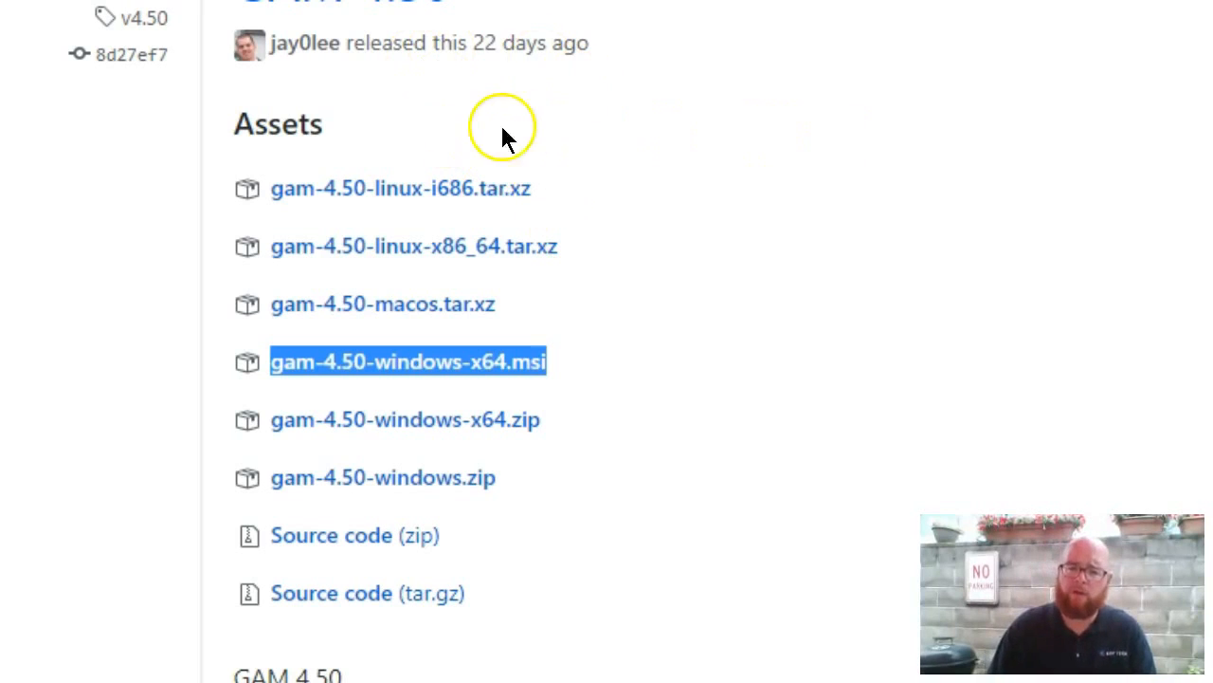
pyautogui.moveTo(749, 308)
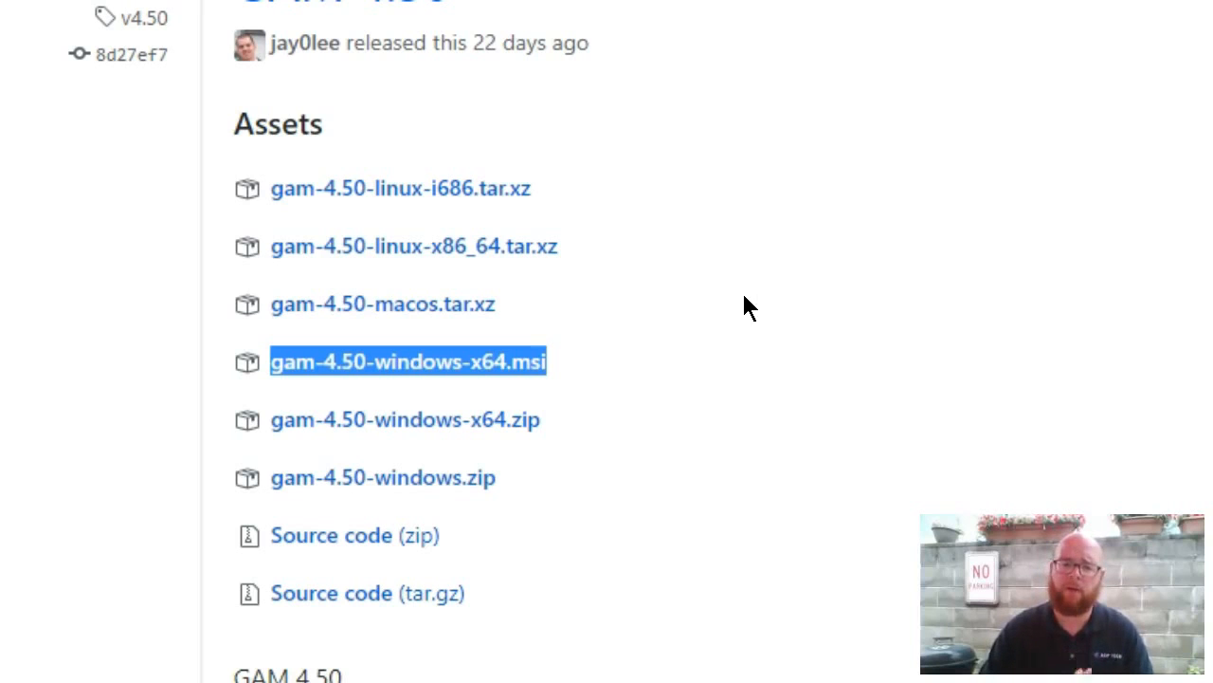
pyautogui.click(407, 360)
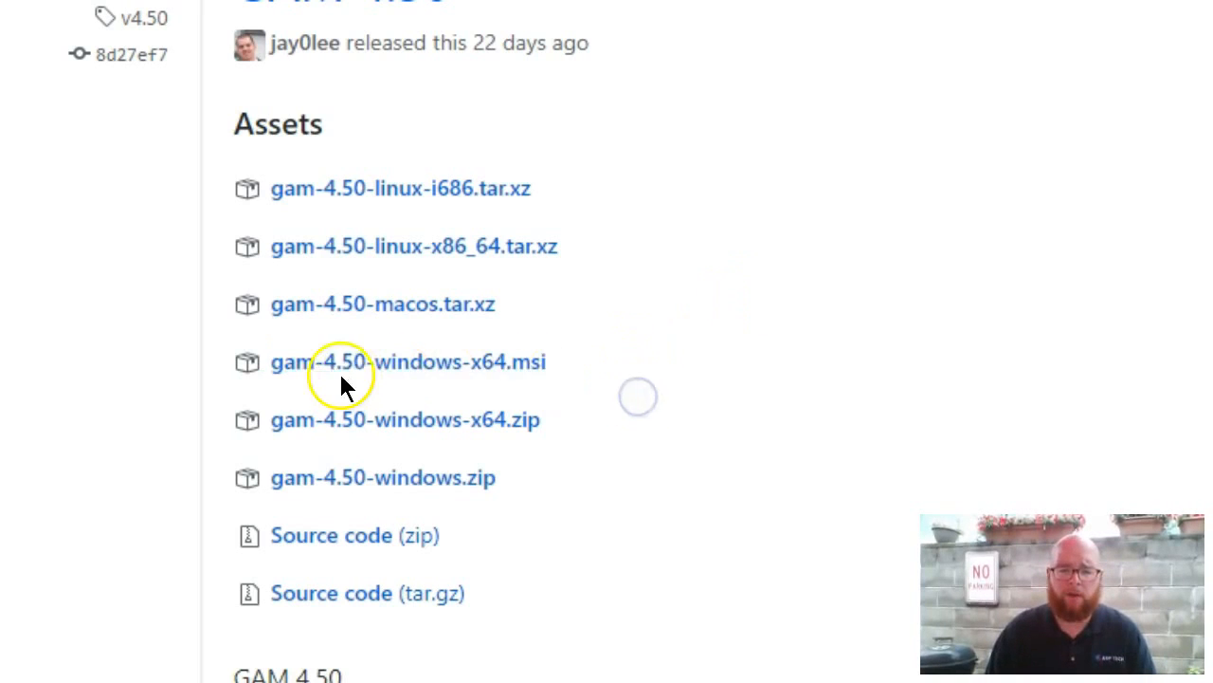
pyautogui.moveTo(288, 368)
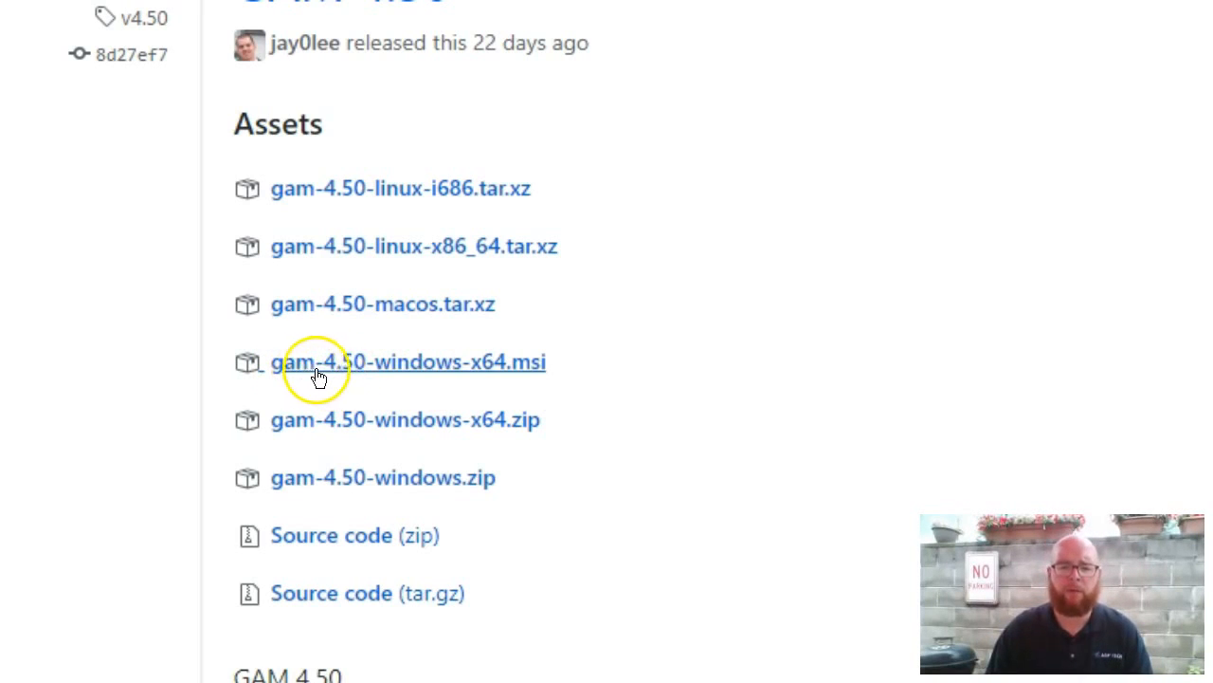
pyautogui.moveTo(483, 369)
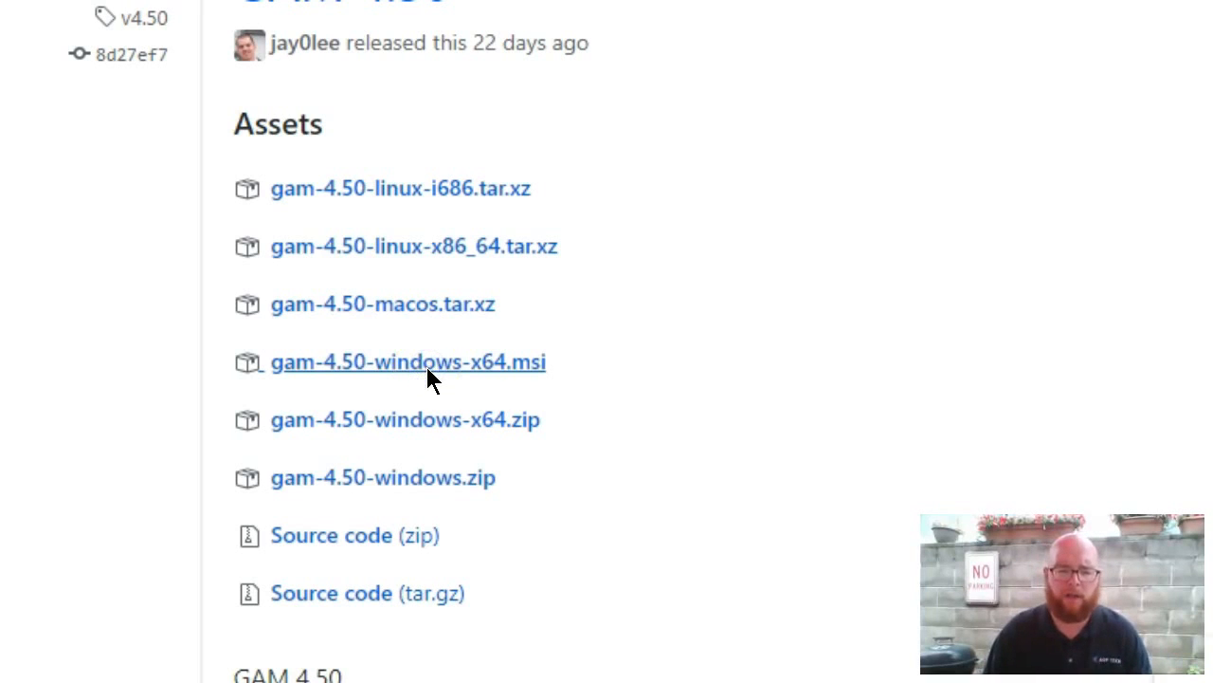
pyautogui.click(408, 360)
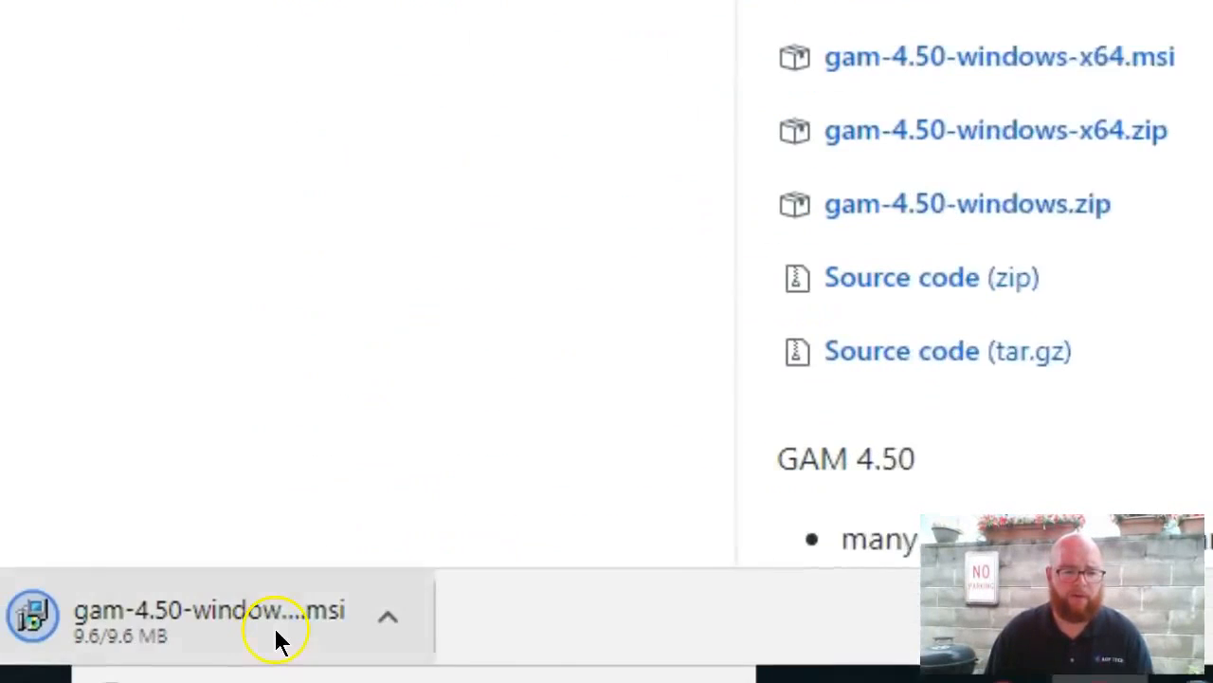
pyautogui.click(386, 616)
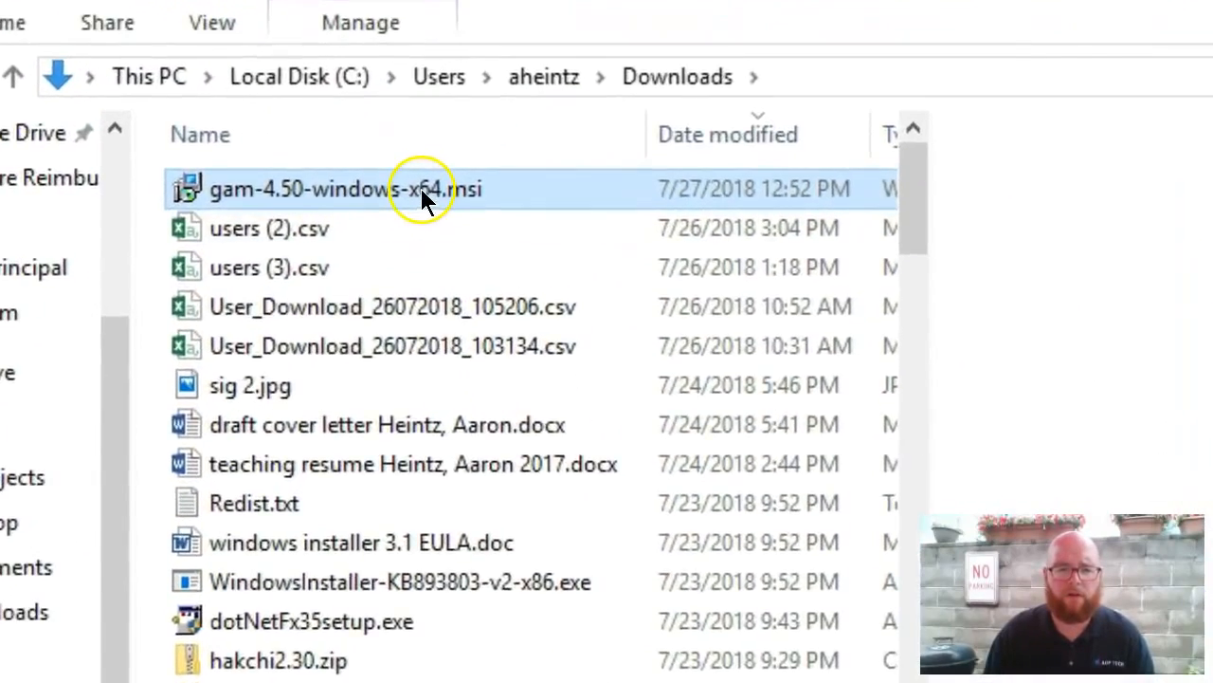
# Launch the gam-4.50 MSI and reveal the SmartScreen 'Run anyway' option via More info.
pyautogui.doubleClick(339, 189)
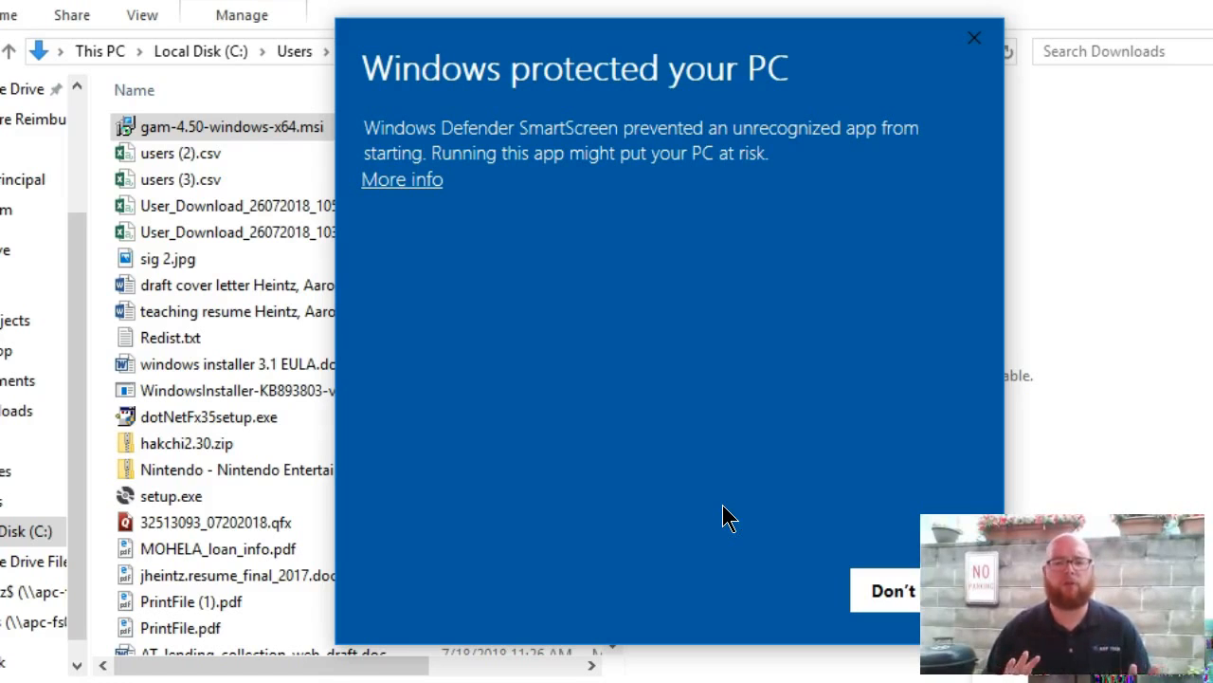
pyautogui.moveTo(596, 244)
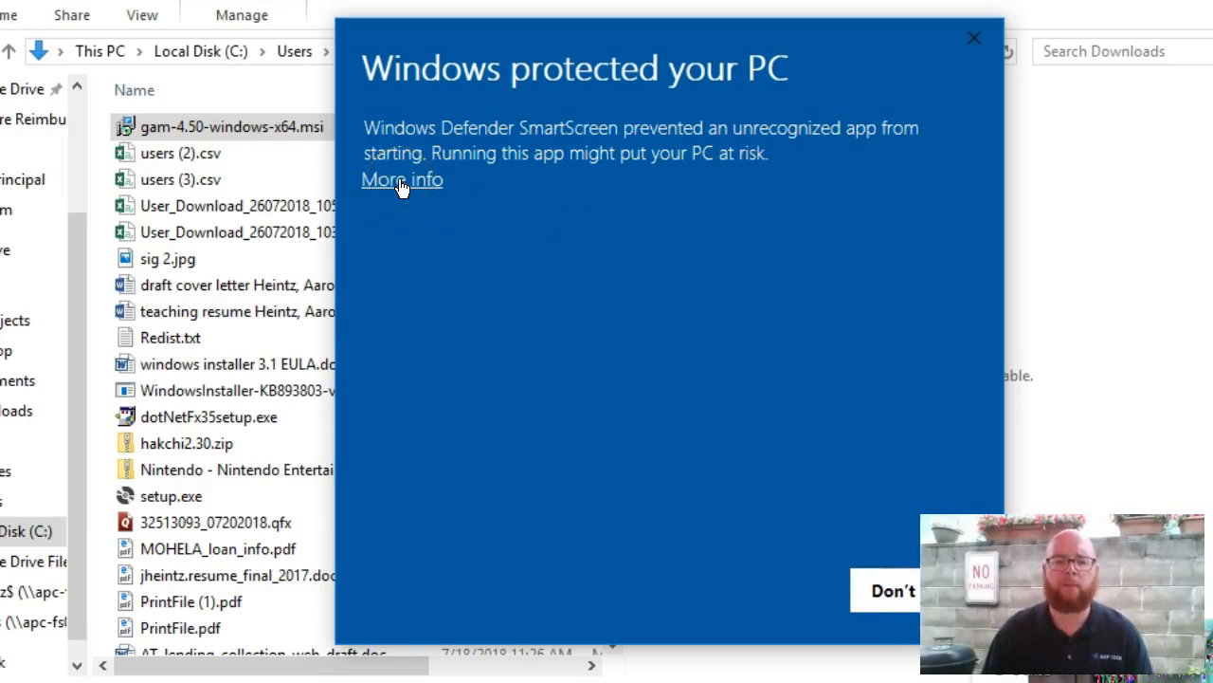
pyautogui.click(402, 179)
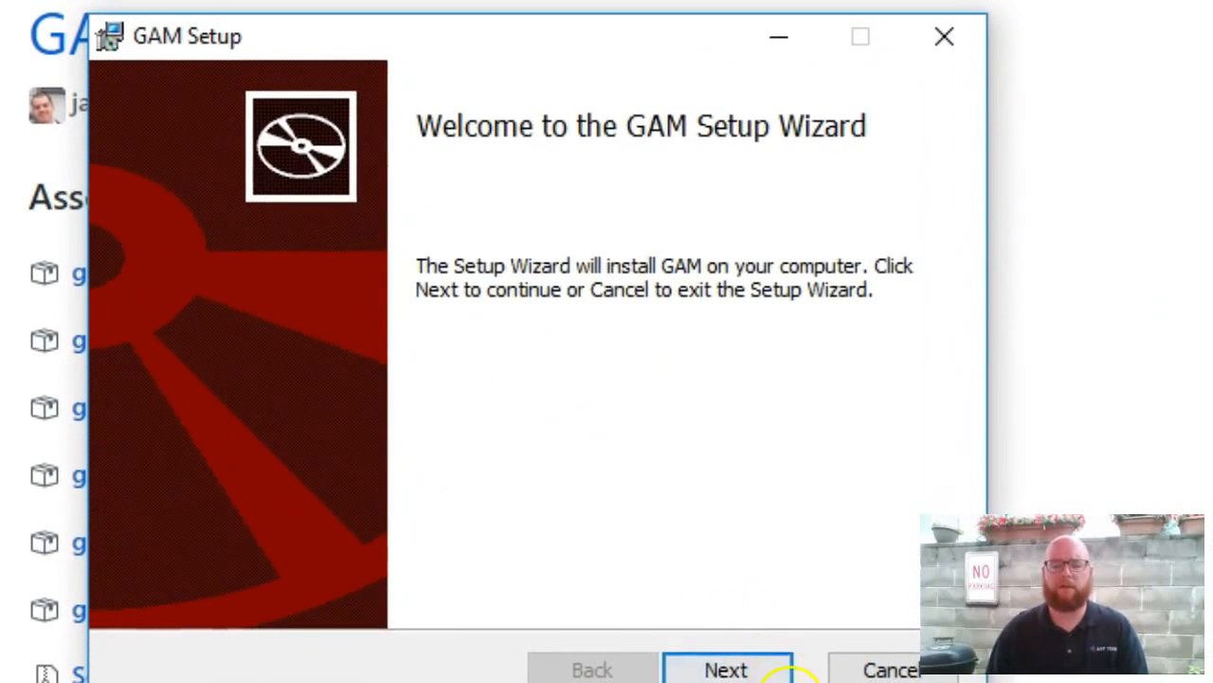
# Advance the GAM Setup Wizard, keeping C:\GAM\ as the destination folder.
pyautogui.click(724, 670)
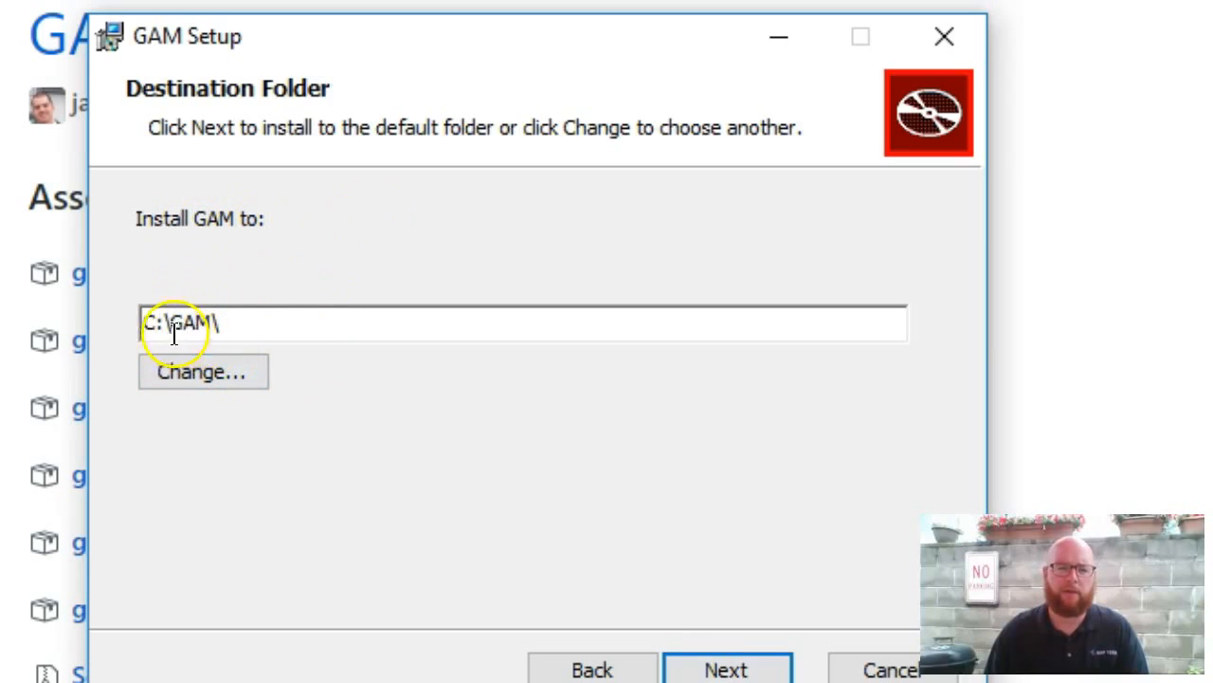
pyautogui.moveTo(726, 670)
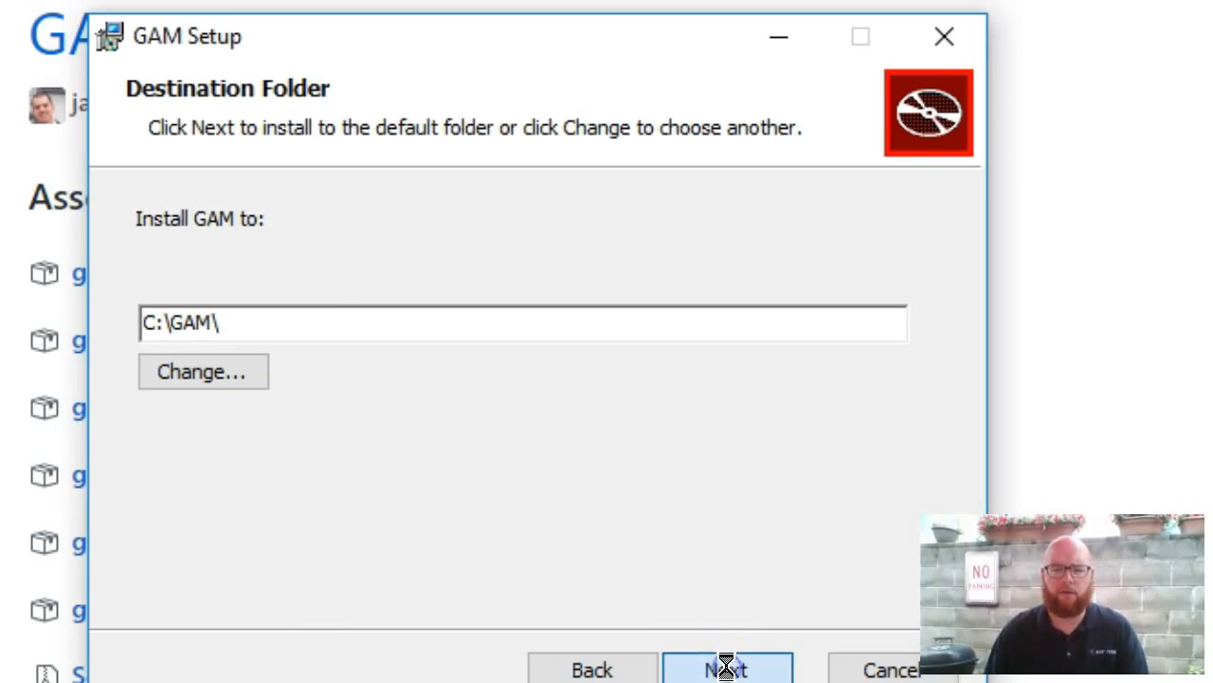
pyautogui.click(728, 667)
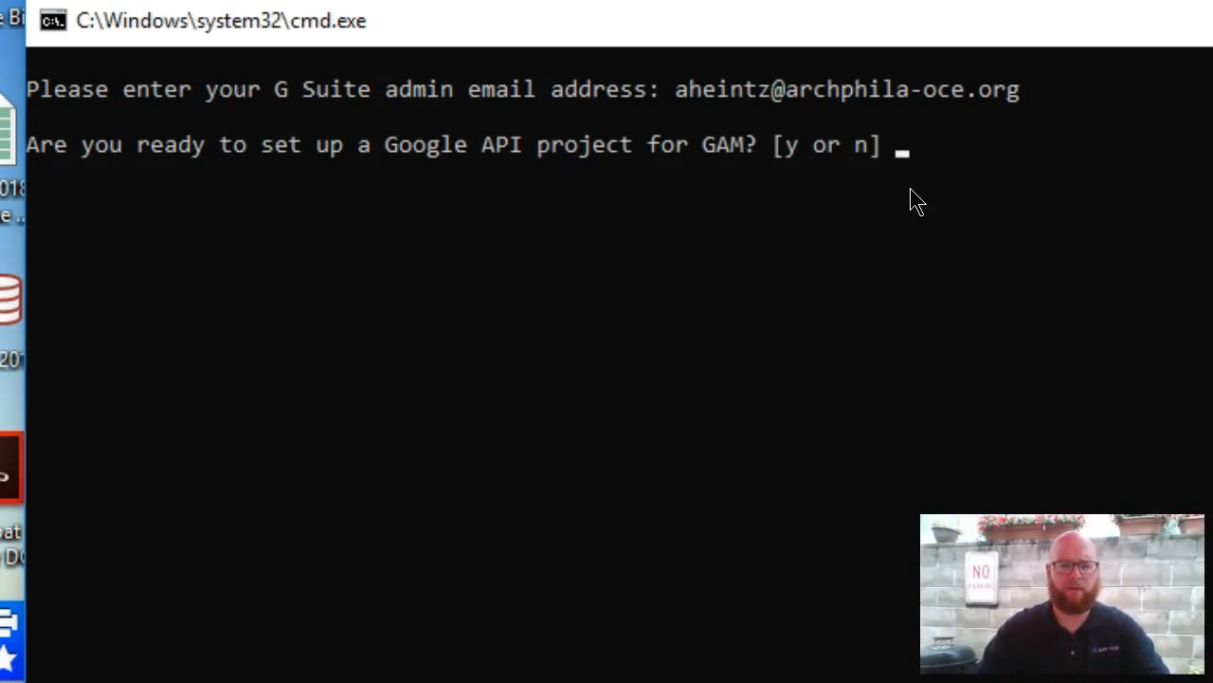
# Answer y so GAM creates its Google API project and enables the APIs.
pyautogui.write('y')
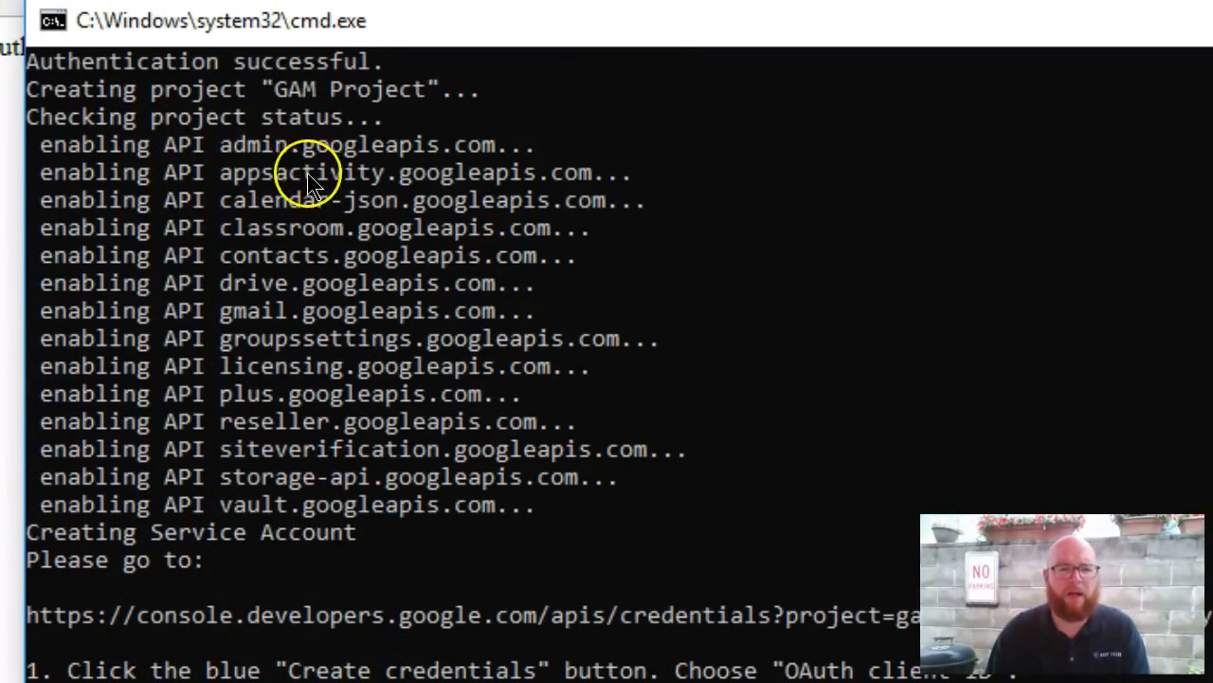
pyautogui.moveTo(379, 516)
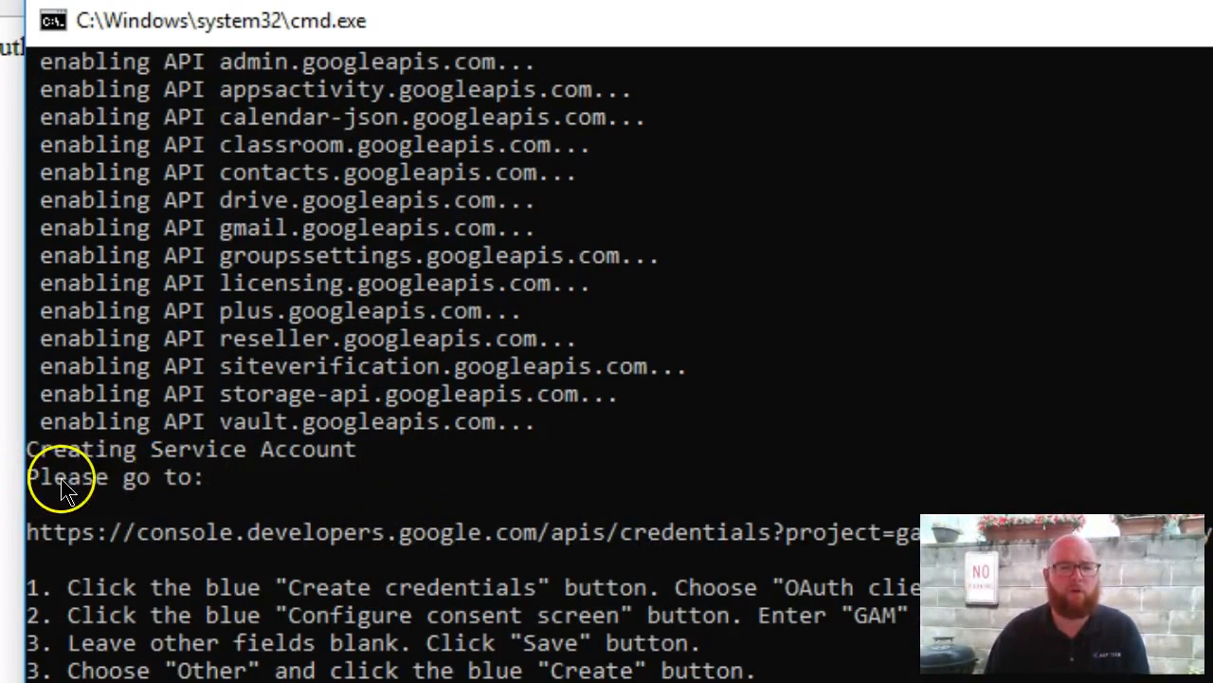
pyautogui.moveTo(553, 547)
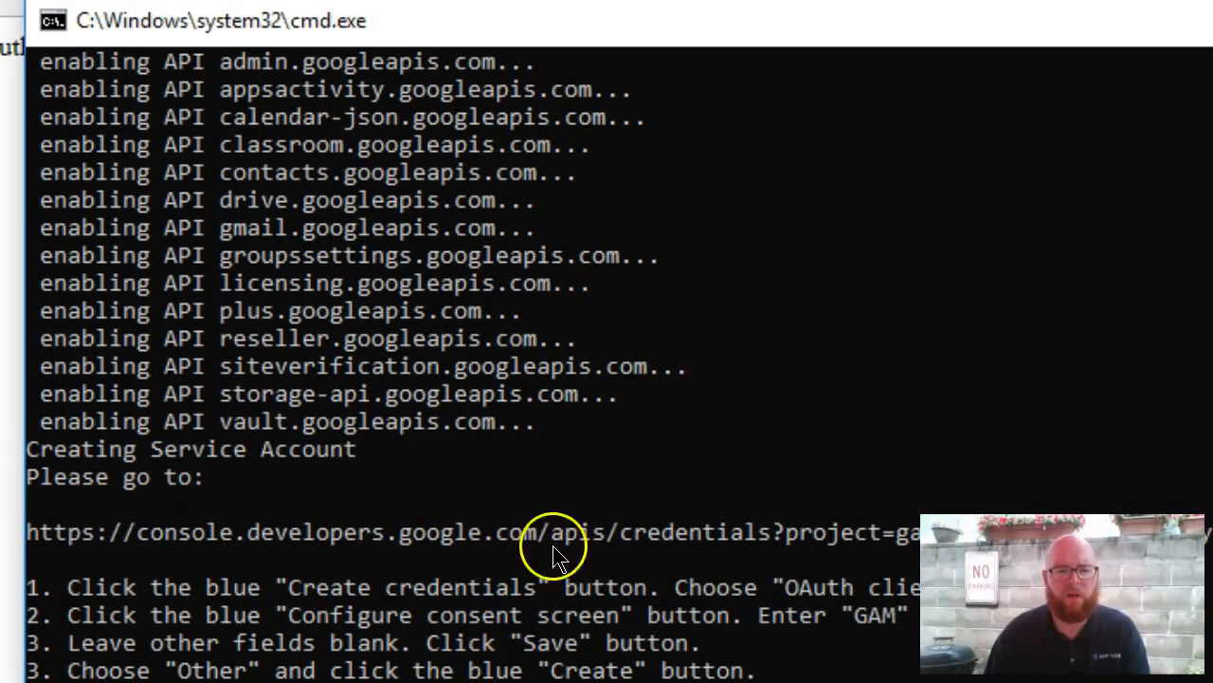
pyautogui.moveTo(408, 565)
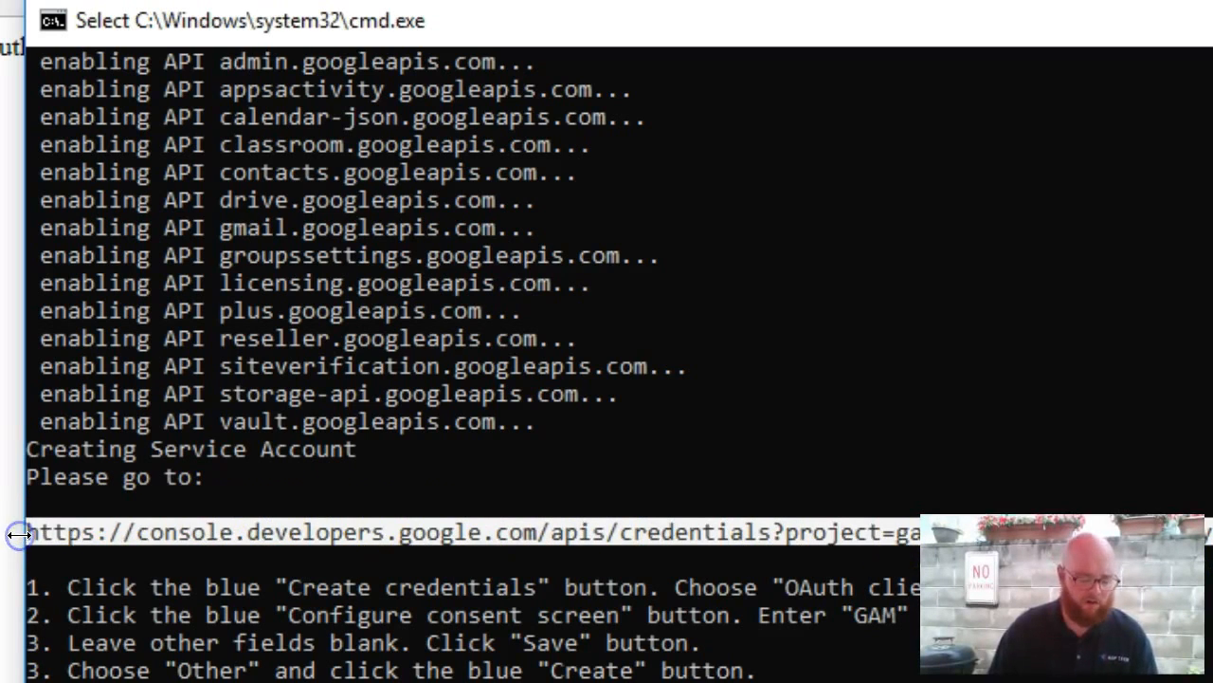
pyautogui.moveTo(294, 667)
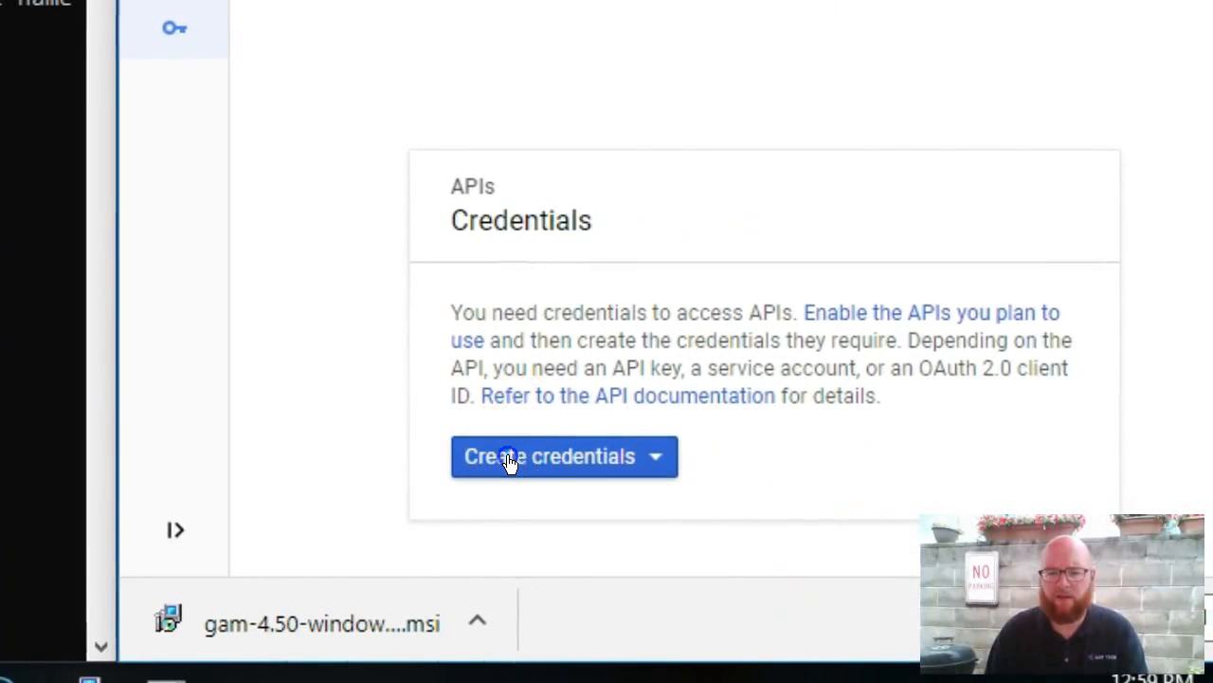
# Choose OAuth client ID from the Create credentials list.
pyautogui.click(550, 455)
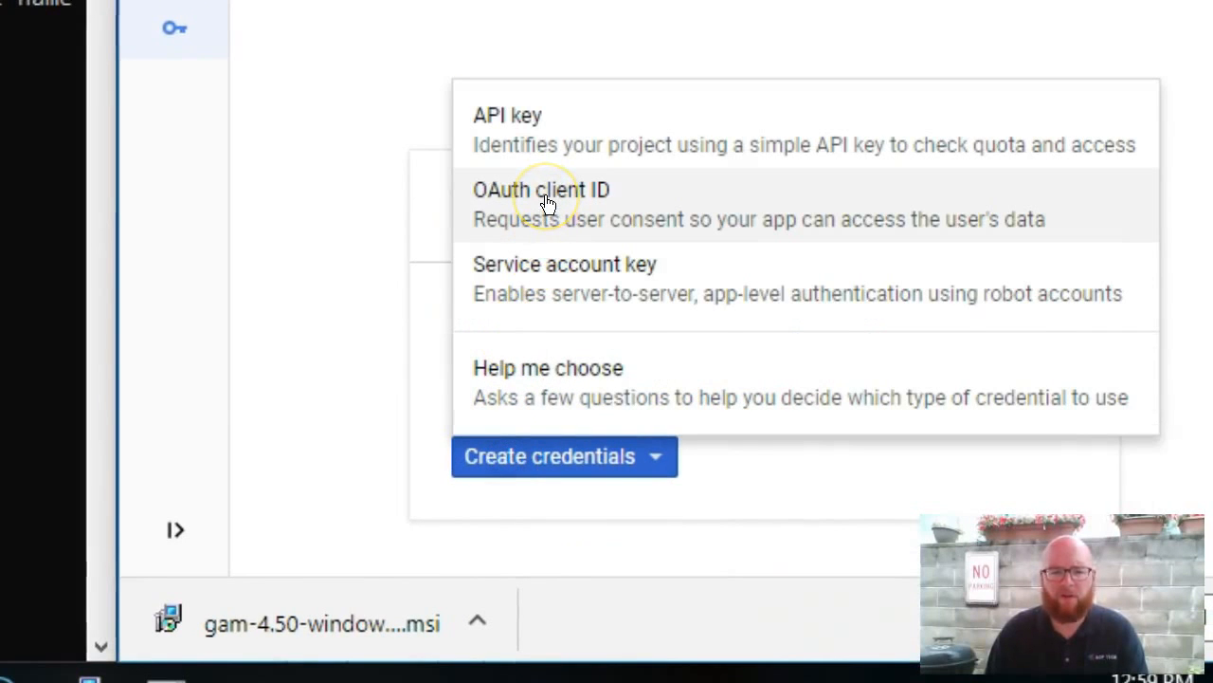
pyautogui.click(542, 189)
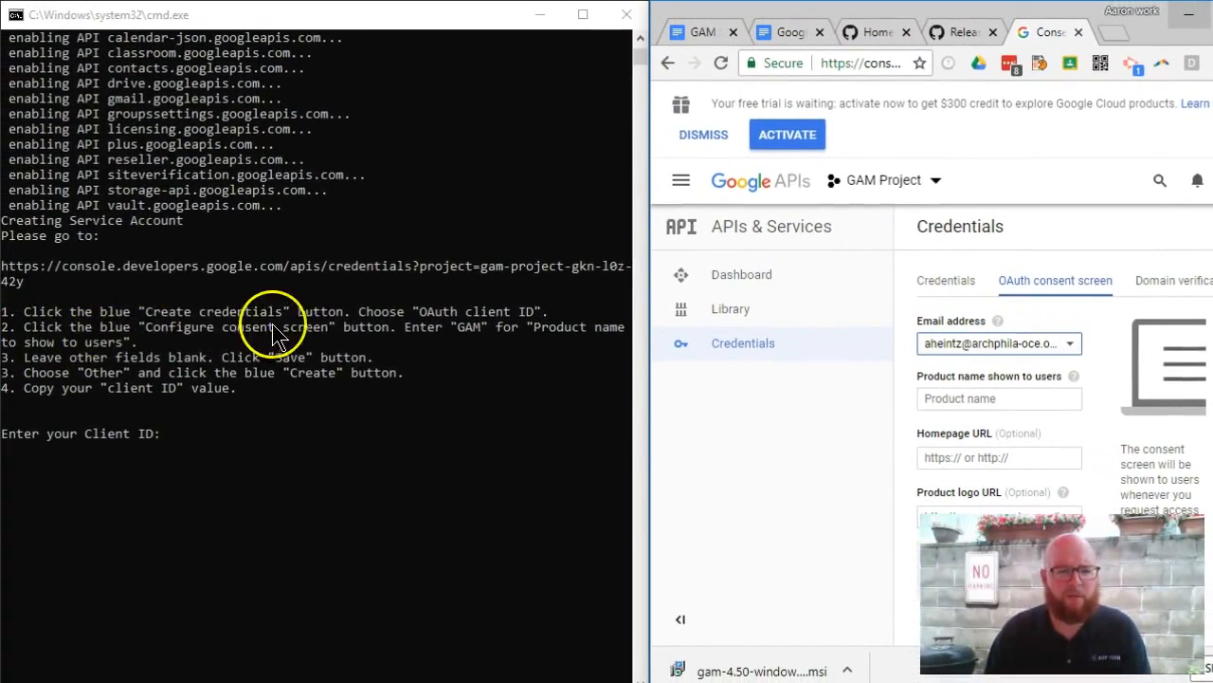
pyautogui.moveTo(104, 364)
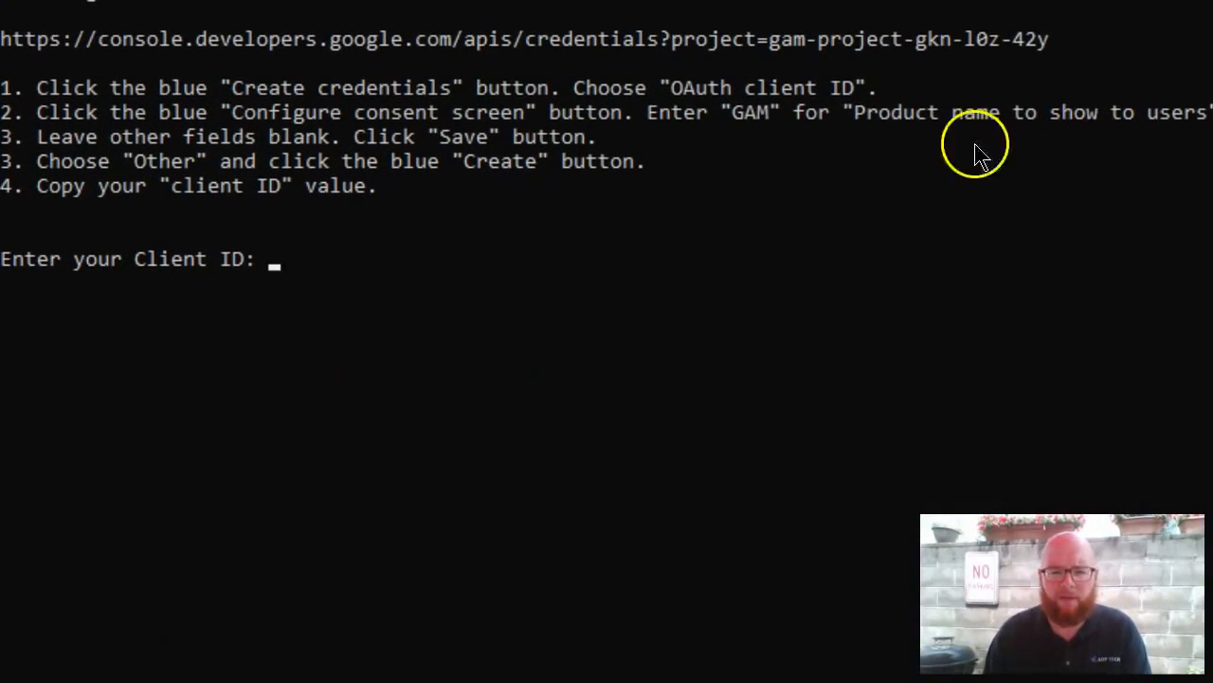
pyautogui.moveTo(1152, 133)
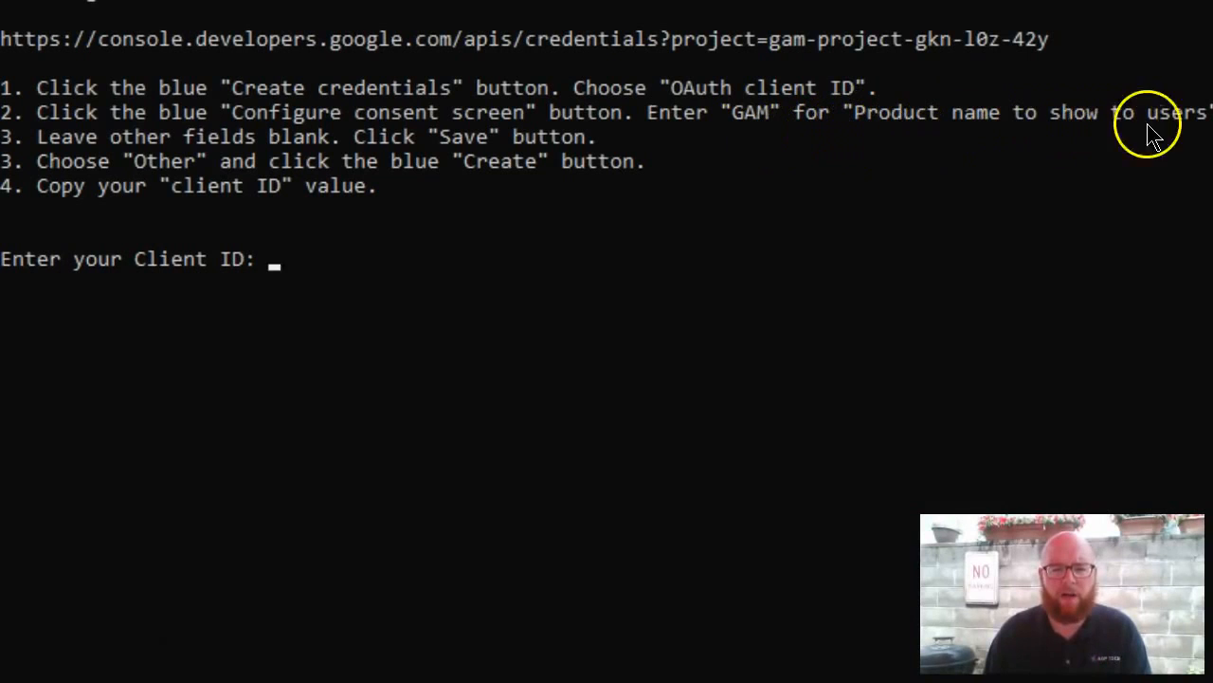
pyautogui.moveTo(142, 152)
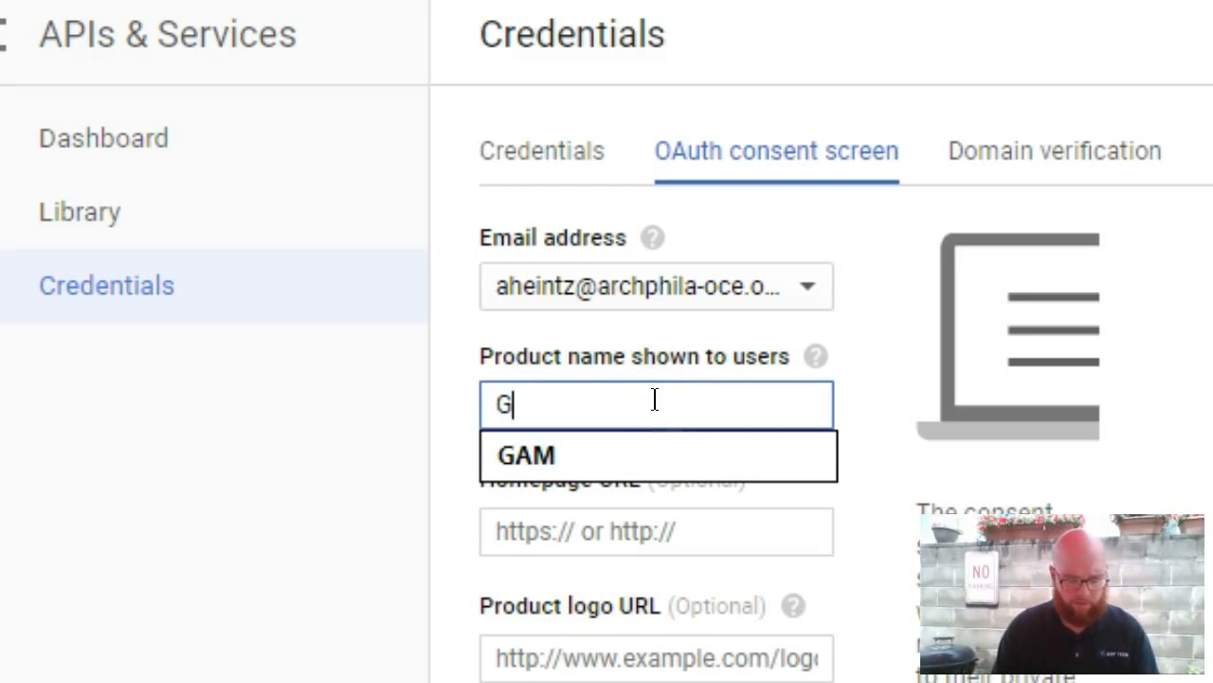
# Enter GAM as the product name shown to users on the OAuth consent screen.
pyautogui.click(525, 455)
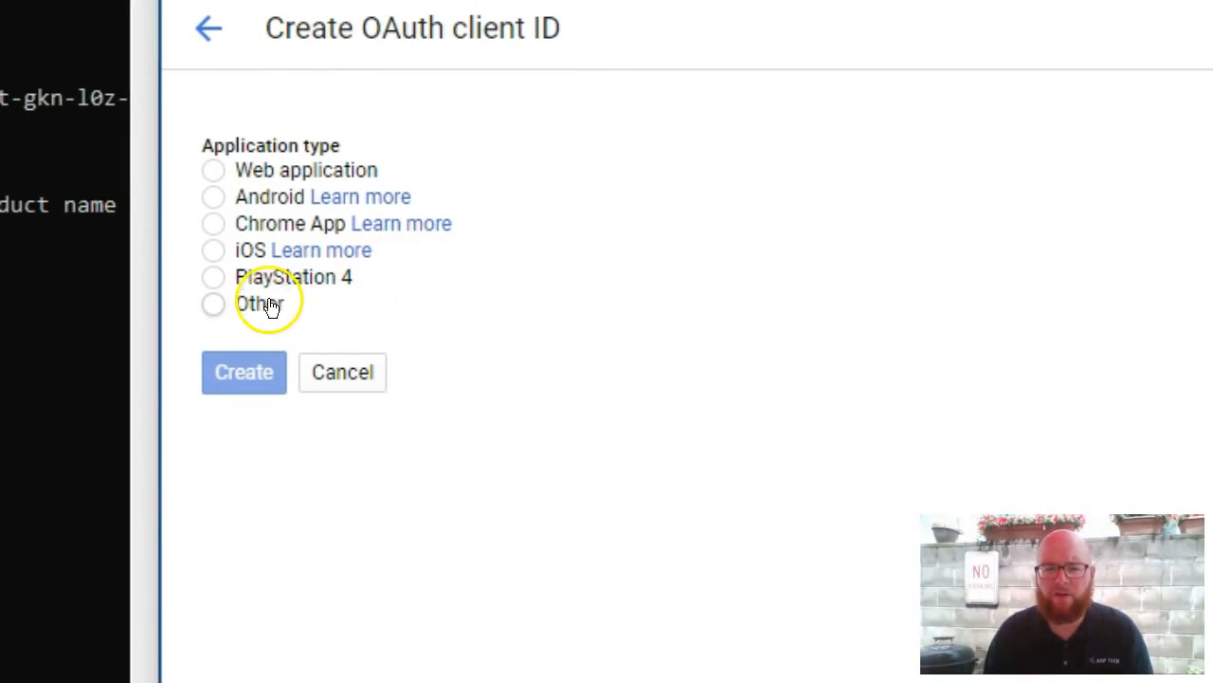
# Create an OAuth client of type Other and select its client ID for copying.
pyautogui.click(212, 303)
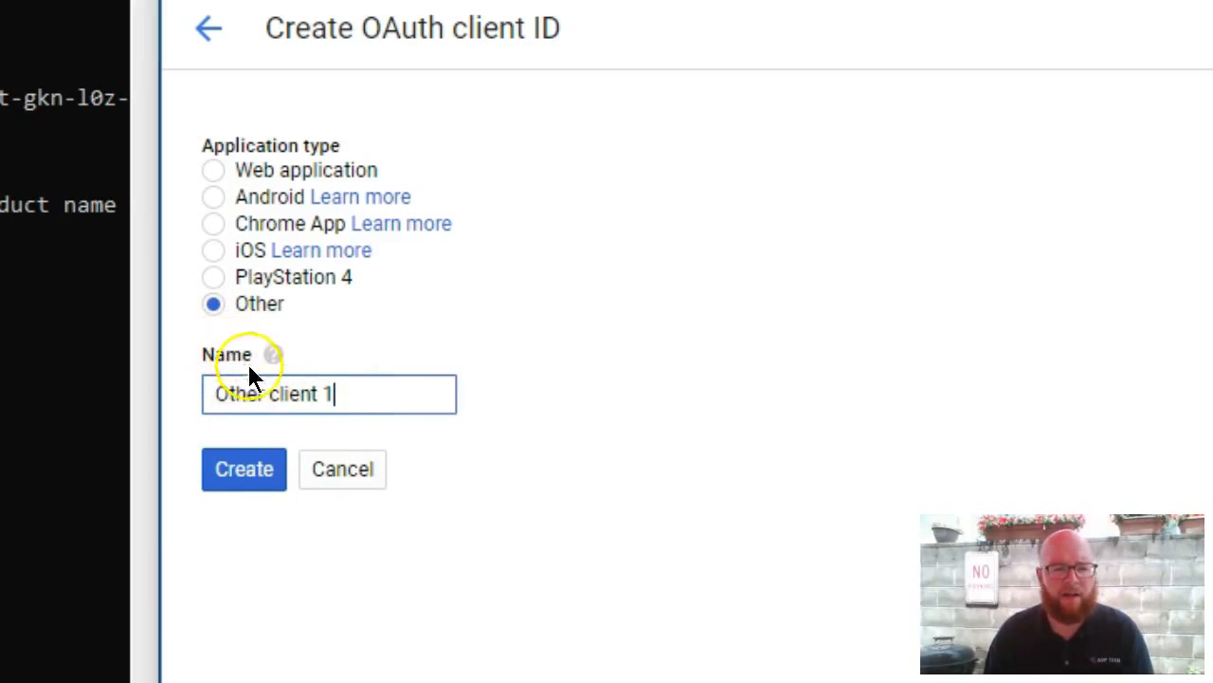
pyautogui.click(242, 468)
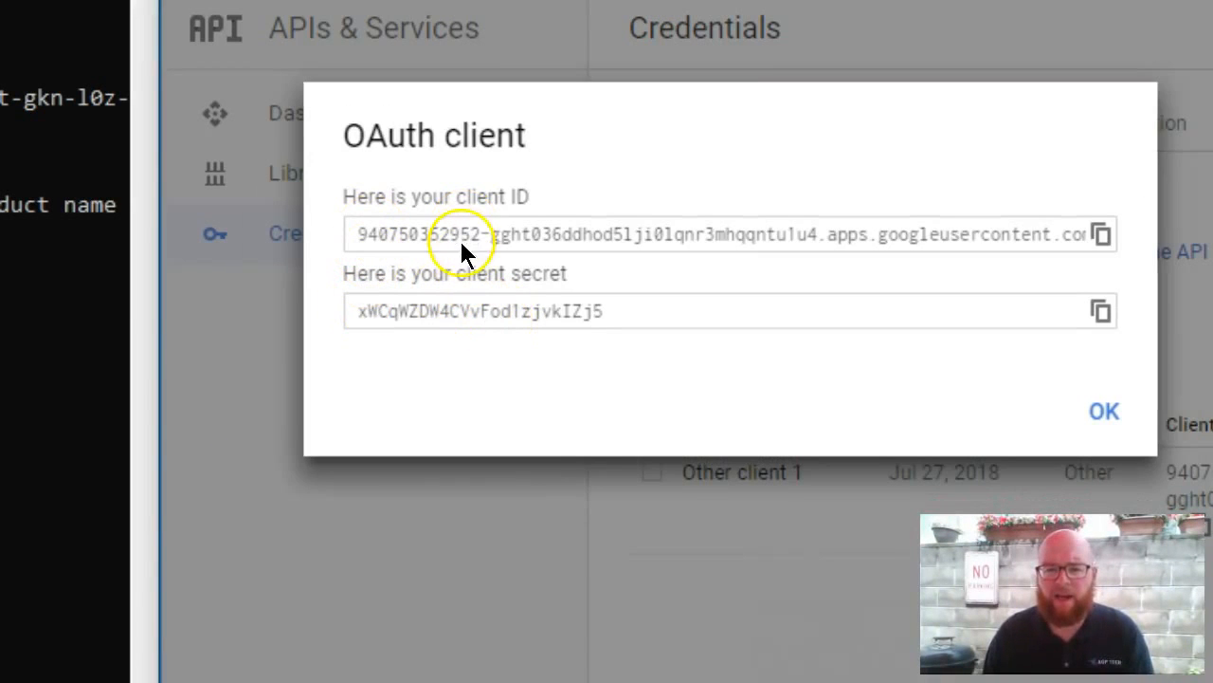
pyautogui.click(1099, 235)
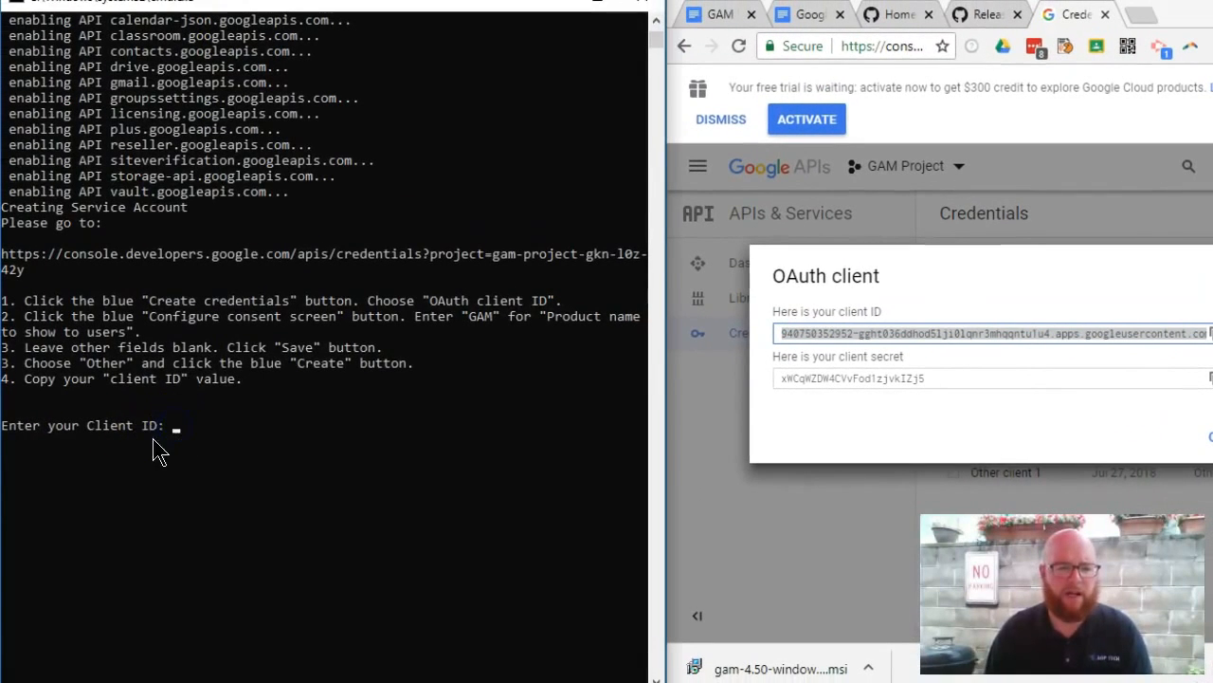
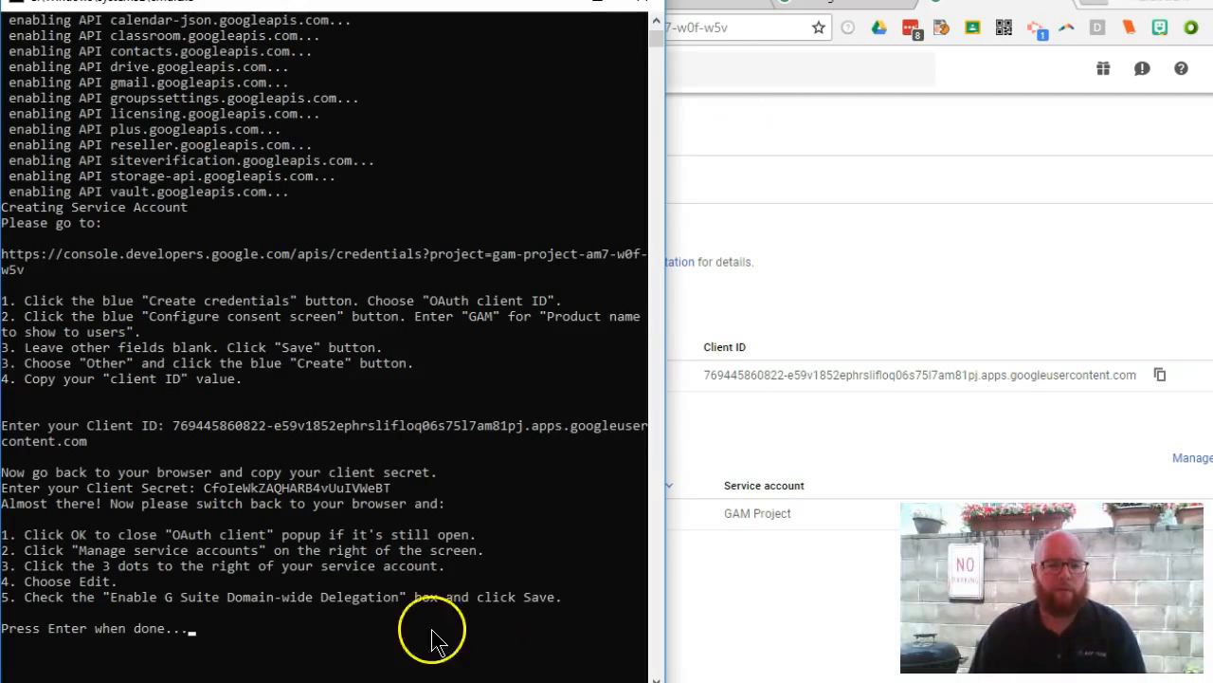
pyautogui.moveTo(110, 436)
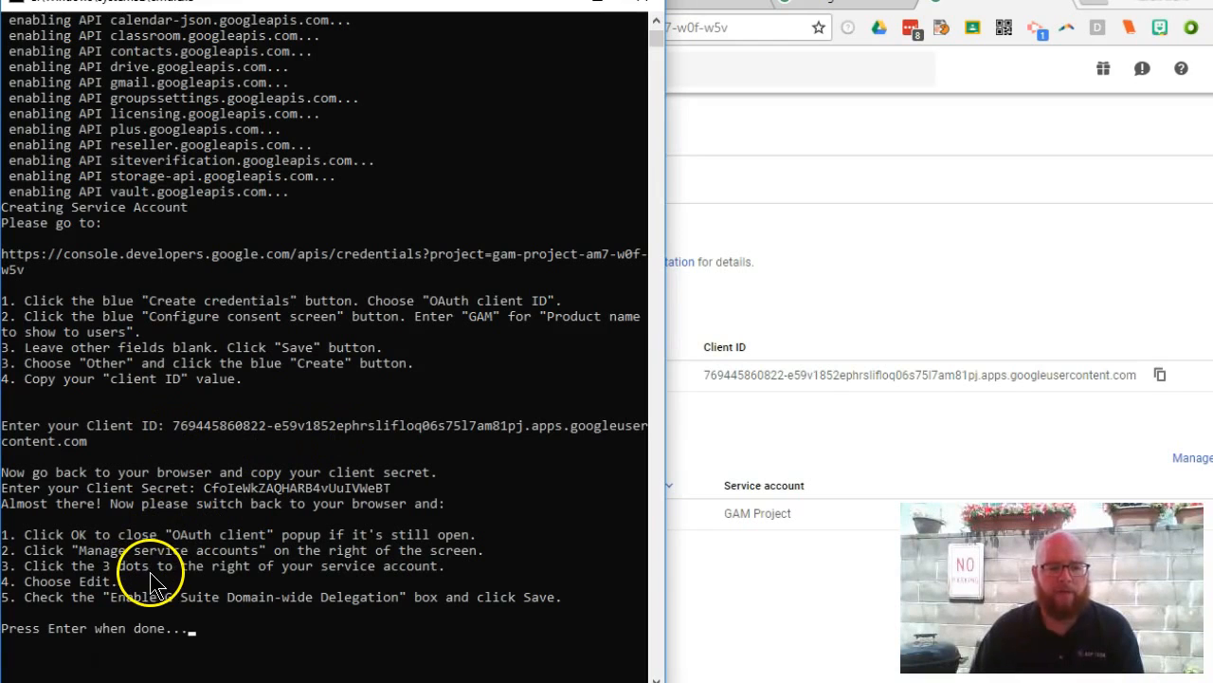
pyautogui.moveTo(174, 541)
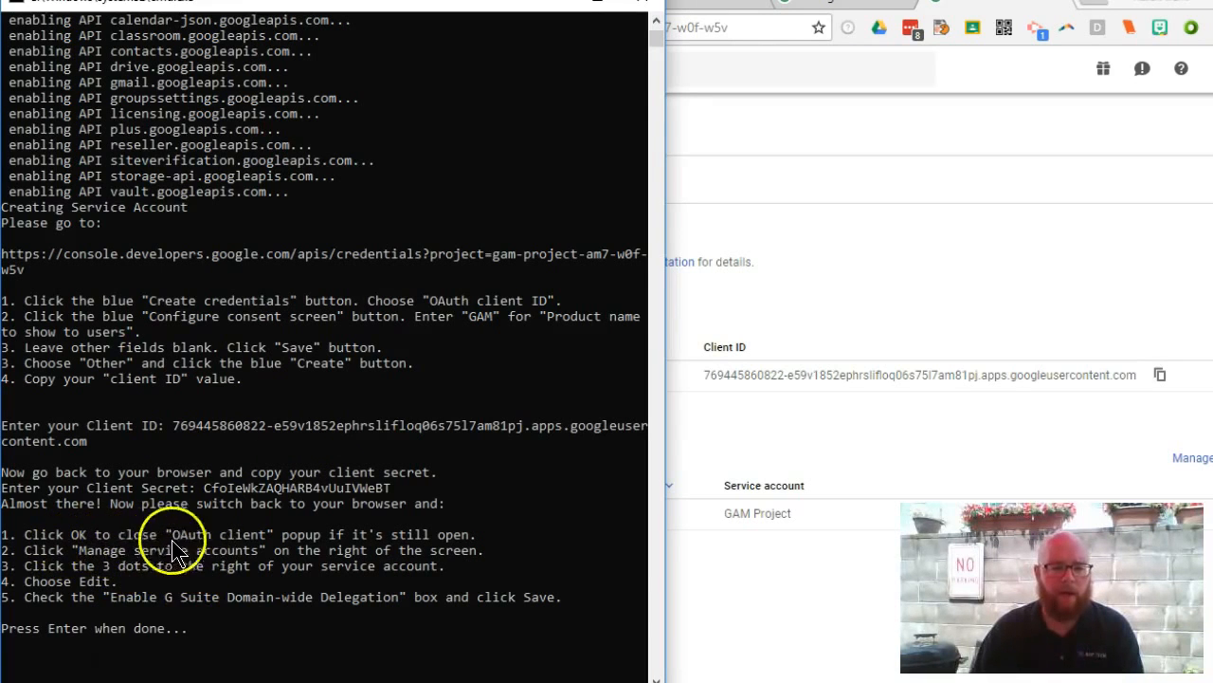
pyautogui.moveTo(212, 554)
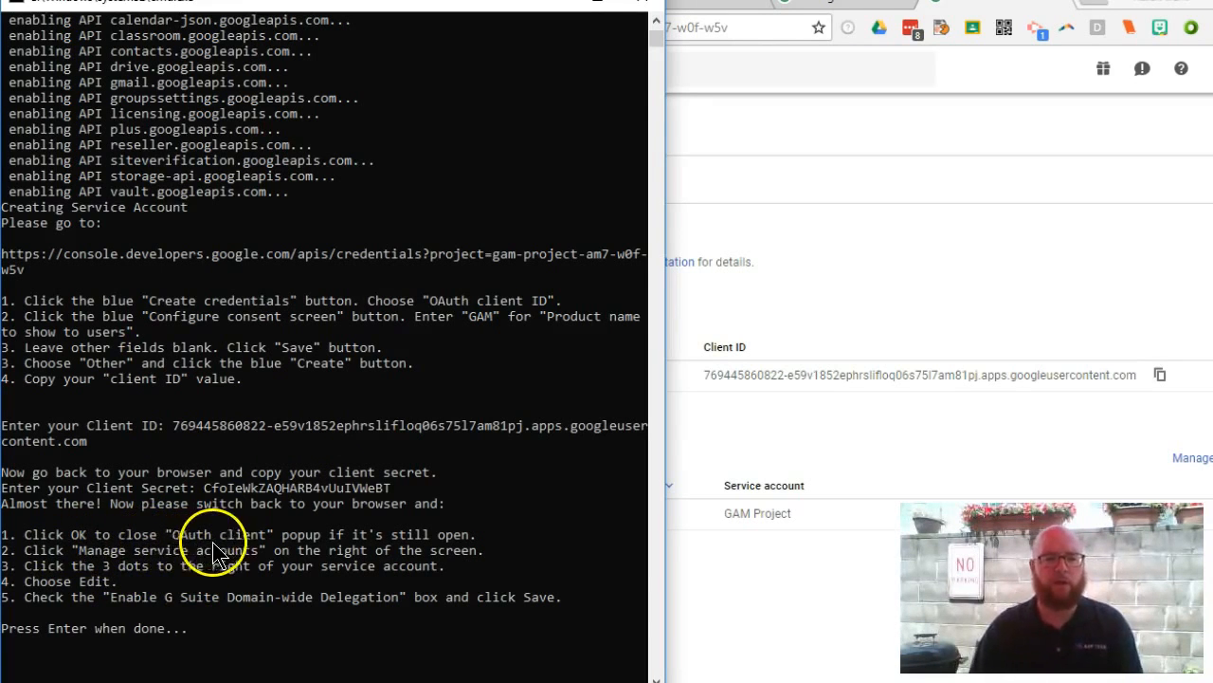
pyautogui.moveTo(180, 557)
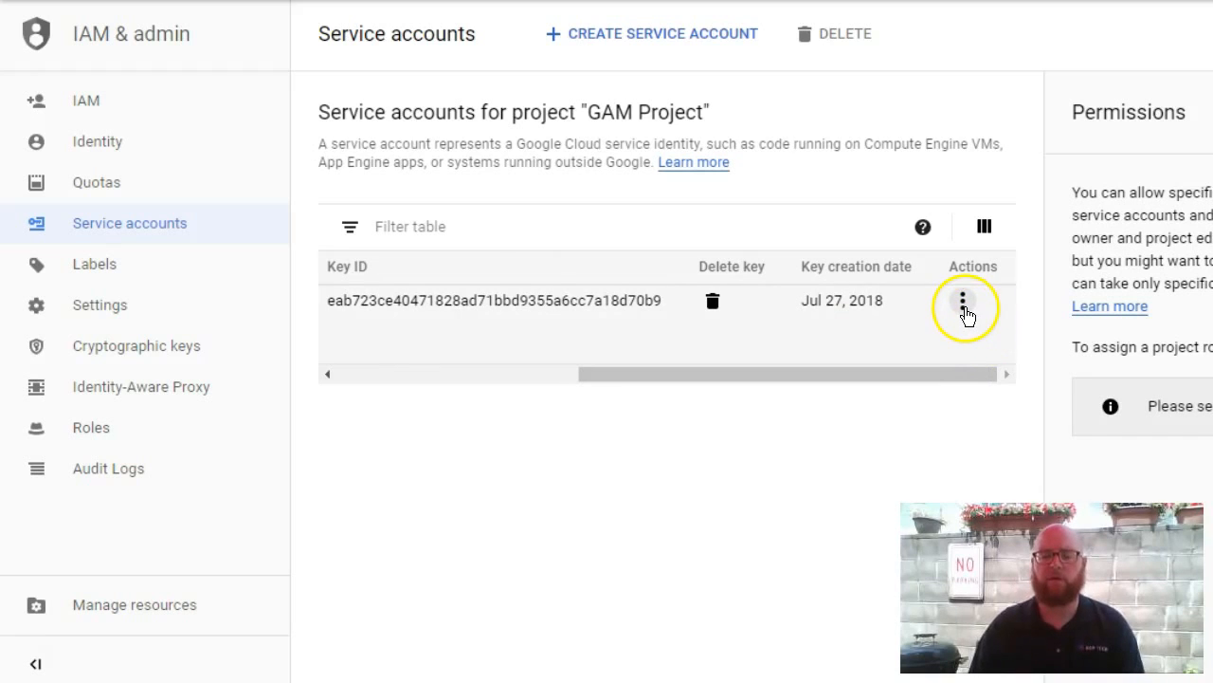
# Edit the service account, enable G Suite Domain-wide Delegation and save.
pyautogui.click(964, 299)
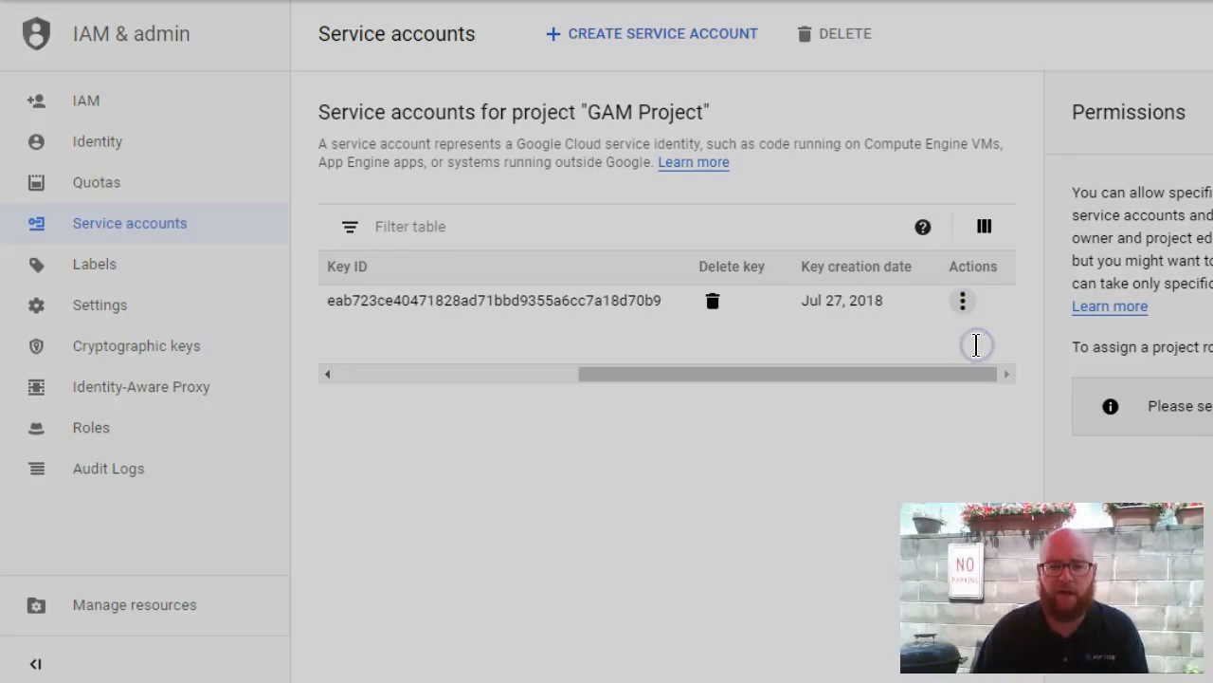
pyautogui.click(963, 299)
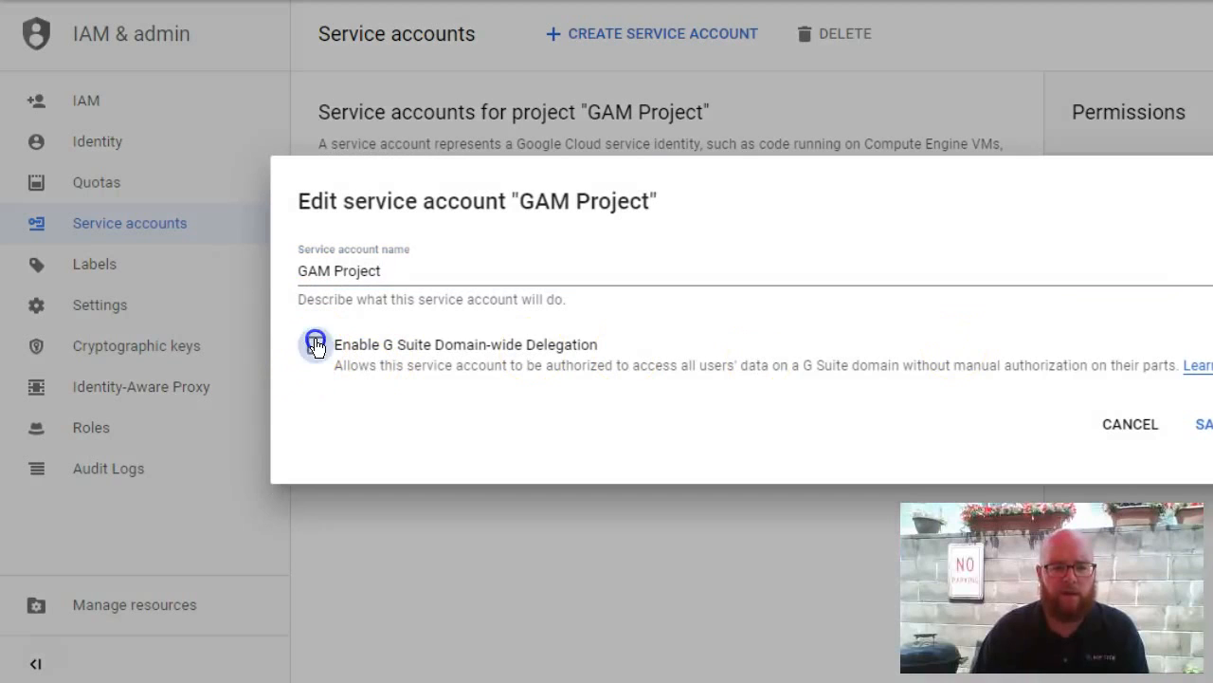
pyautogui.click(314, 345)
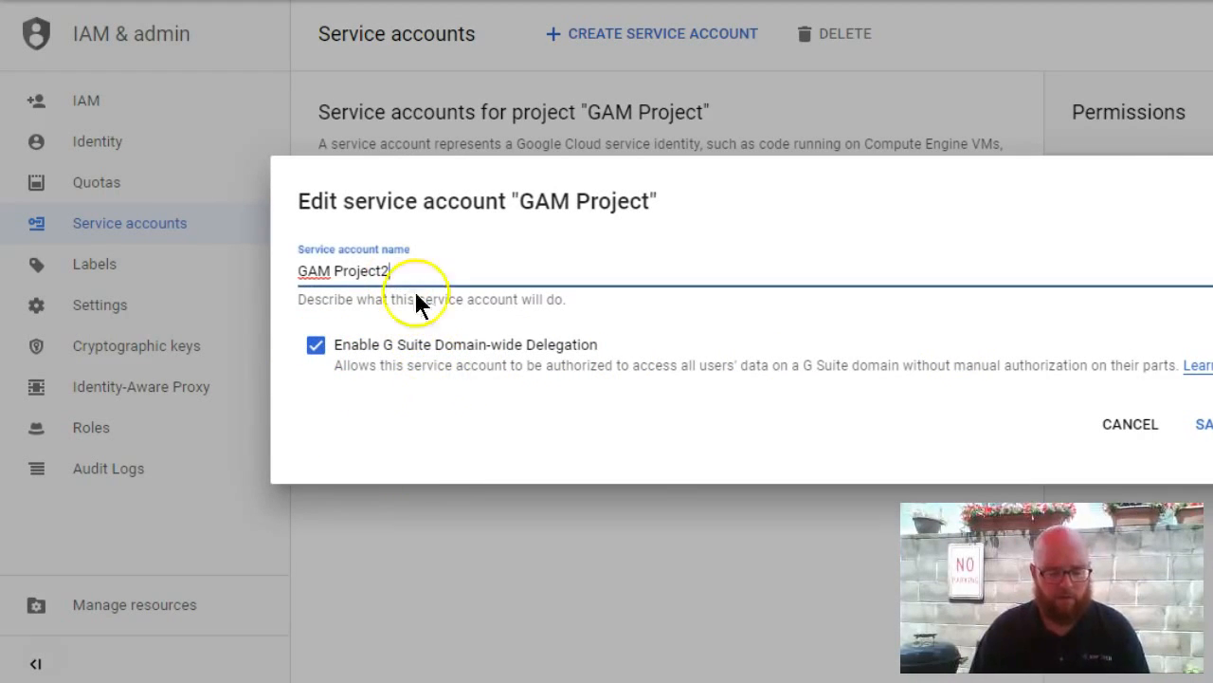
pyautogui.moveTo(626, 447)
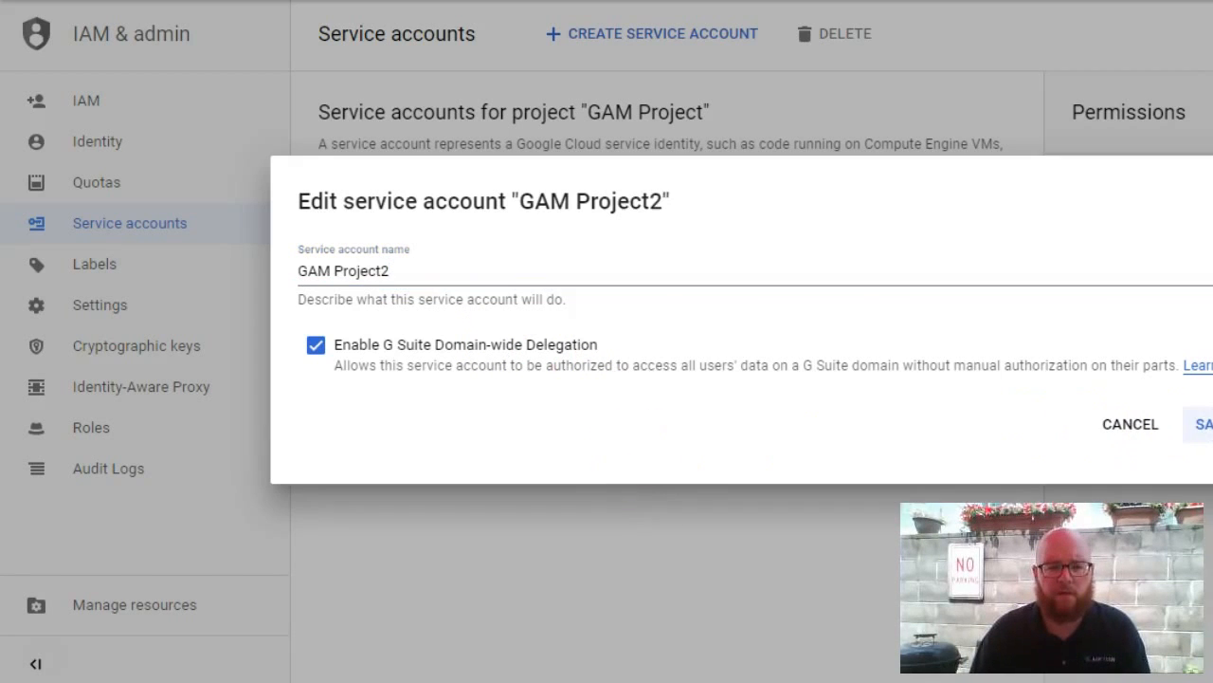
pyautogui.click(1206, 425)
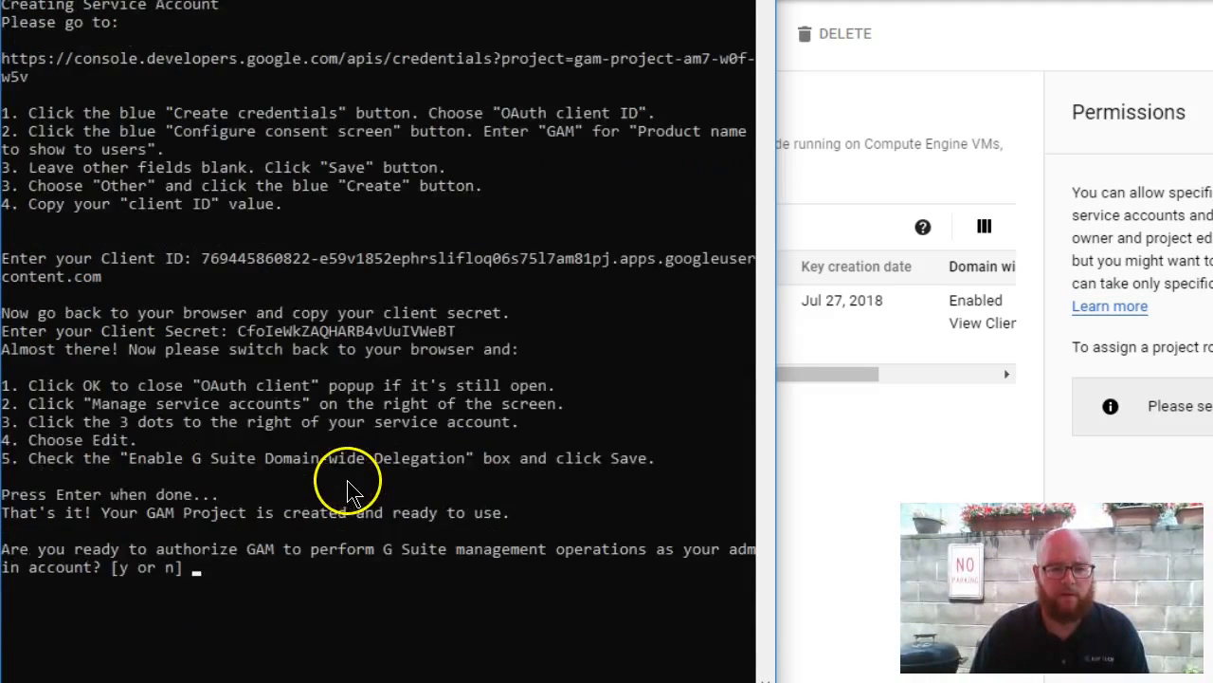
# Answer y to authorize as admin and c to accept the default scopes, reaching authentication successful.
pyautogui.scroll(-3)
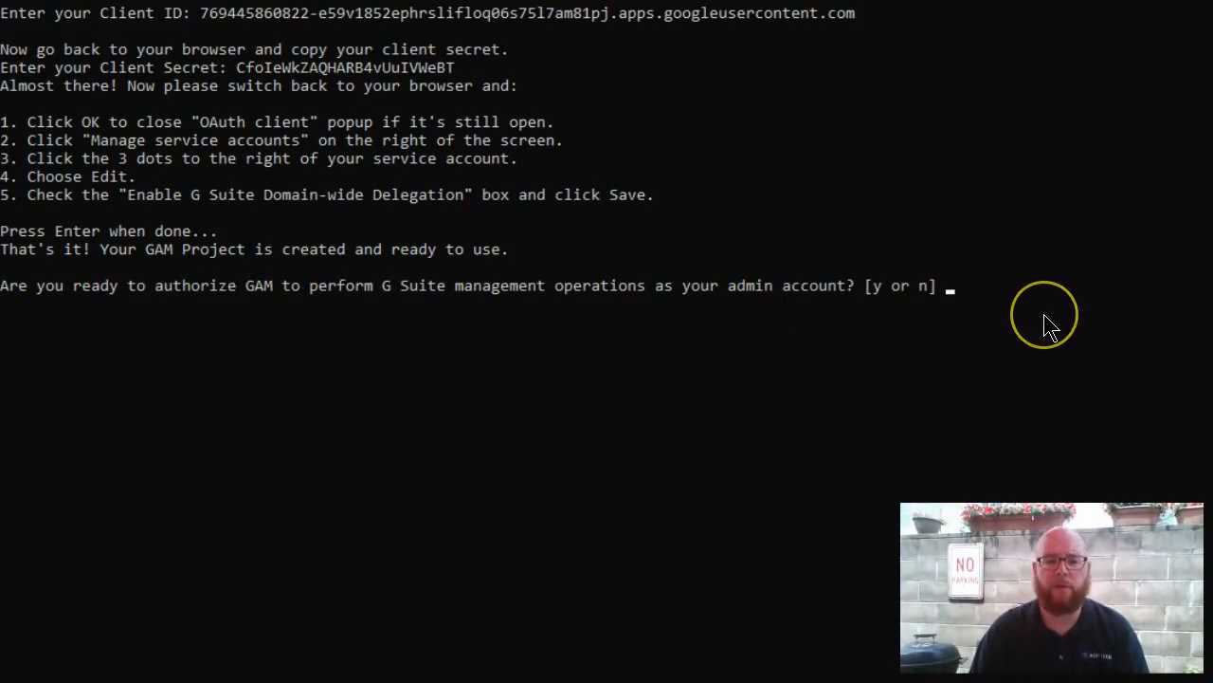
pyautogui.write('y')
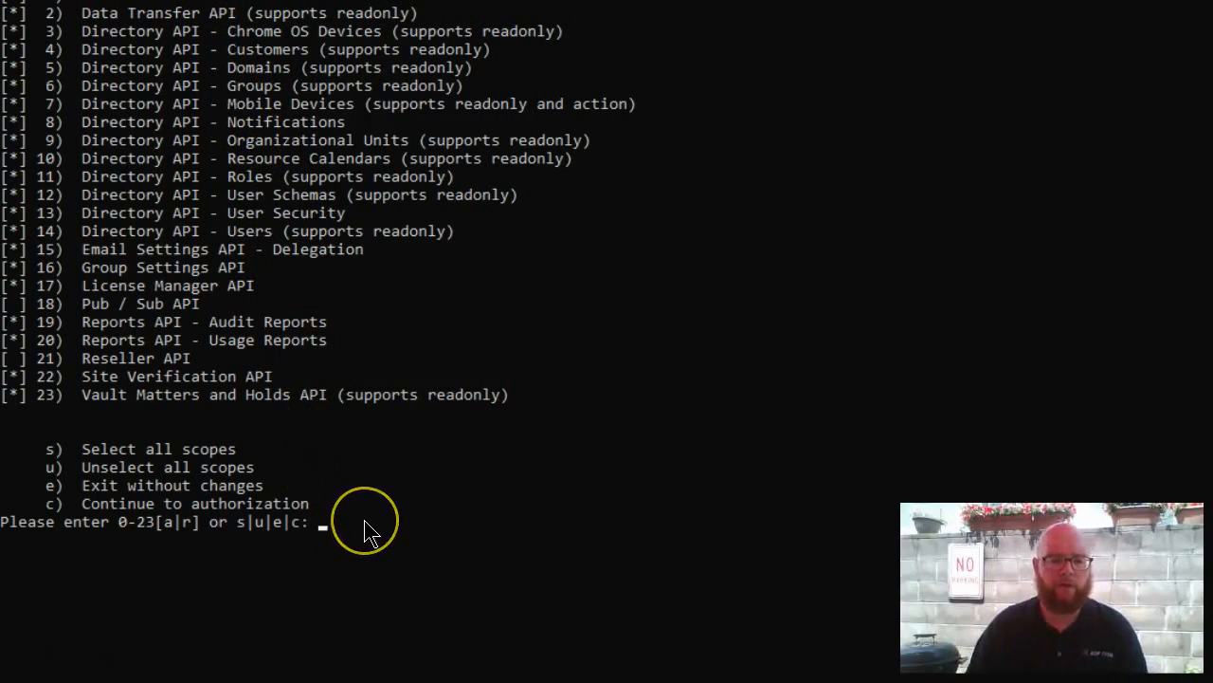
pyautogui.write('c')
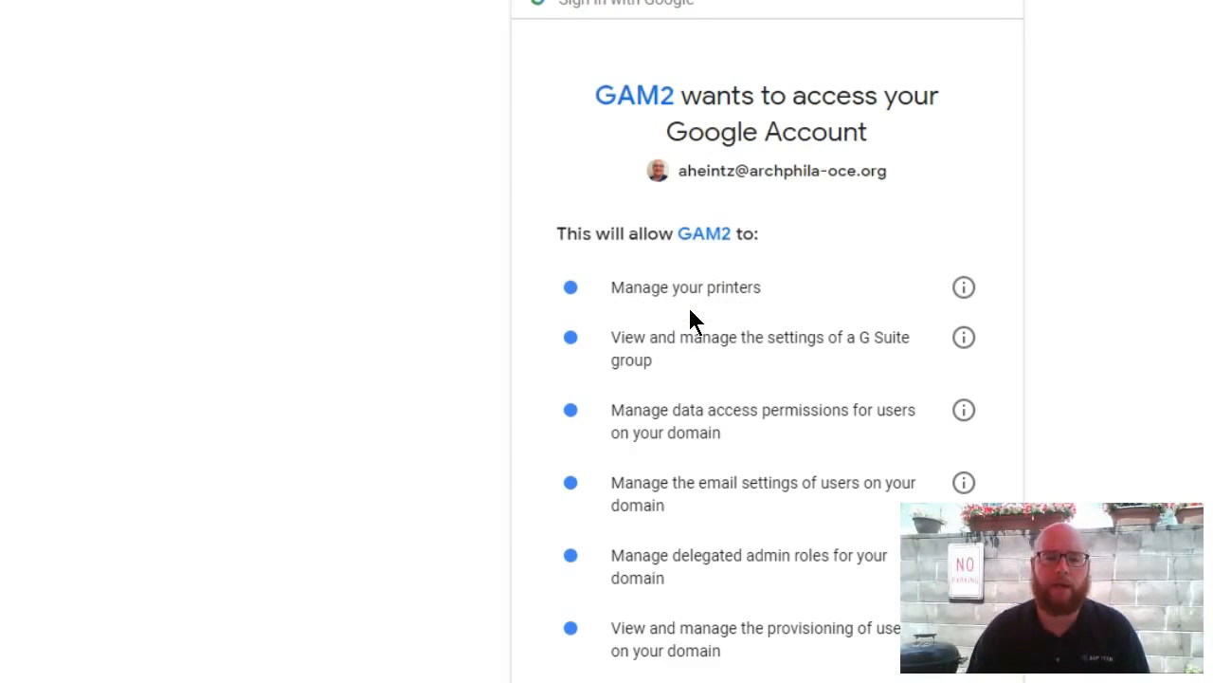
pyautogui.scroll(-3)
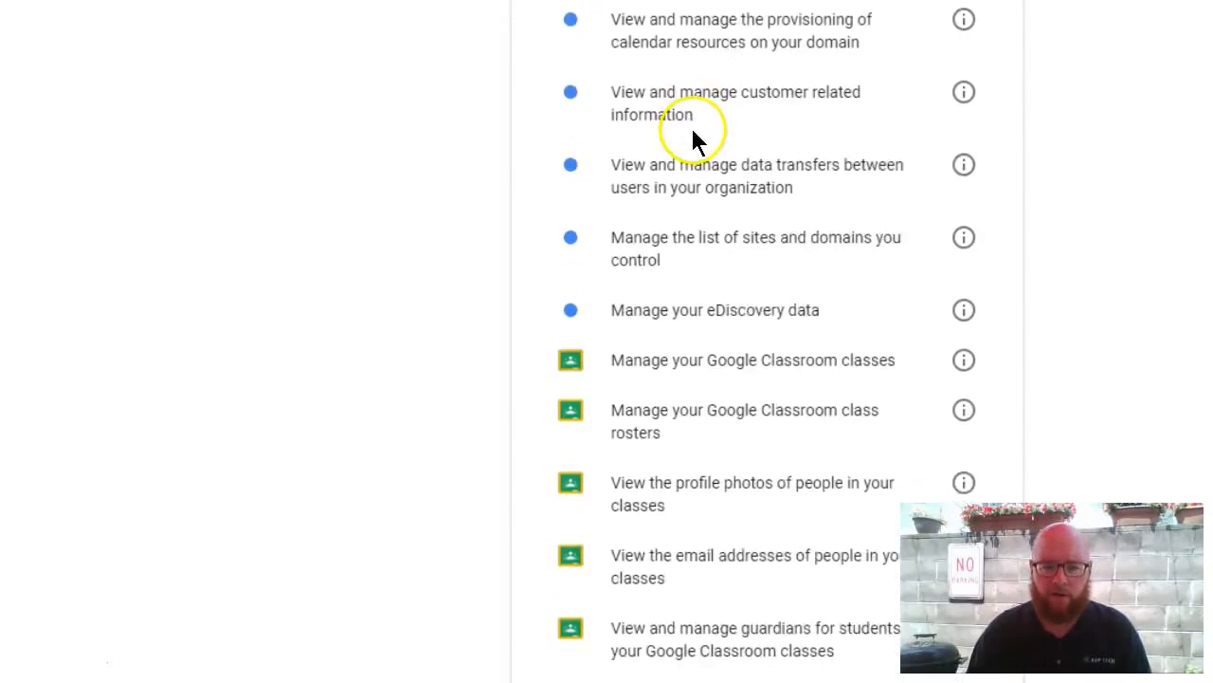
pyautogui.scroll(-3)
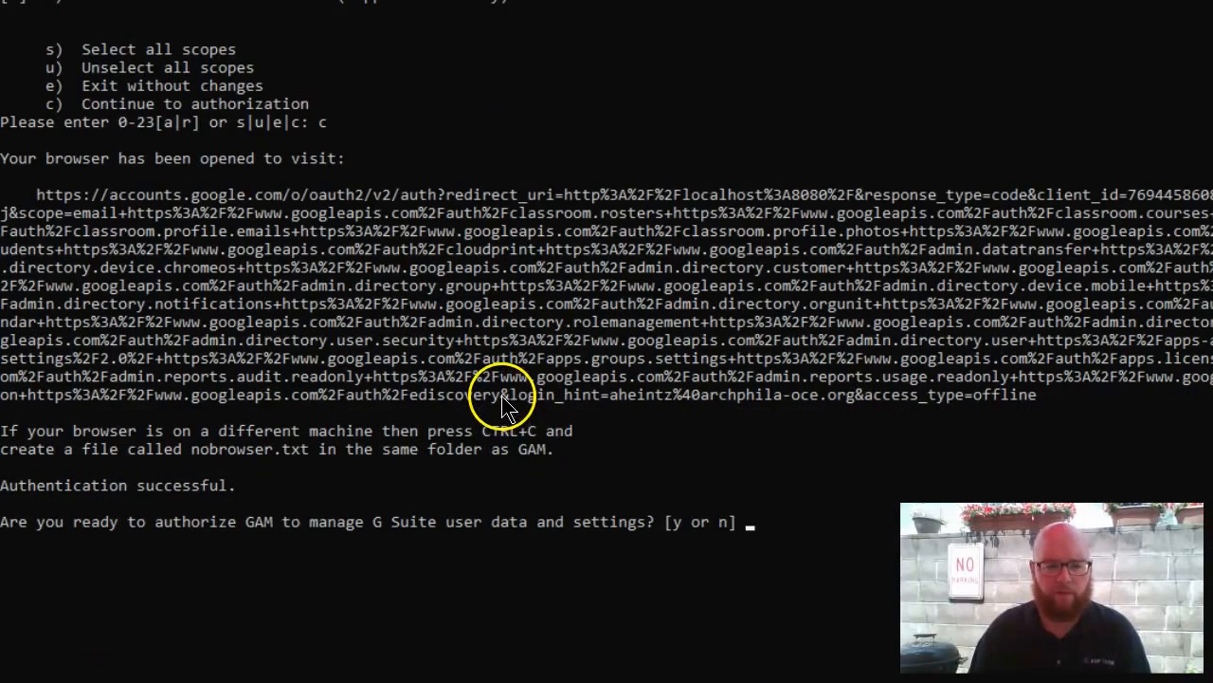
pyautogui.moveTo(777, 531)
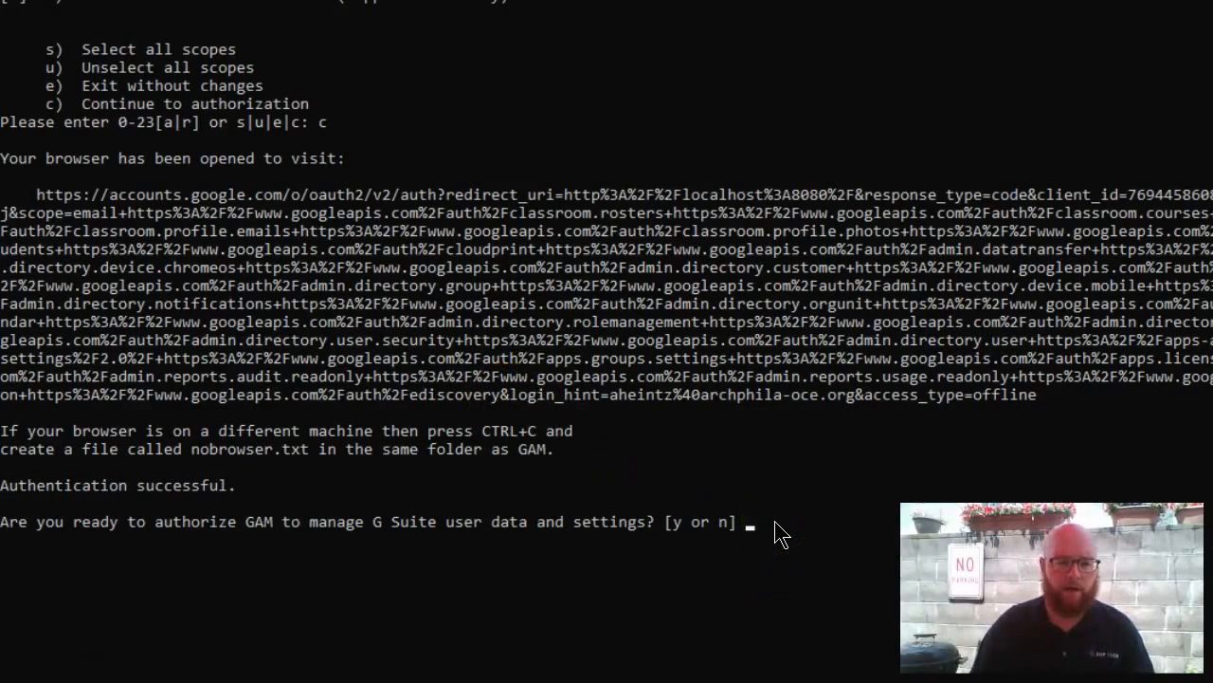
# Answer y and enter the regular user 2demostudent, getting the failed-scopes message with client name and scopes.
pyautogui.write('y')
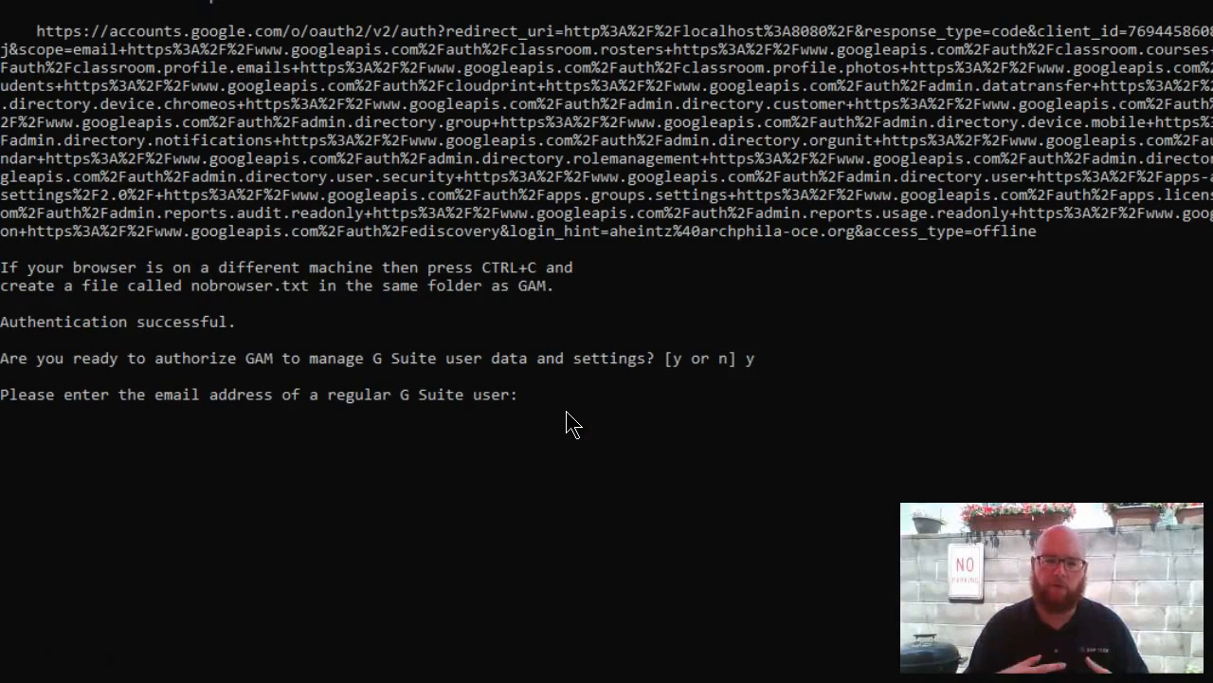
pyautogui.write('2demostudent')
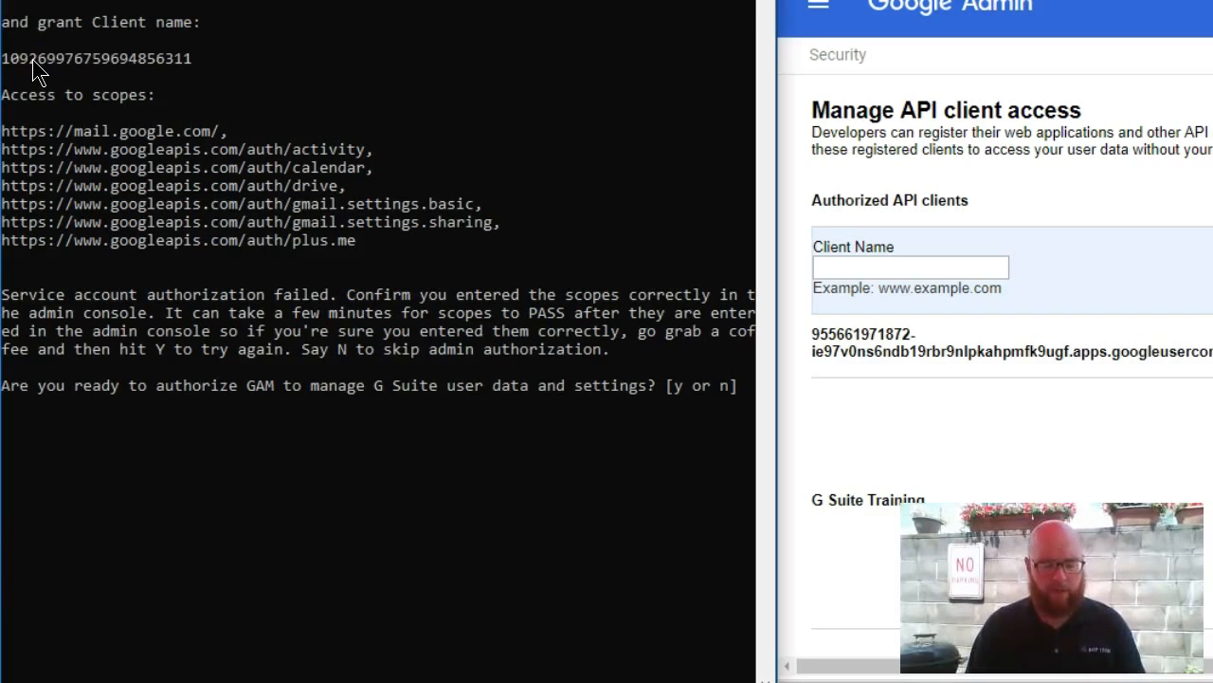
# Enter the GAM client name and scopes in Manage API client access and authorize them.
pyautogui.click(910, 265)
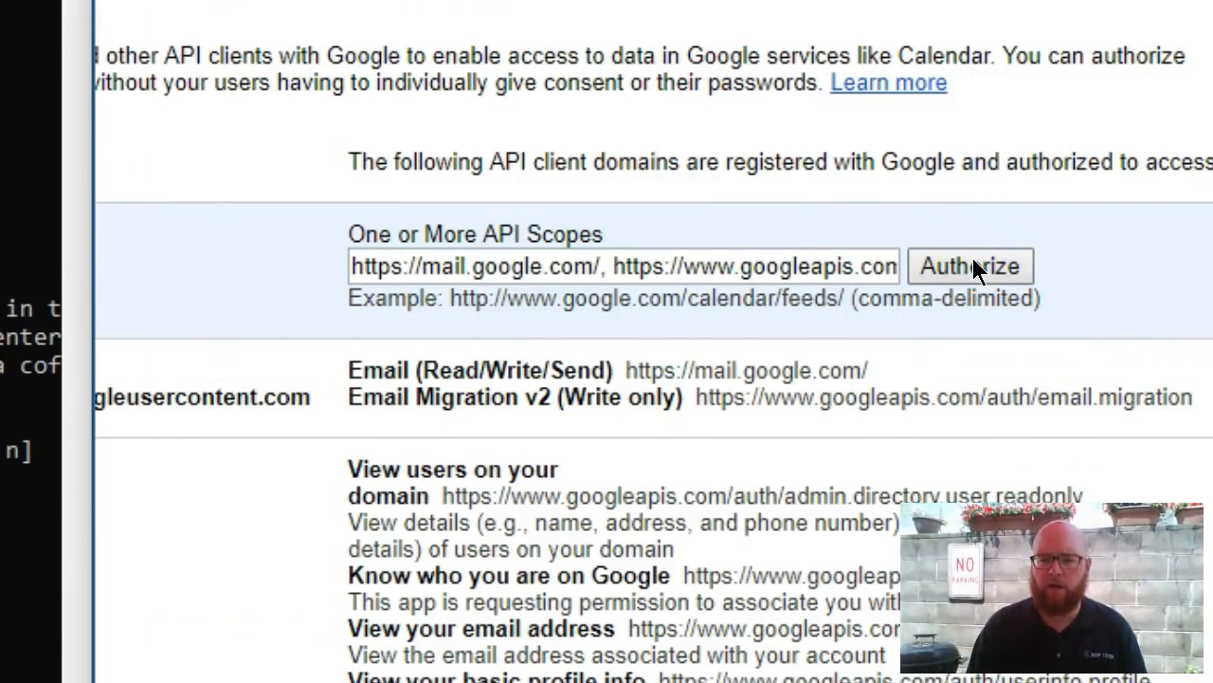
pyautogui.click(971, 266)
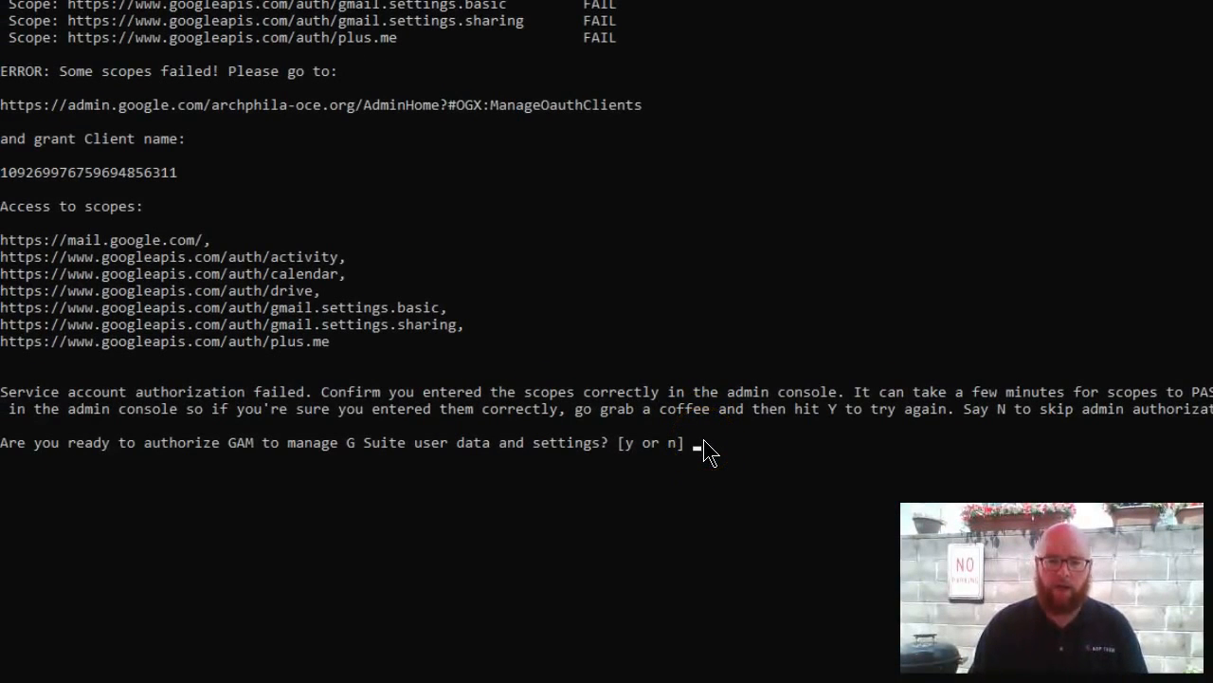
# Retry with y and the user 2demostude until all scopes pass and setup reports complete.
pyautogui.write('y')
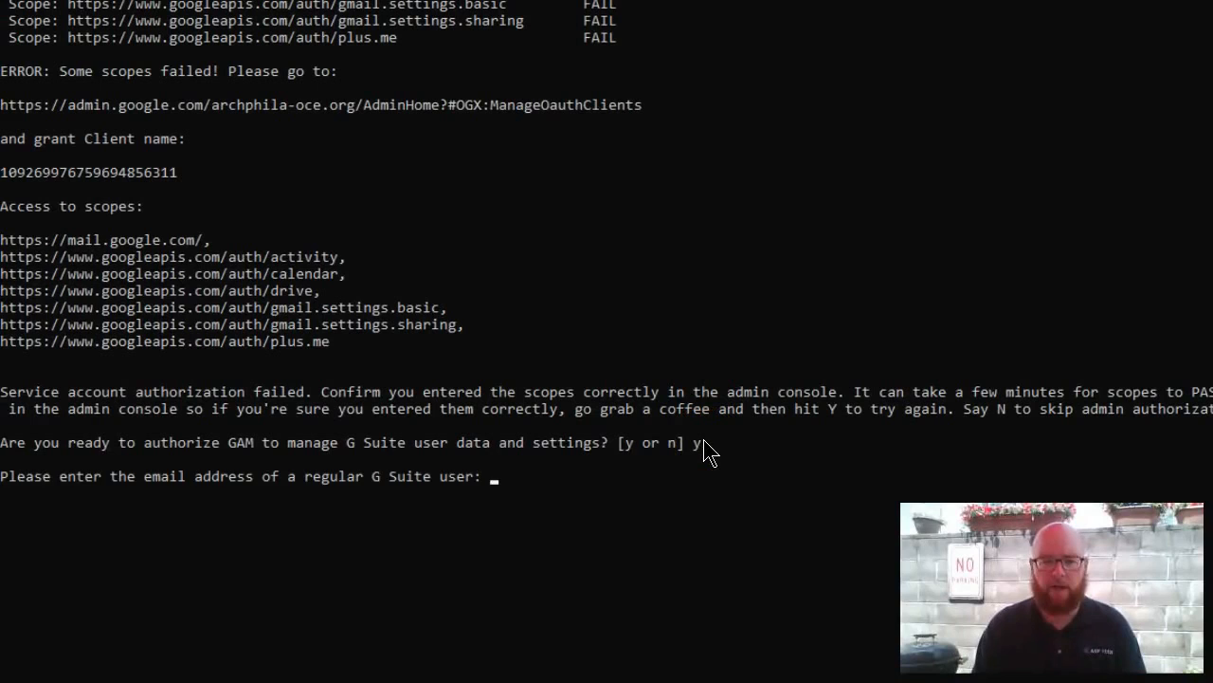
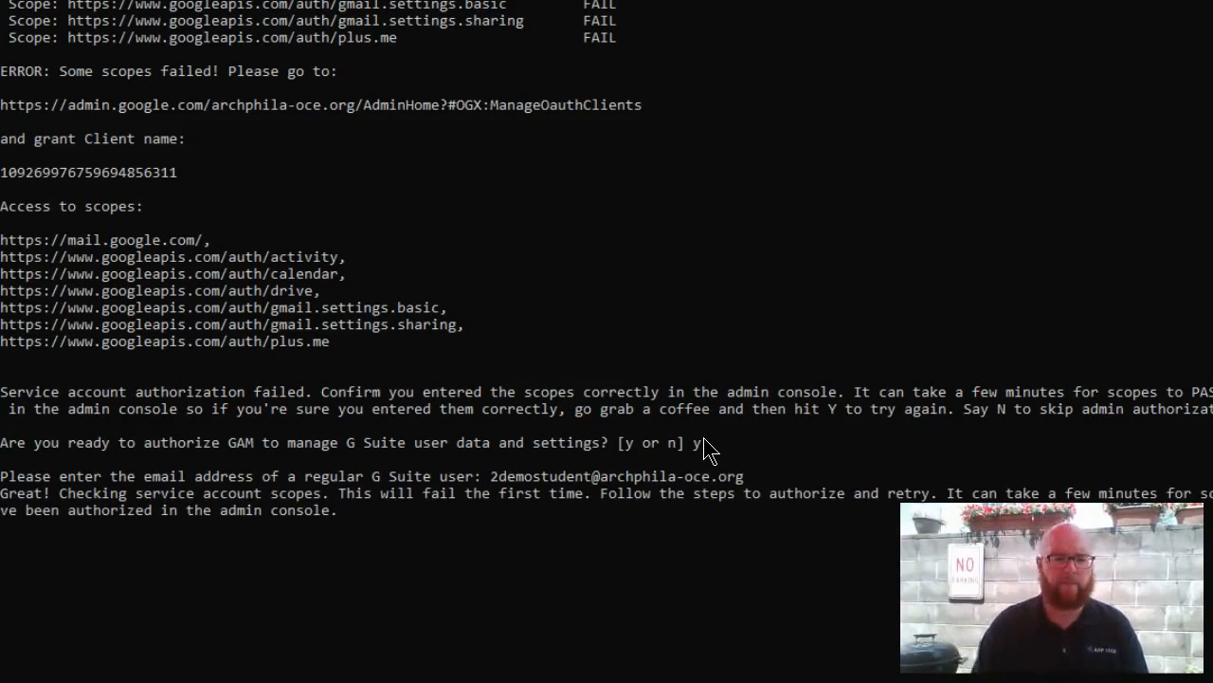
pyautogui.press('enter')
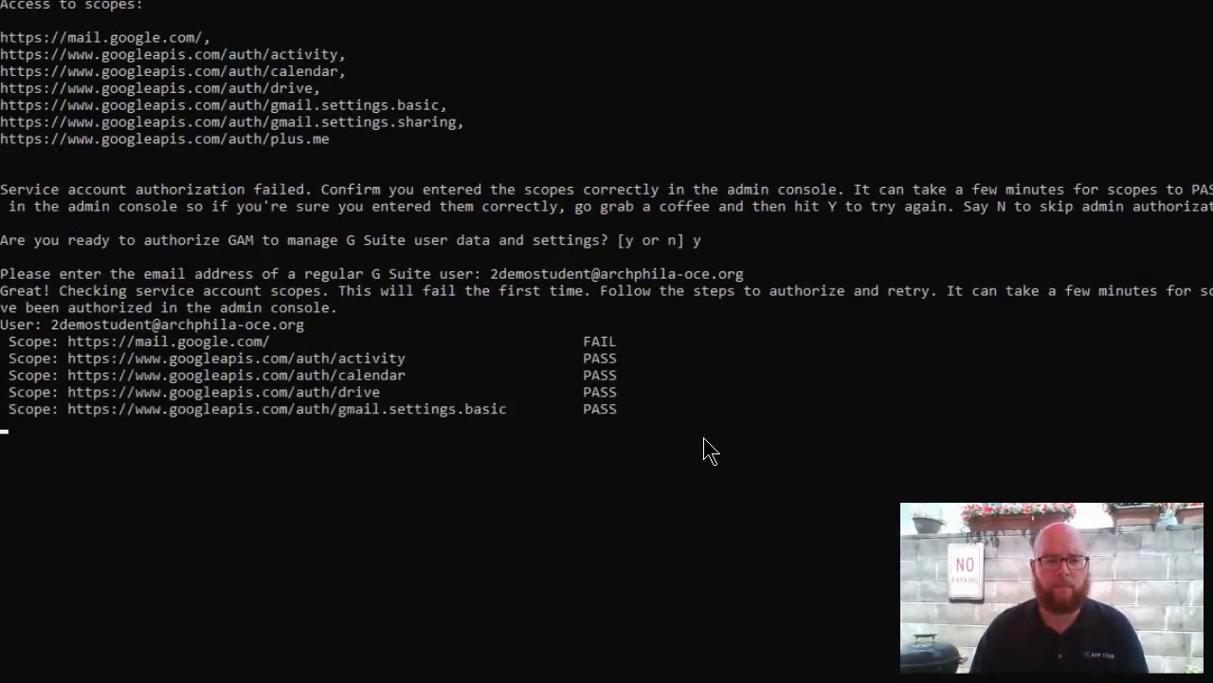
pyautogui.scroll(-3)
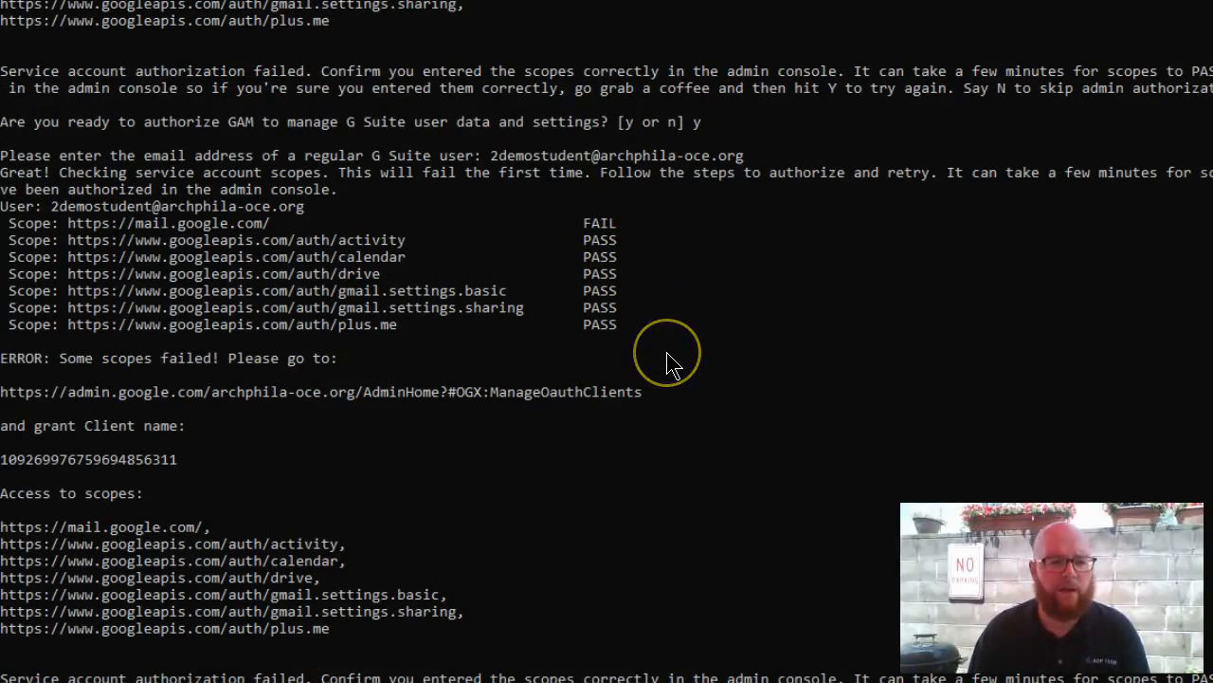
pyautogui.scroll(-3)
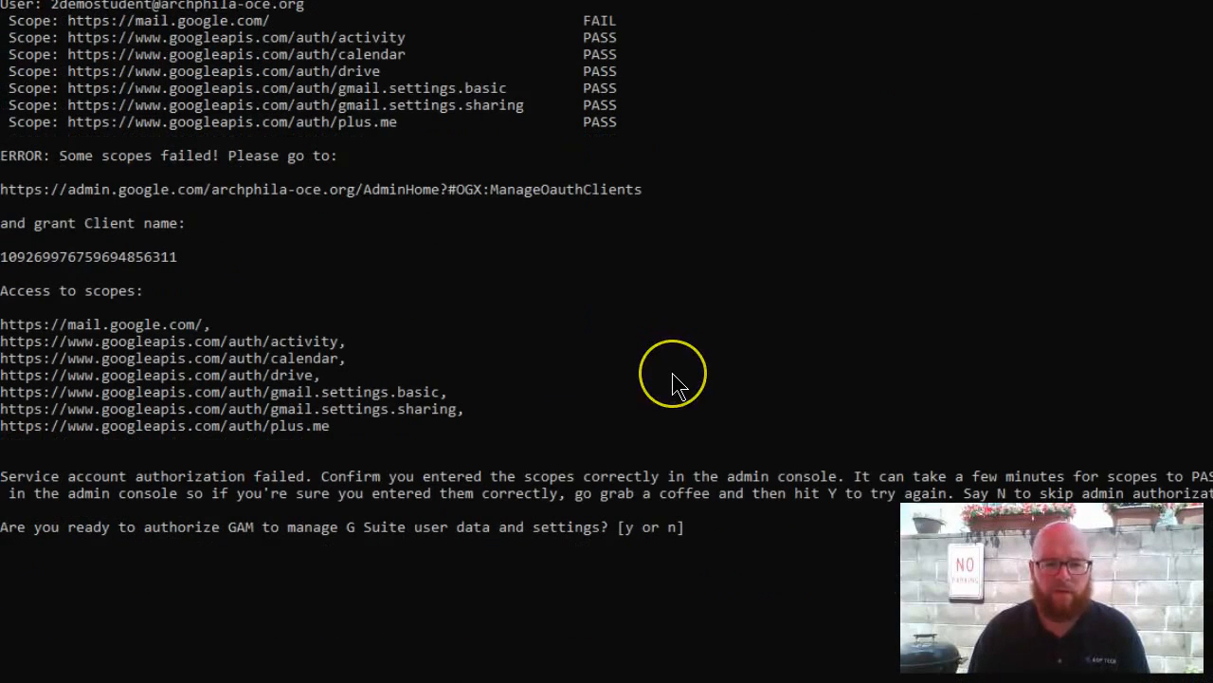
pyautogui.write('y')
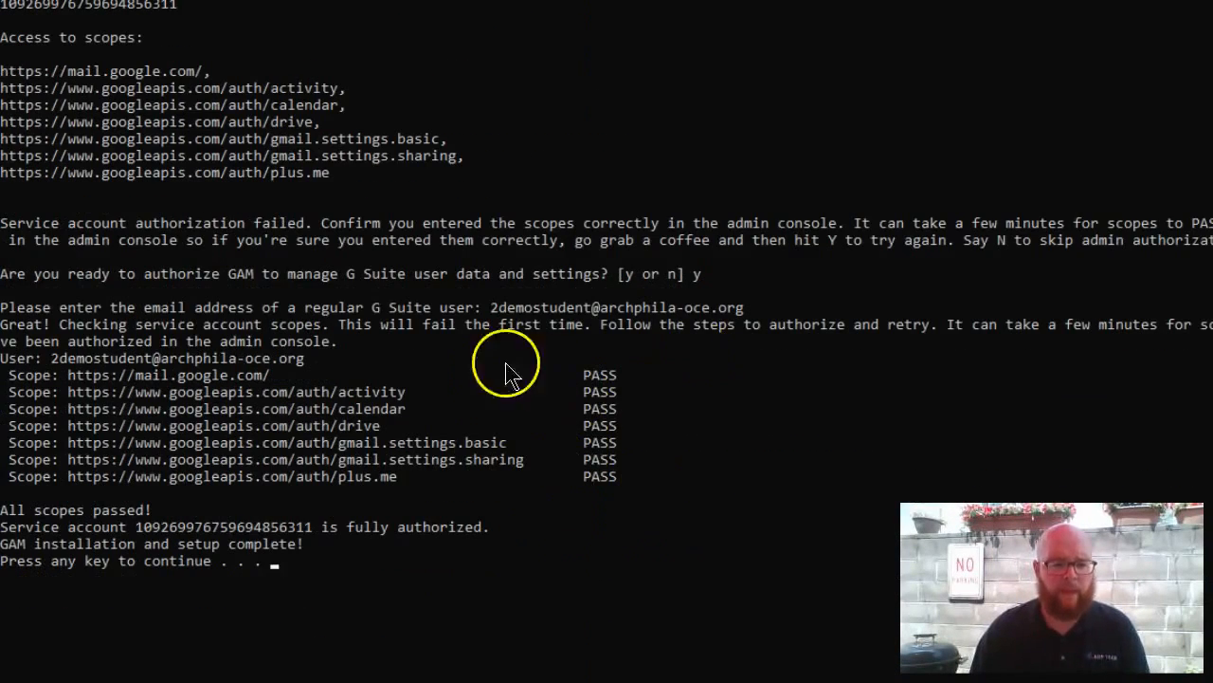
pyautogui.moveTo(637, 428)
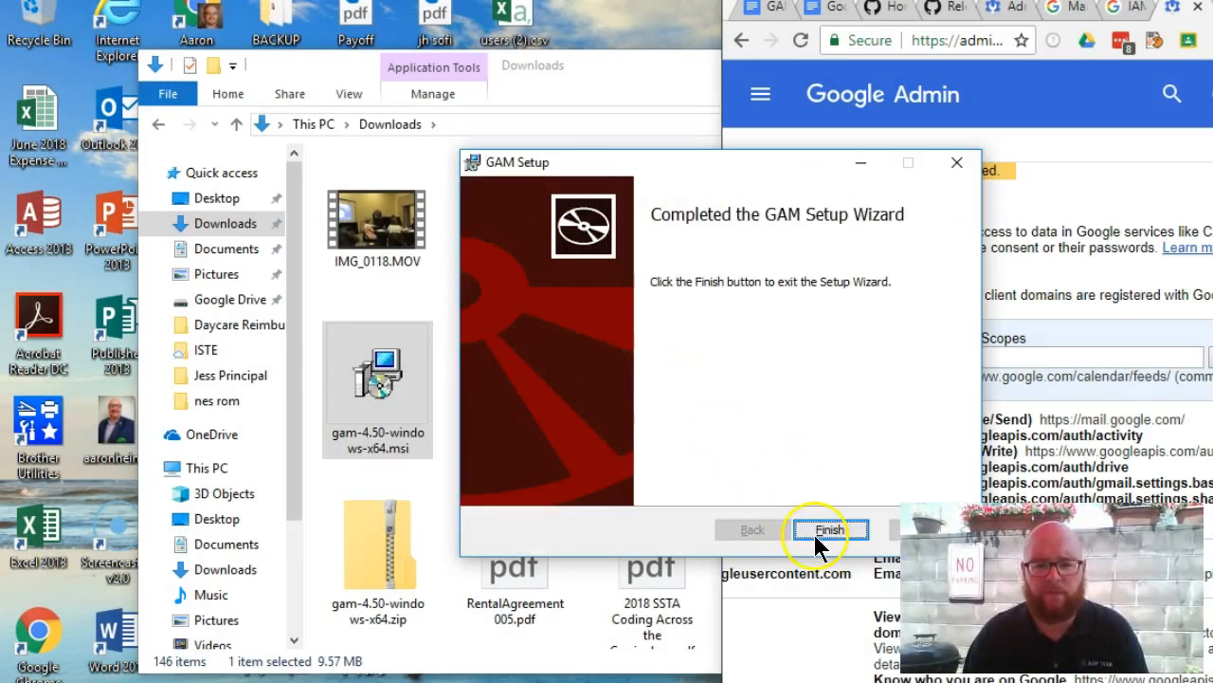
# Finish the GAM setup wizard and launch a new Command Prompt from the Start search.
pyautogui.click(828, 529)
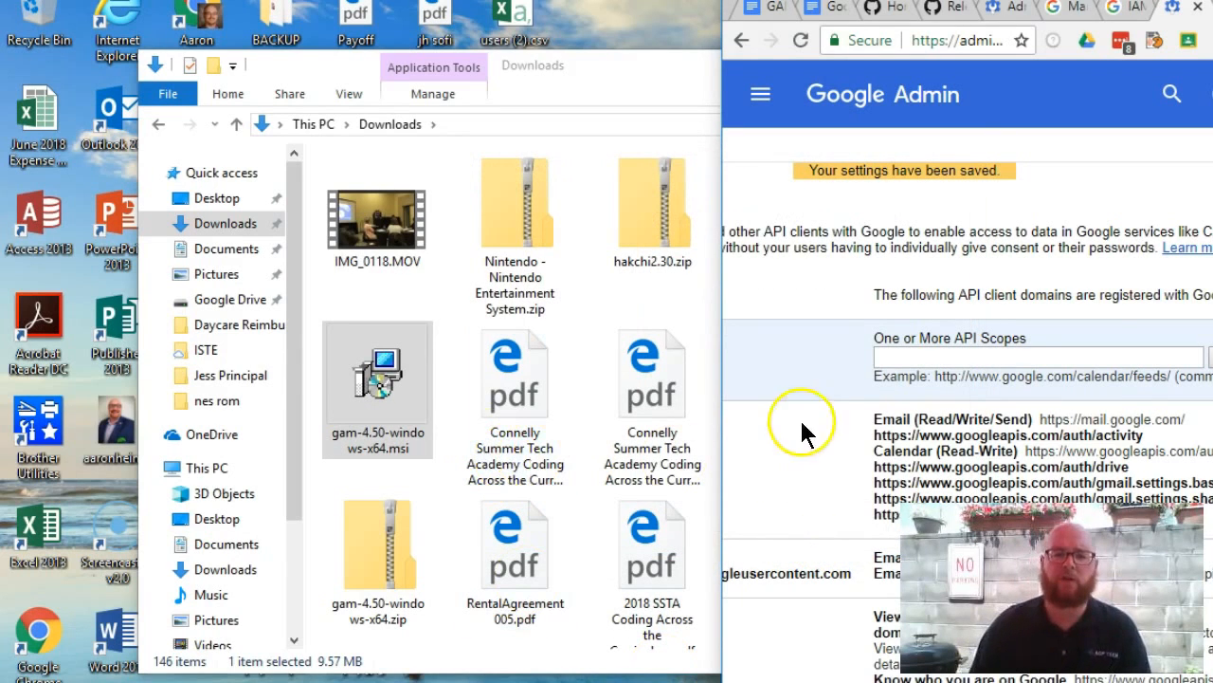
pyautogui.moveTo(850, 98)
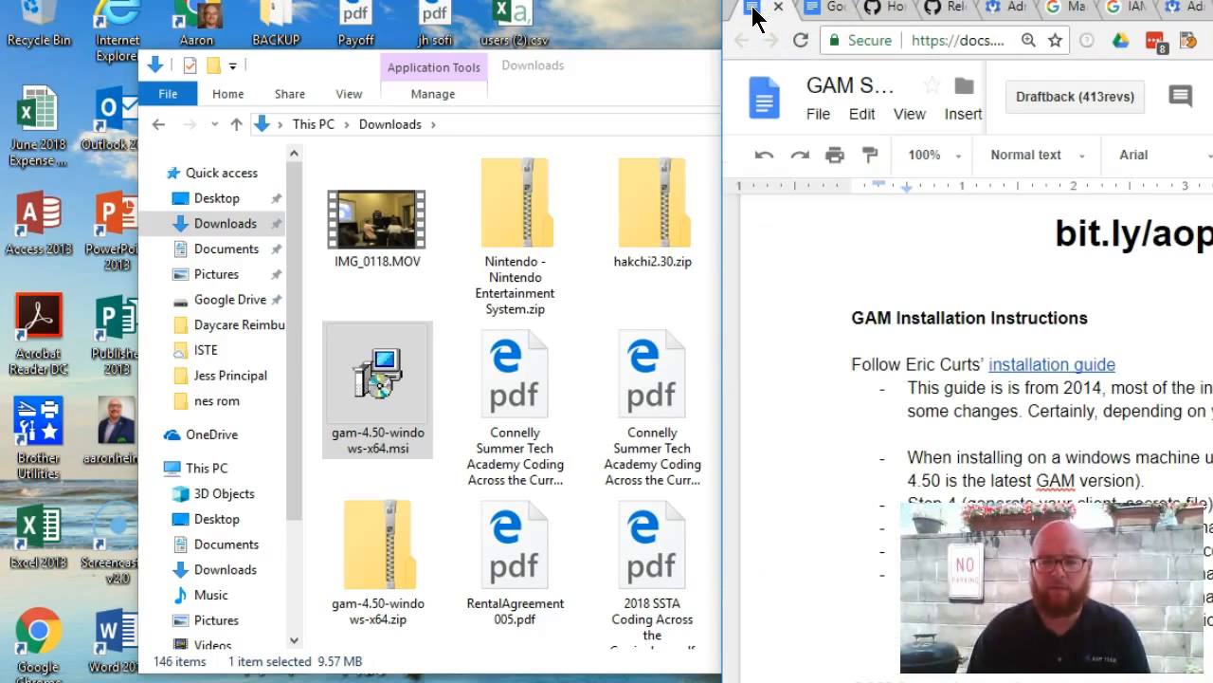
pyautogui.click(751, 7)
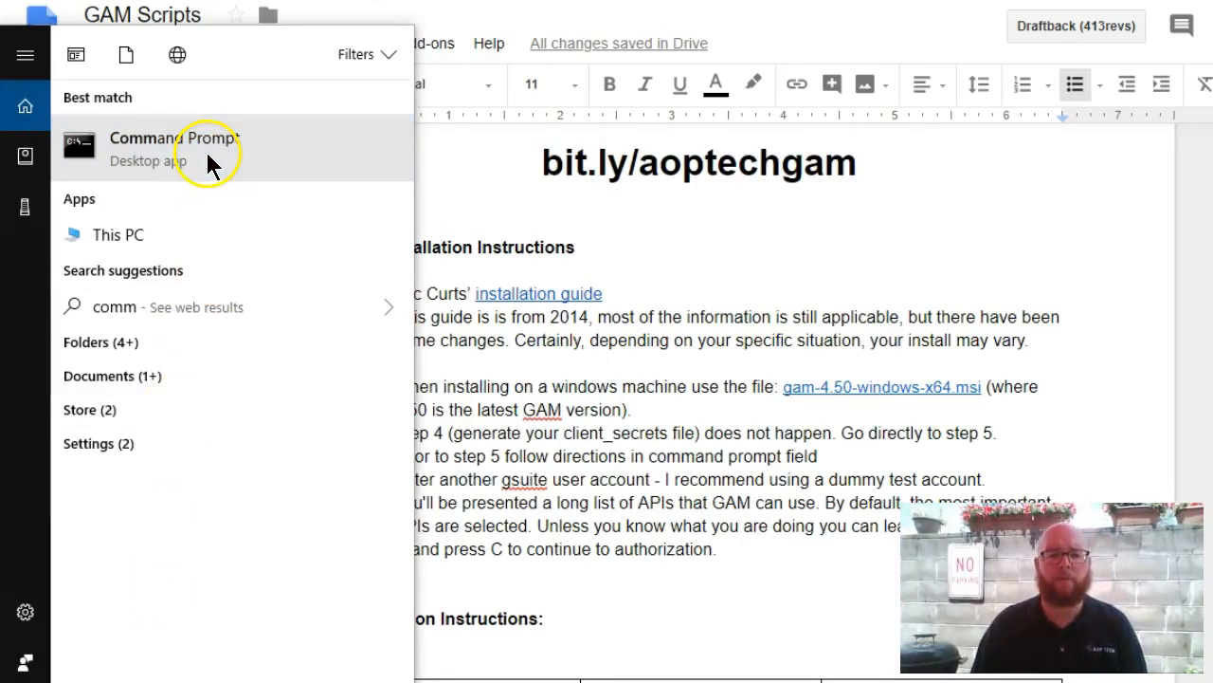
pyautogui.click(174, 148)
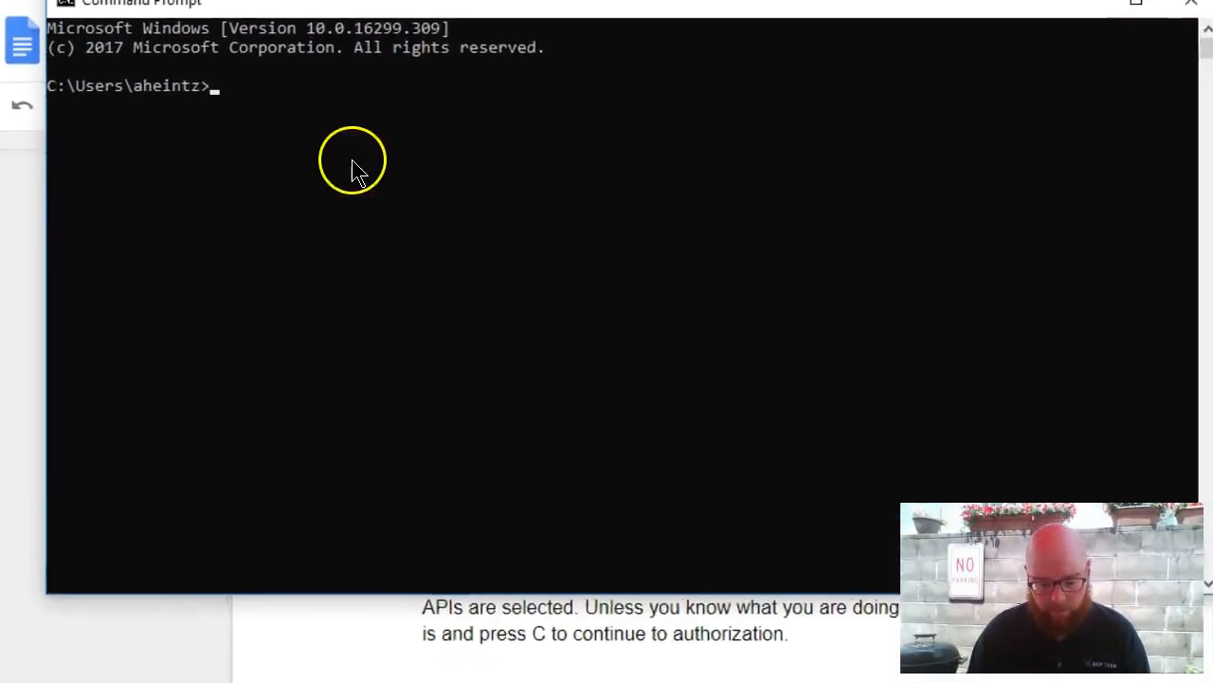
# Run gam info domain to list the customer ID, primary domain, address and total users.
pyautogui.write('gam')
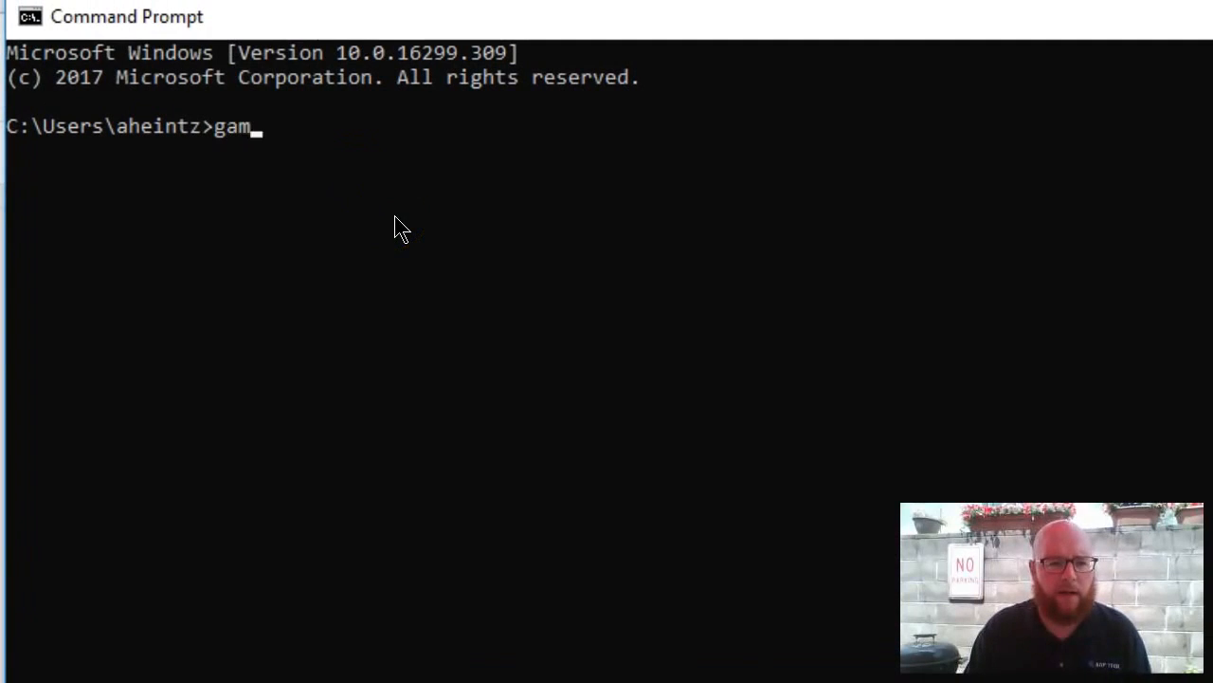
pyautogui.write('info')
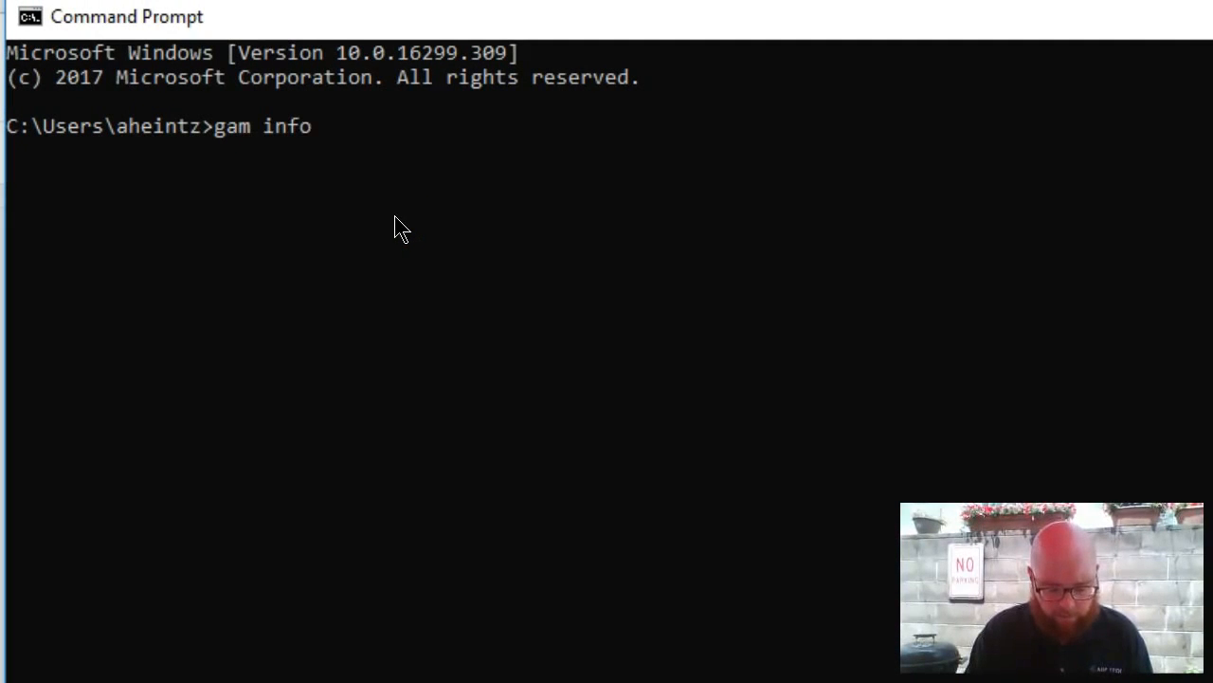
pyautogui.write('domain')
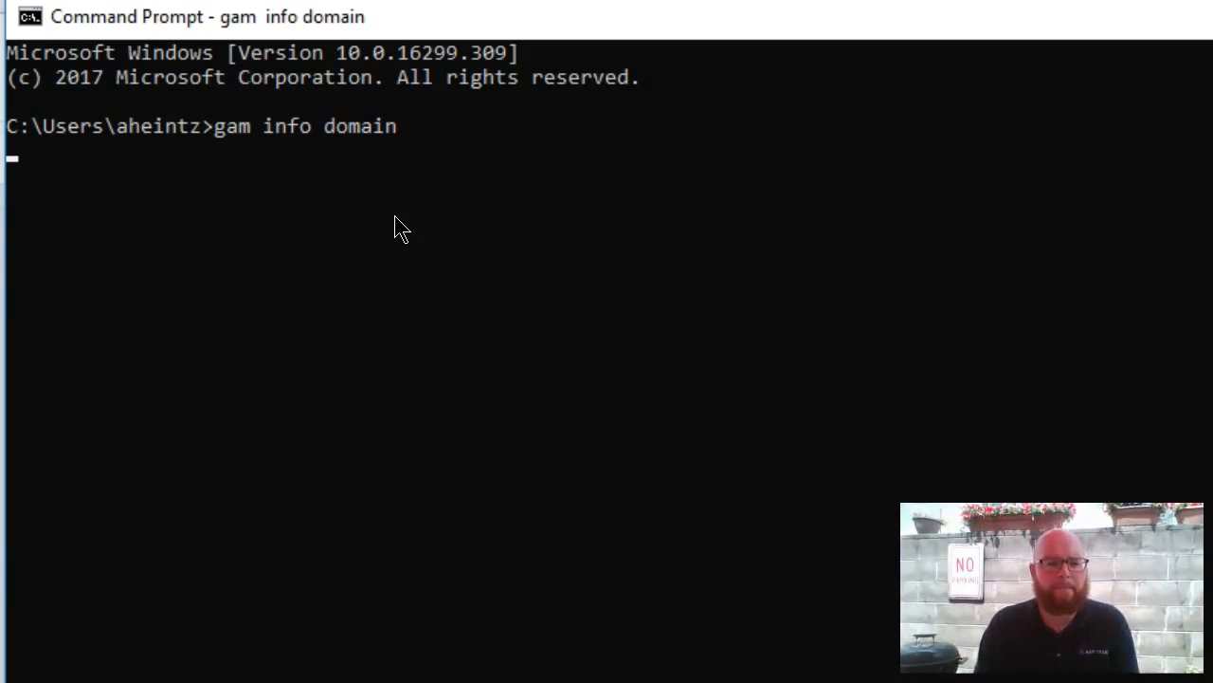
pyautogui.press('enter')
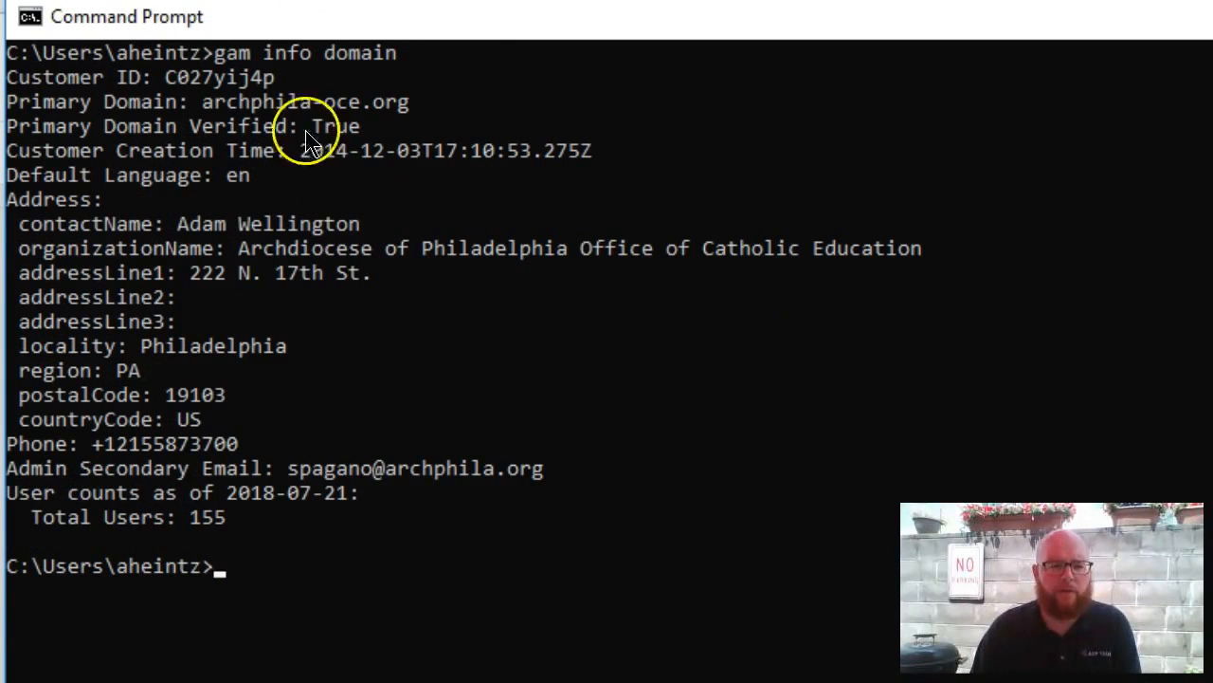
pyautogui.moveTo(427, 554)
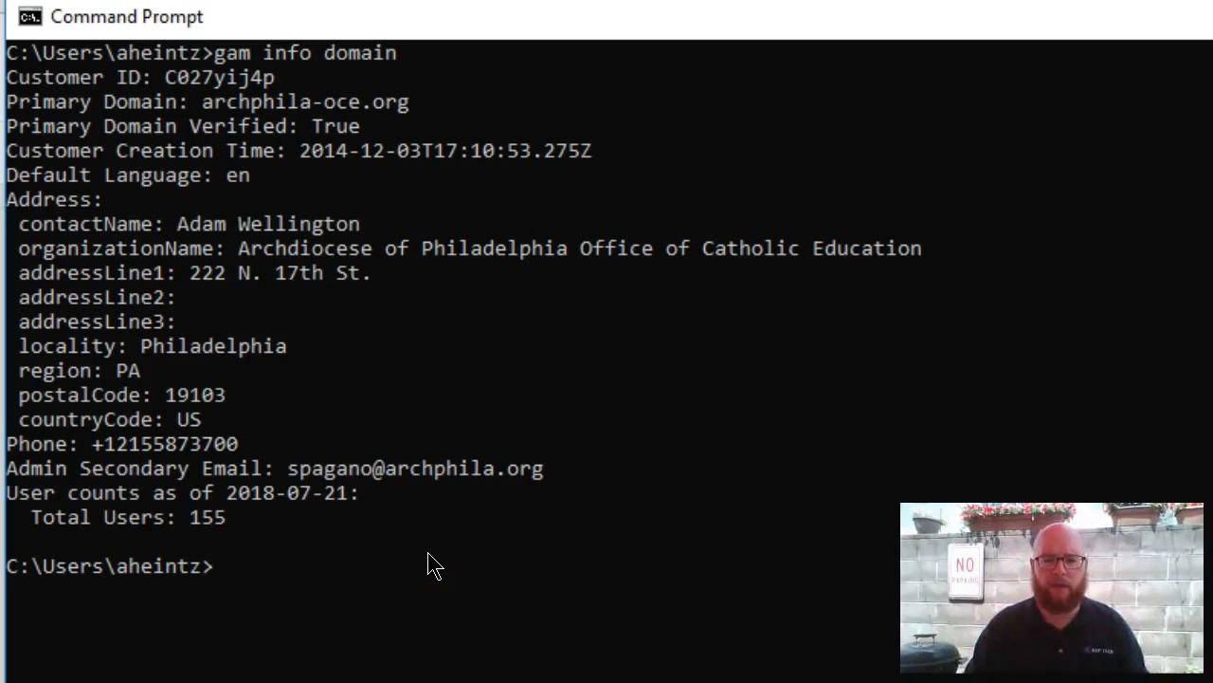
pyautogui.moveTo(1185, 396)
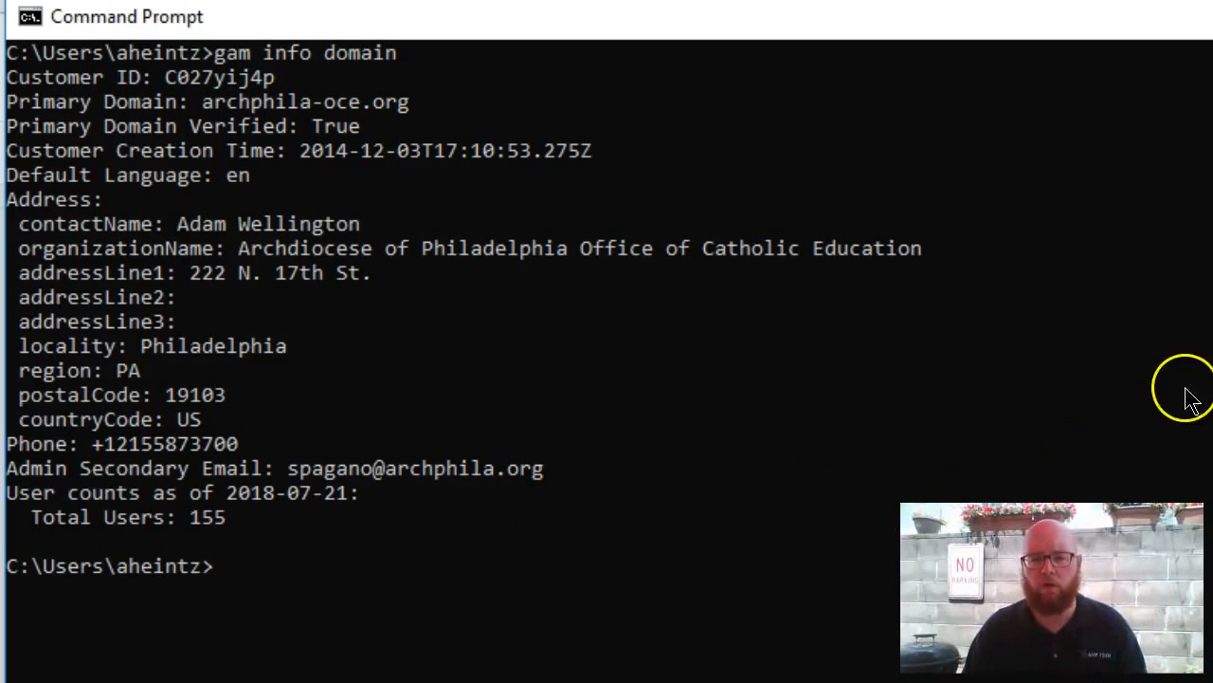